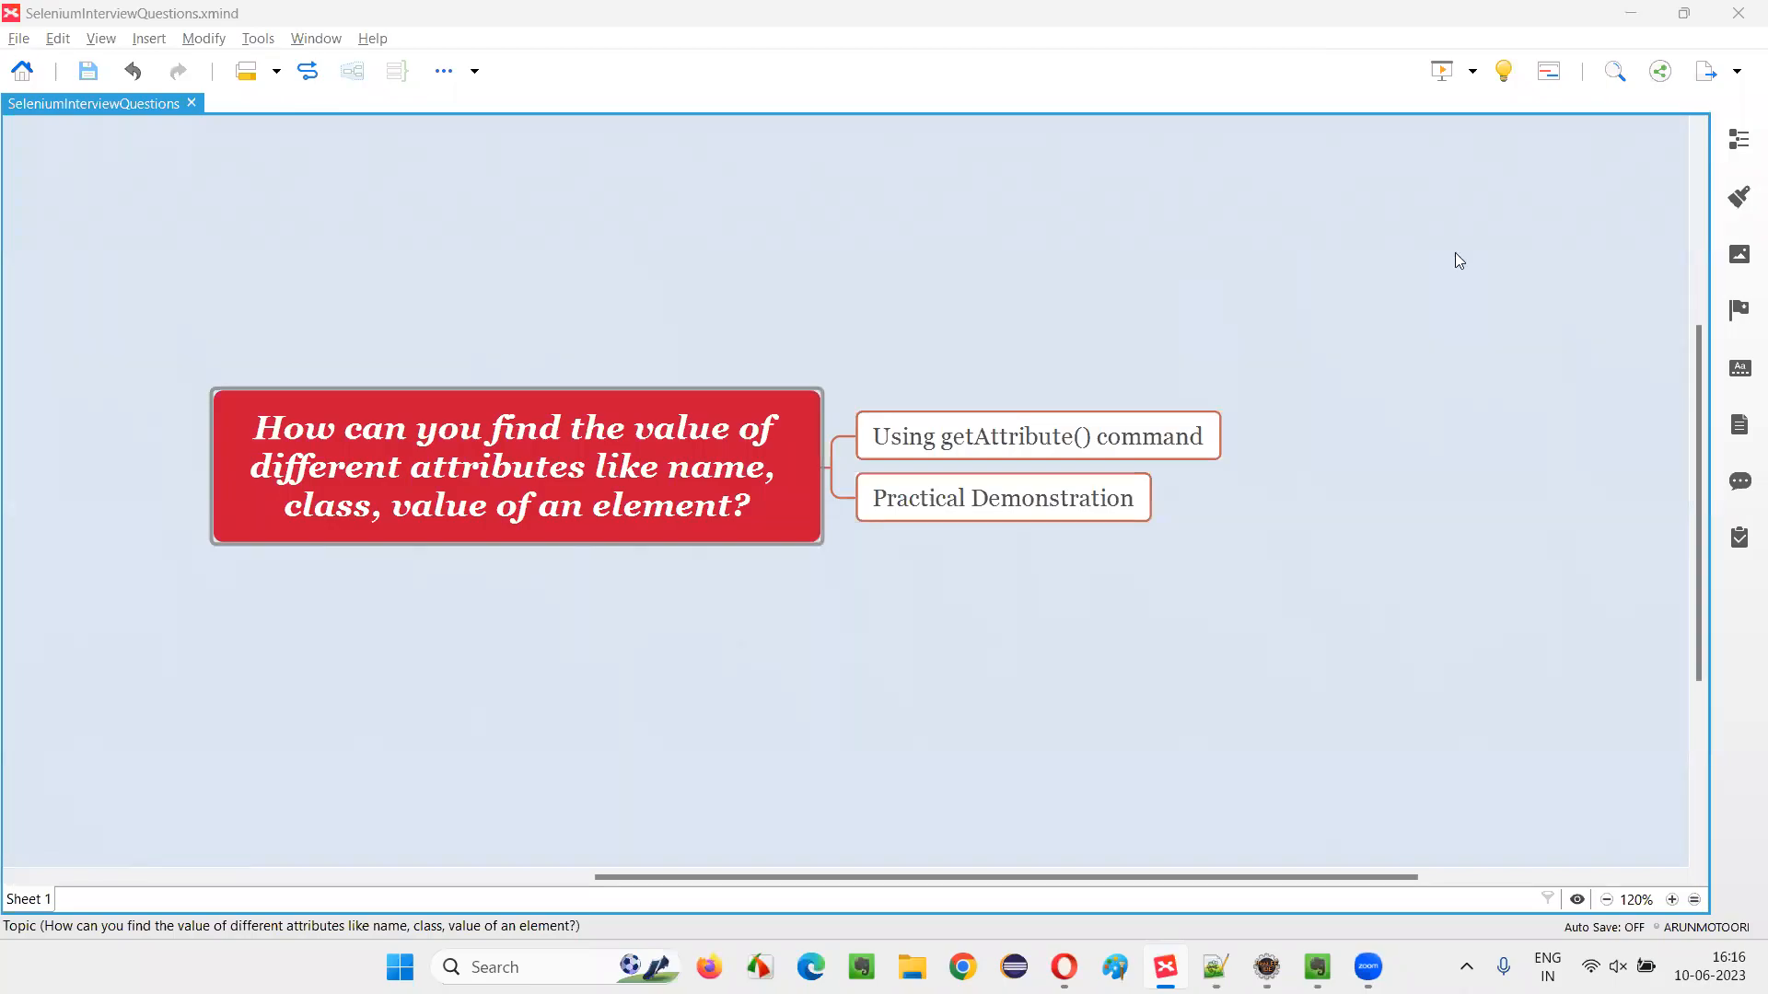
mouse_move(948, 346)
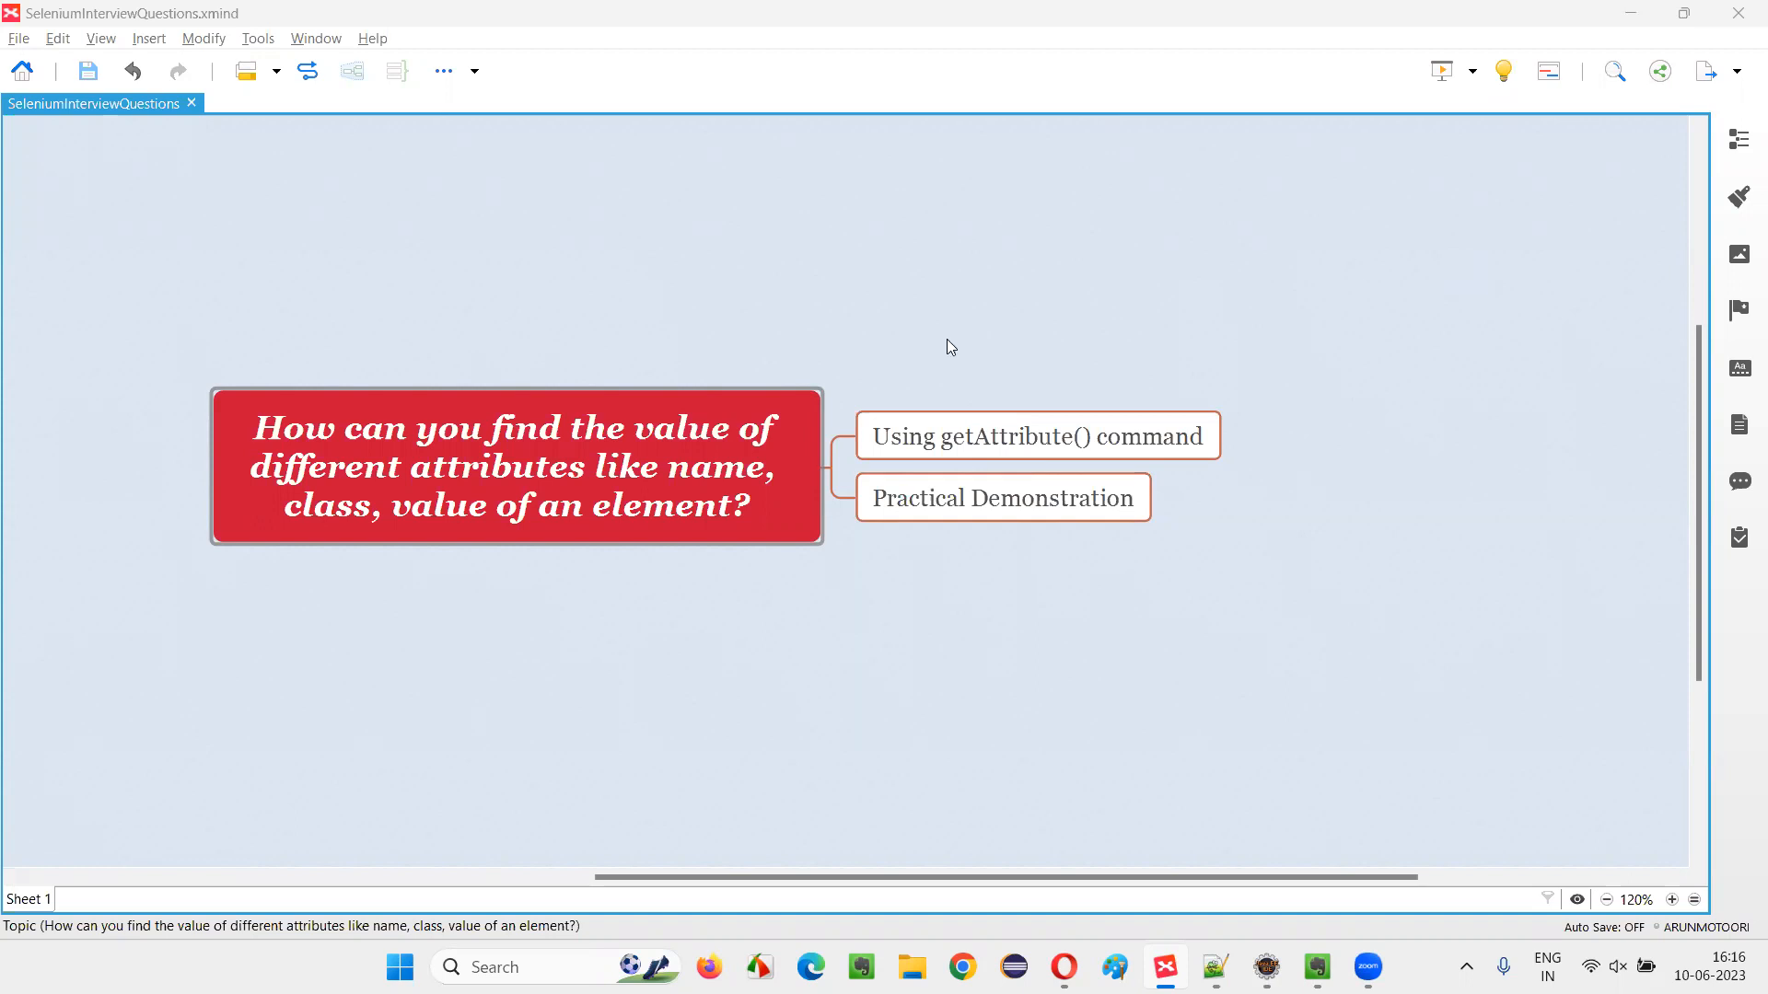
Review the XMind question topic and its Using getAttribute() command subtopic.
click(515, 466)
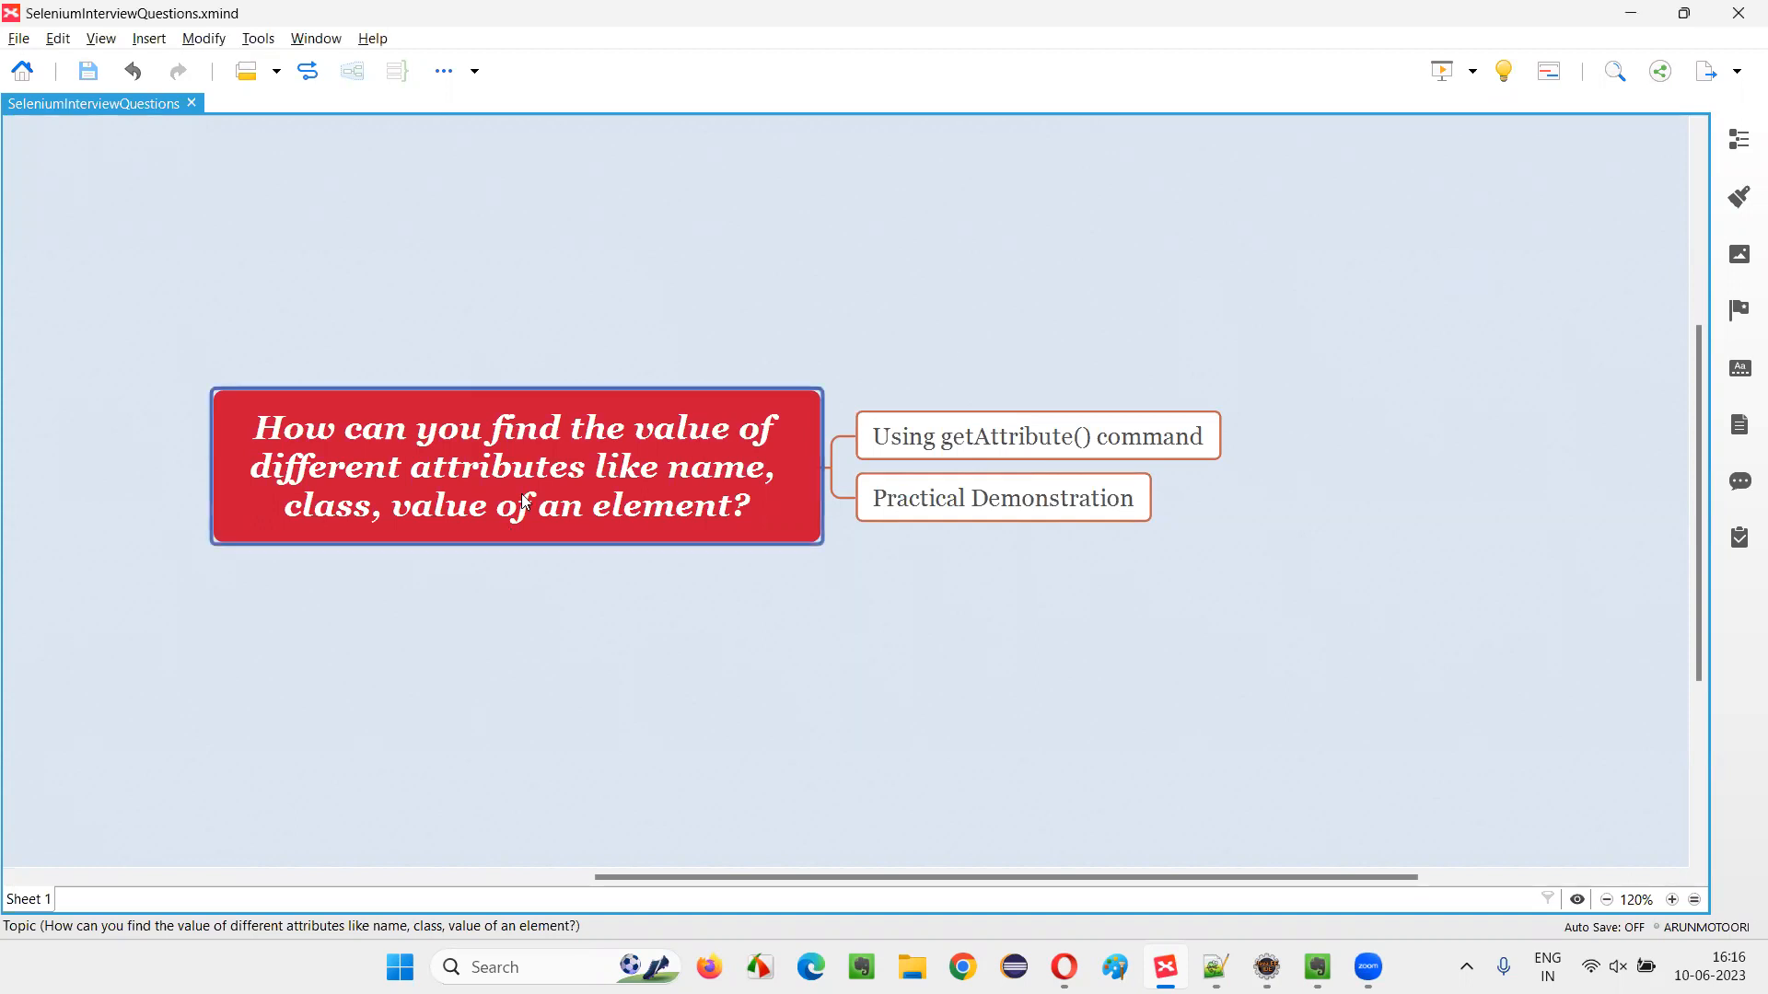
mouse_move(341, 462)
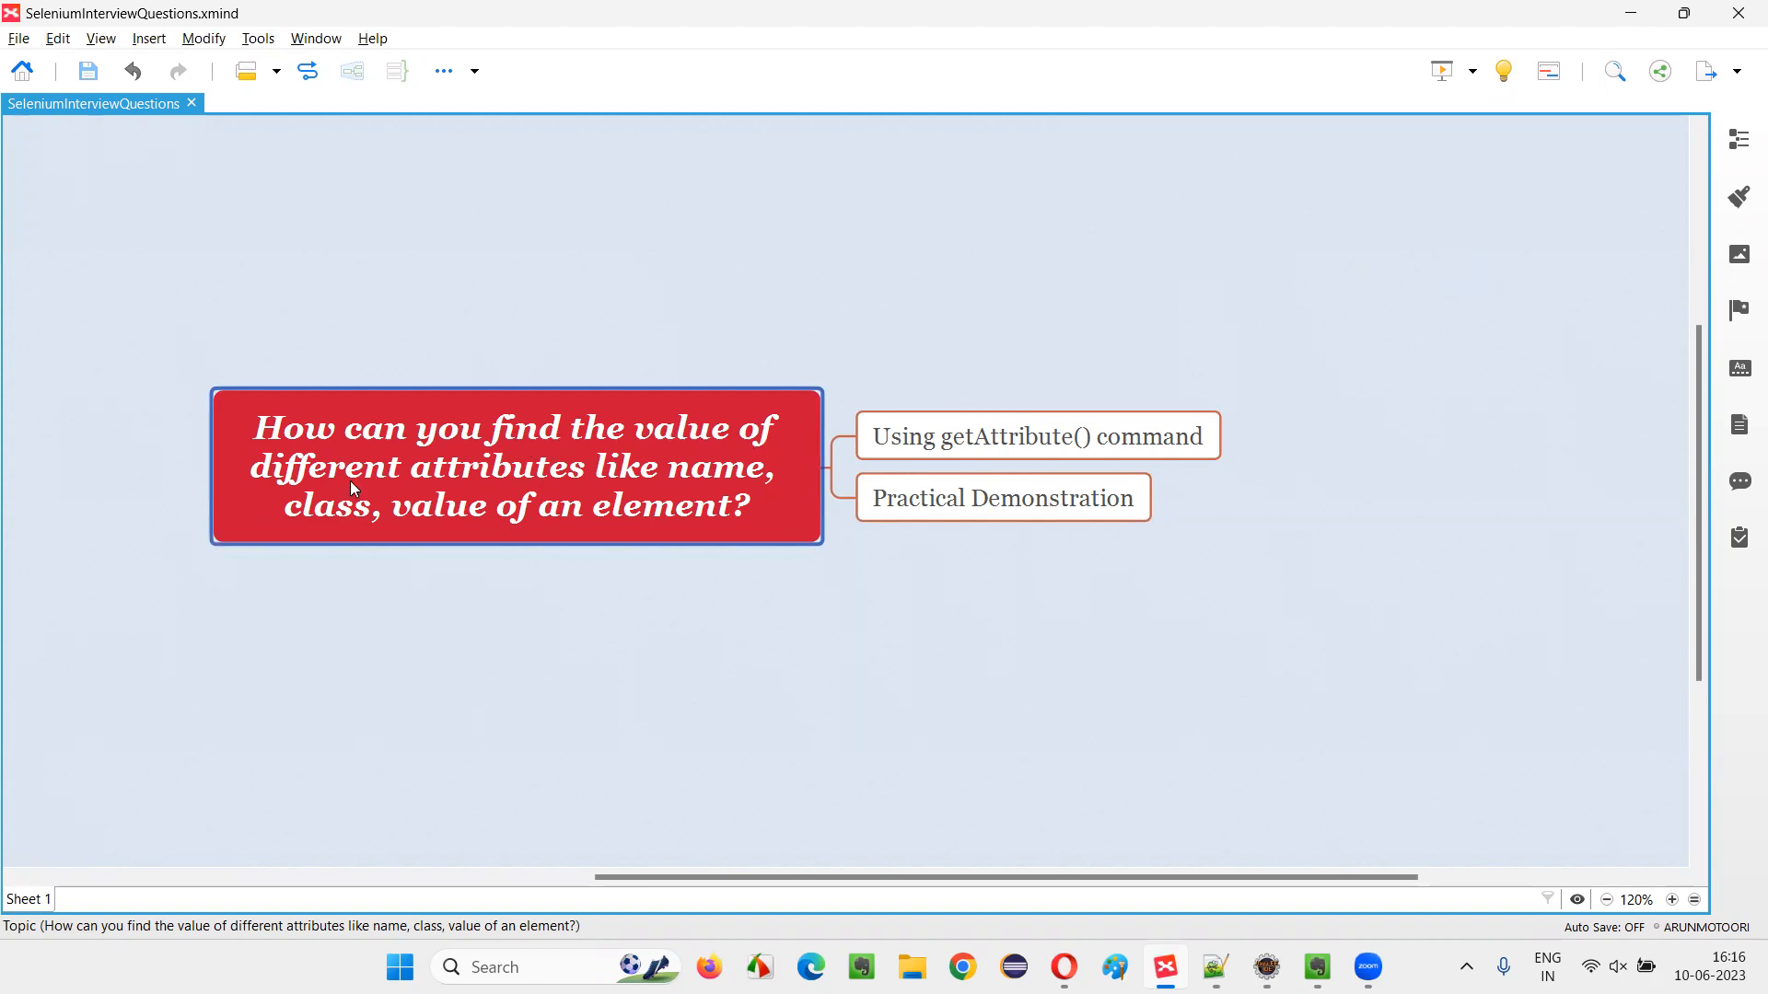
mouse_move(730, 490)
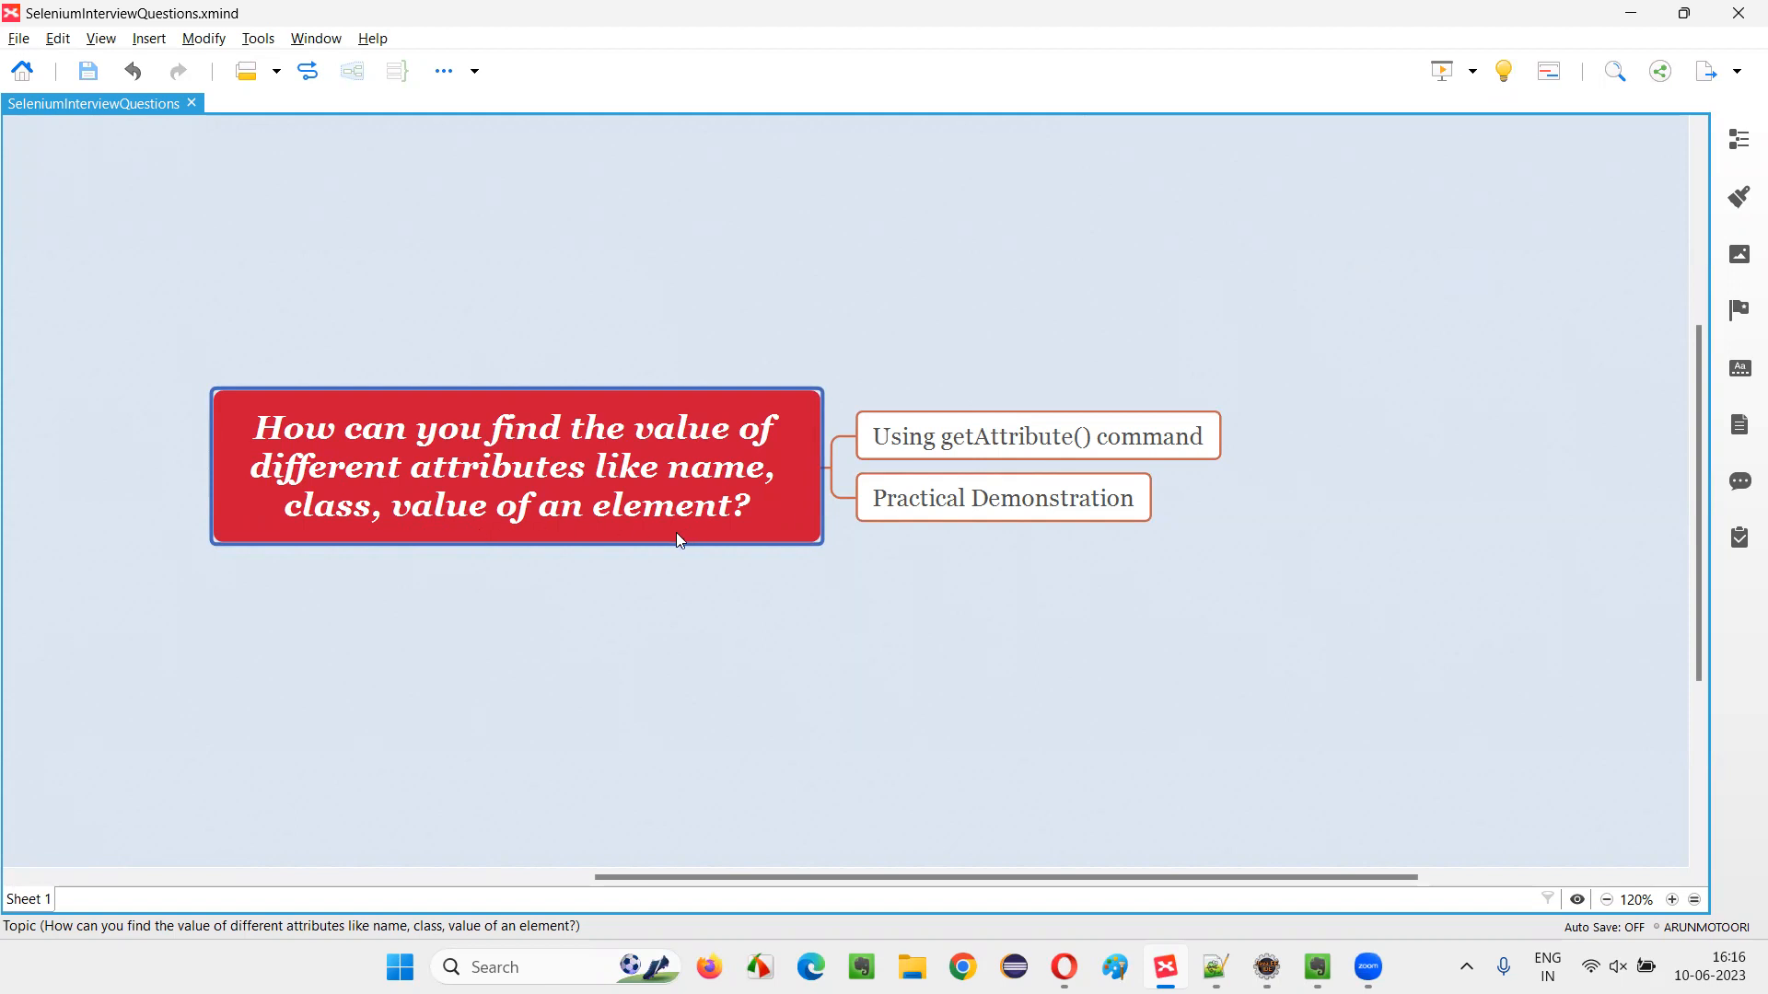
click(1036, 434)
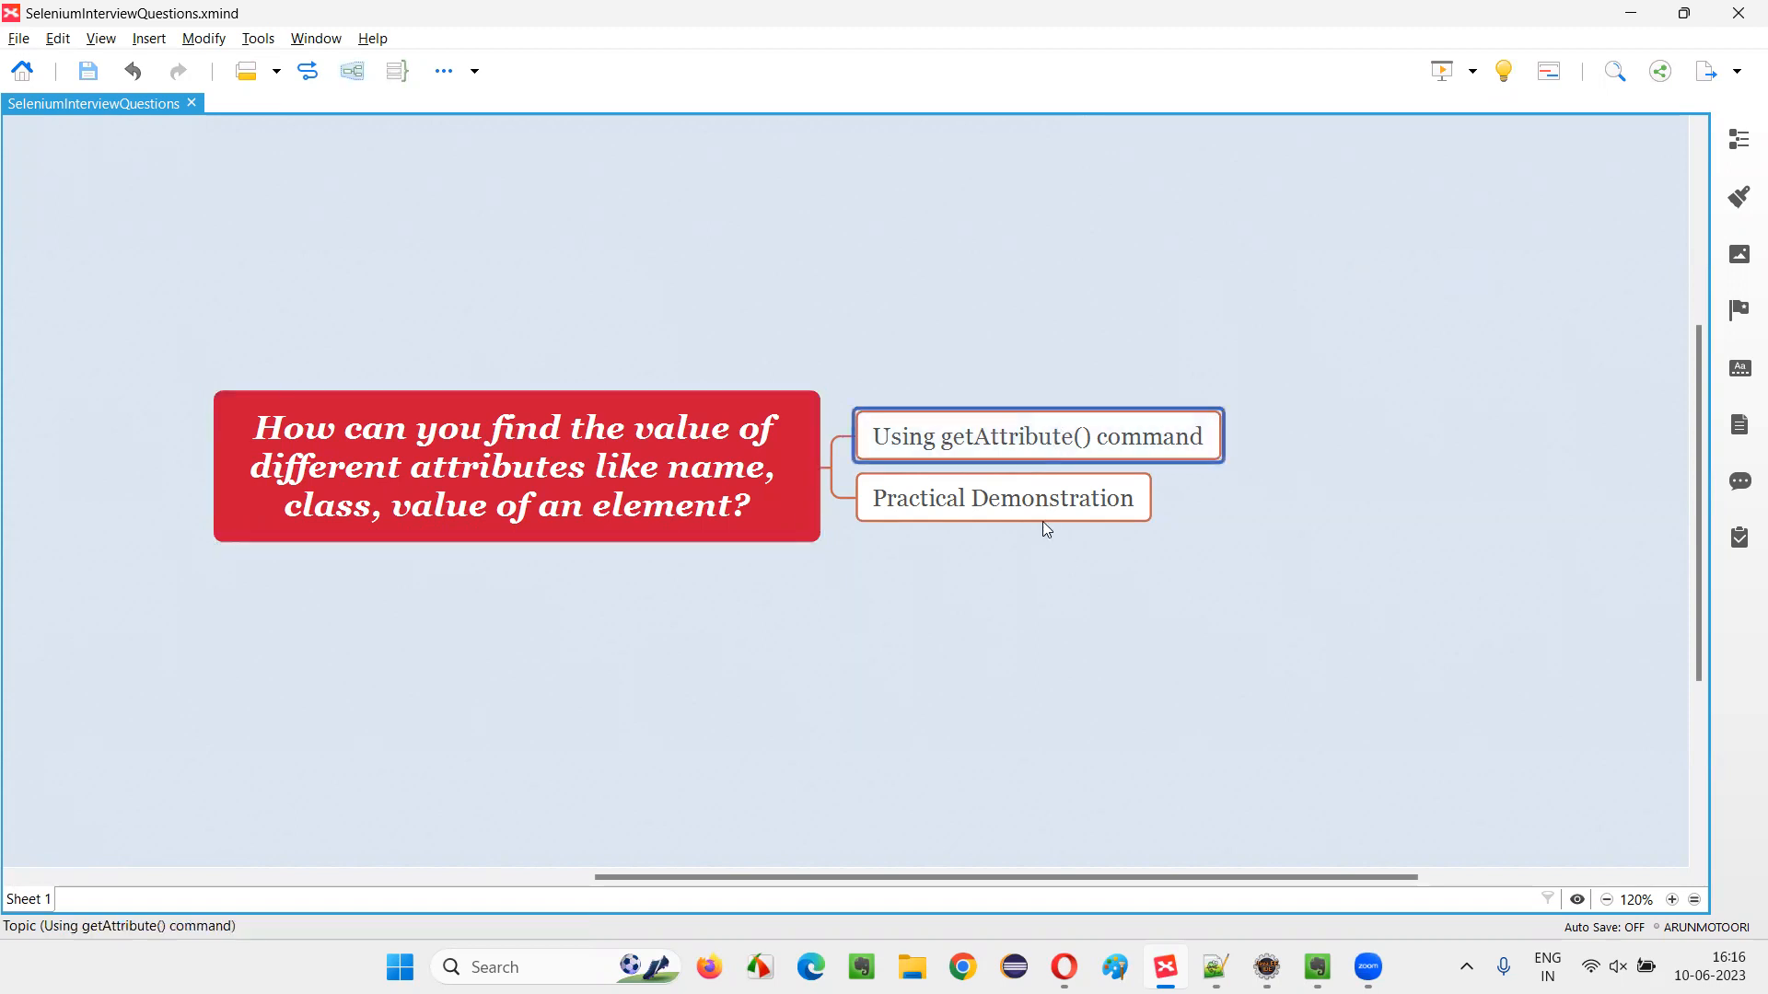
mouse_move(1094, 463)
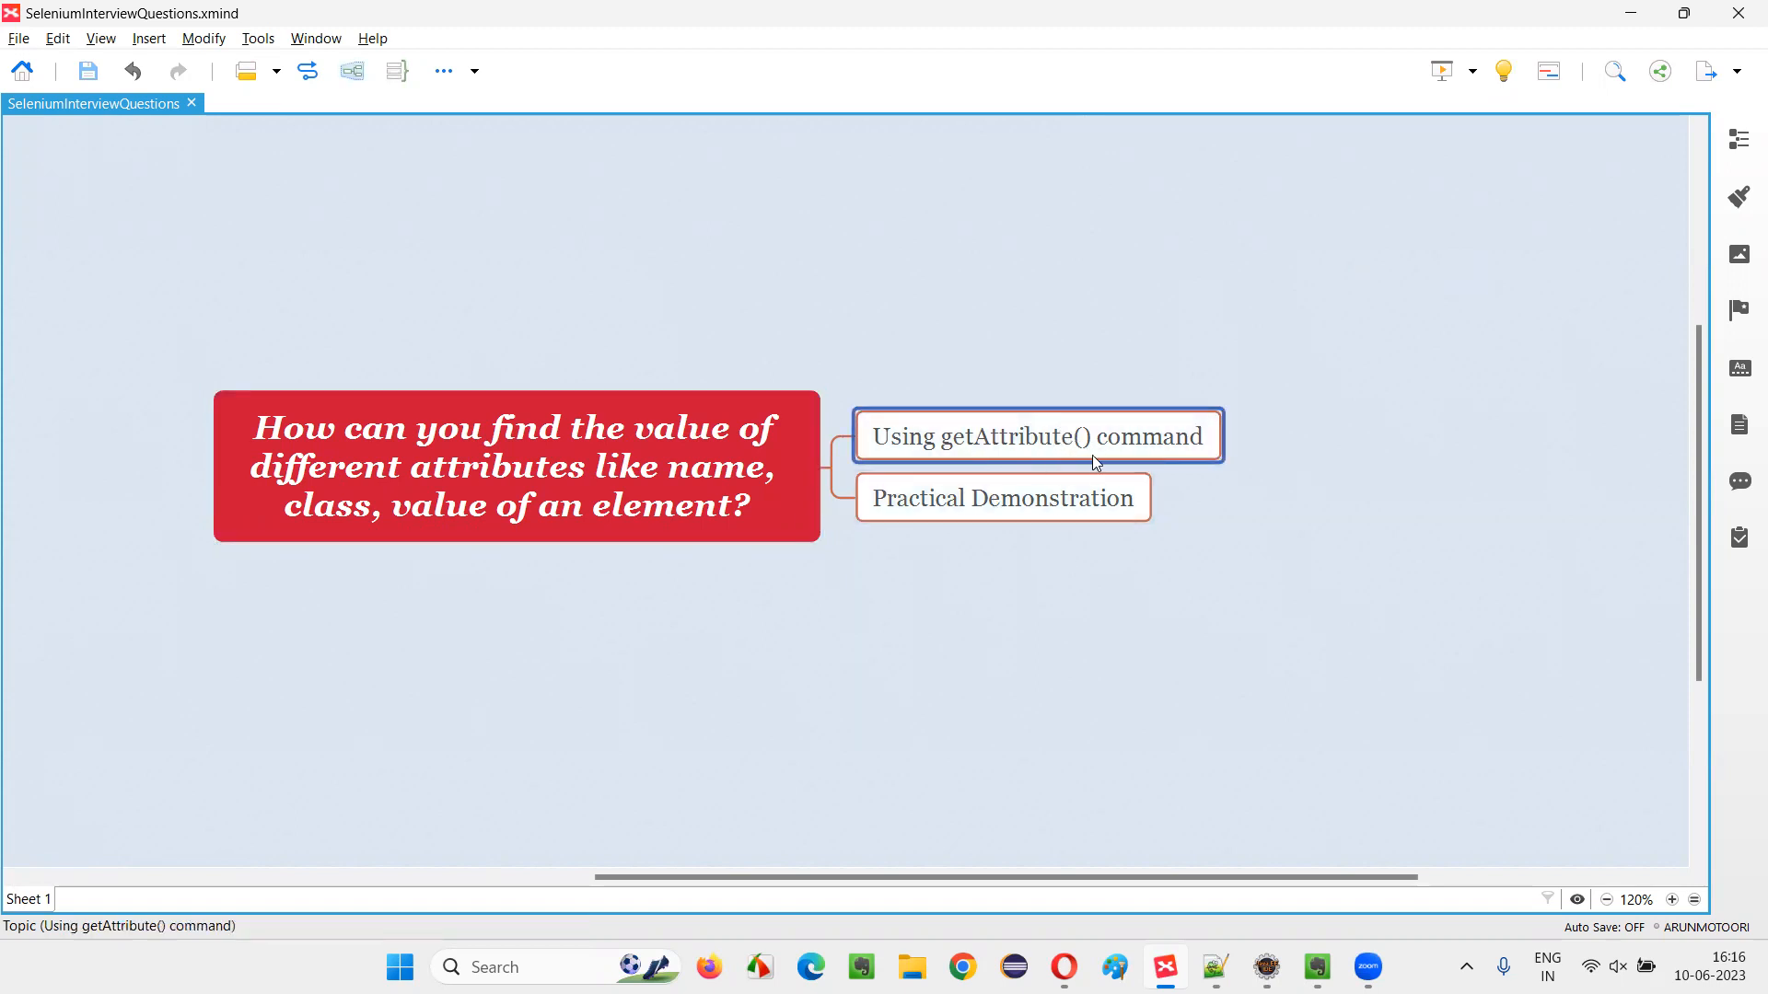
click(516, 466)
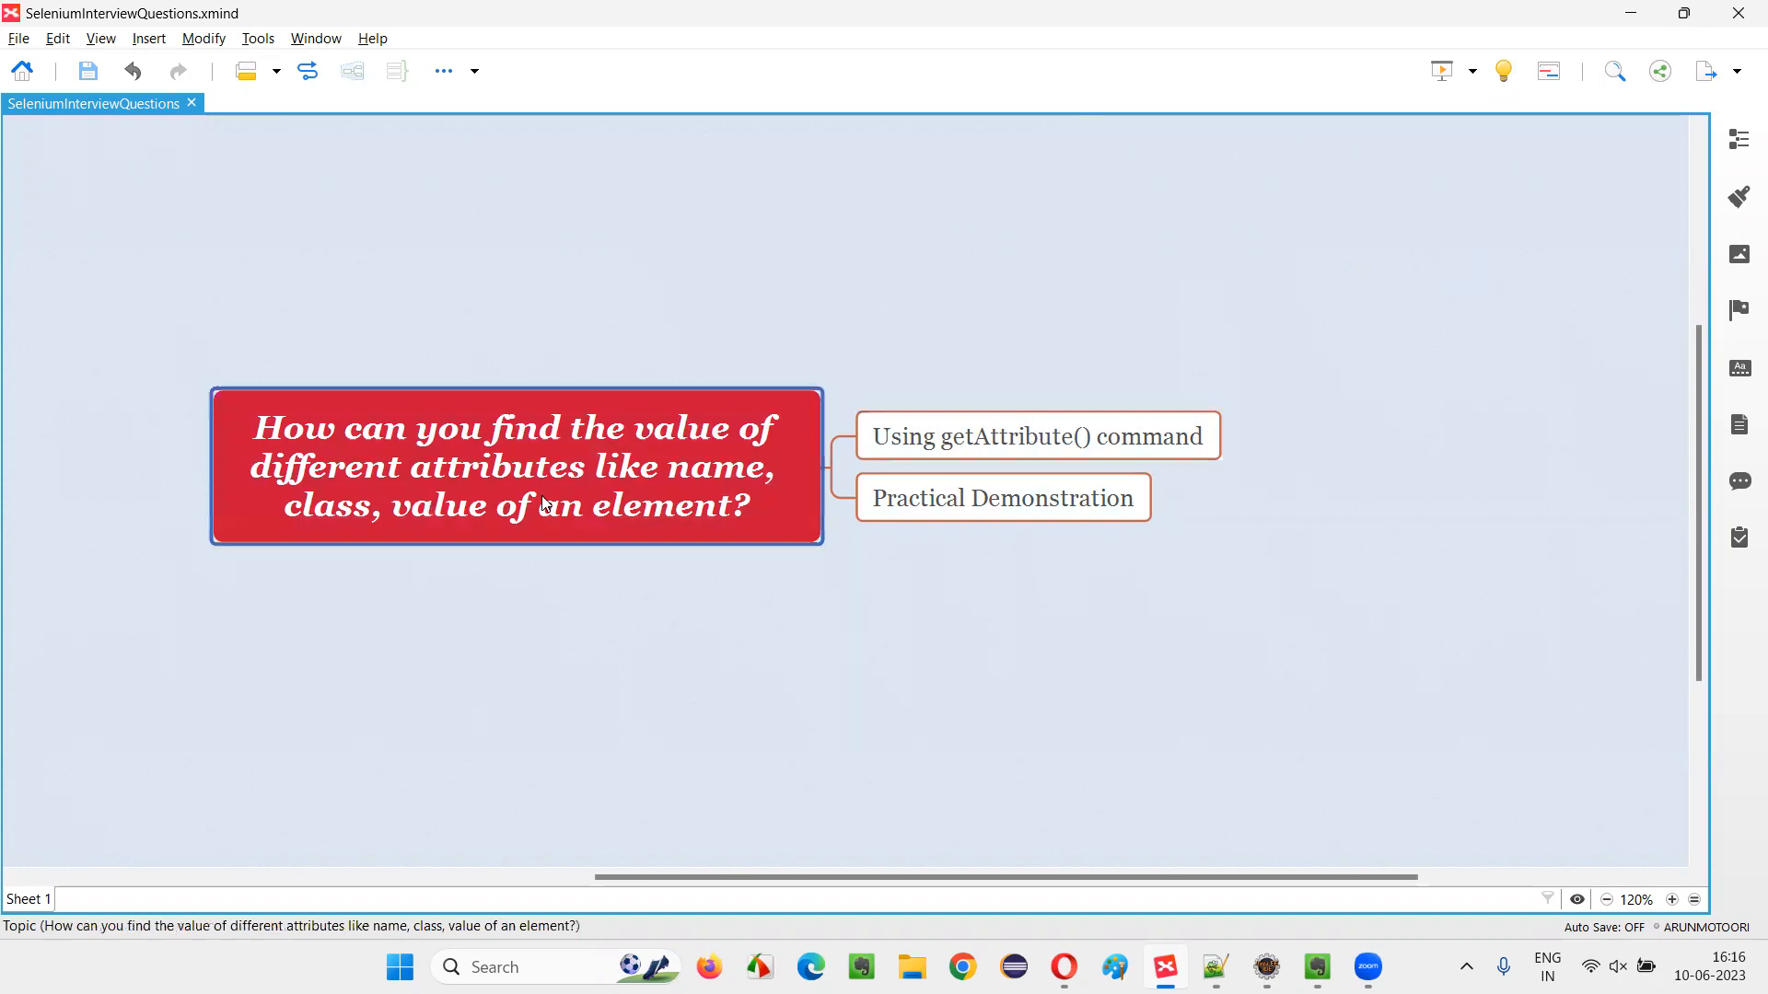
mouse_move(1067, 441)
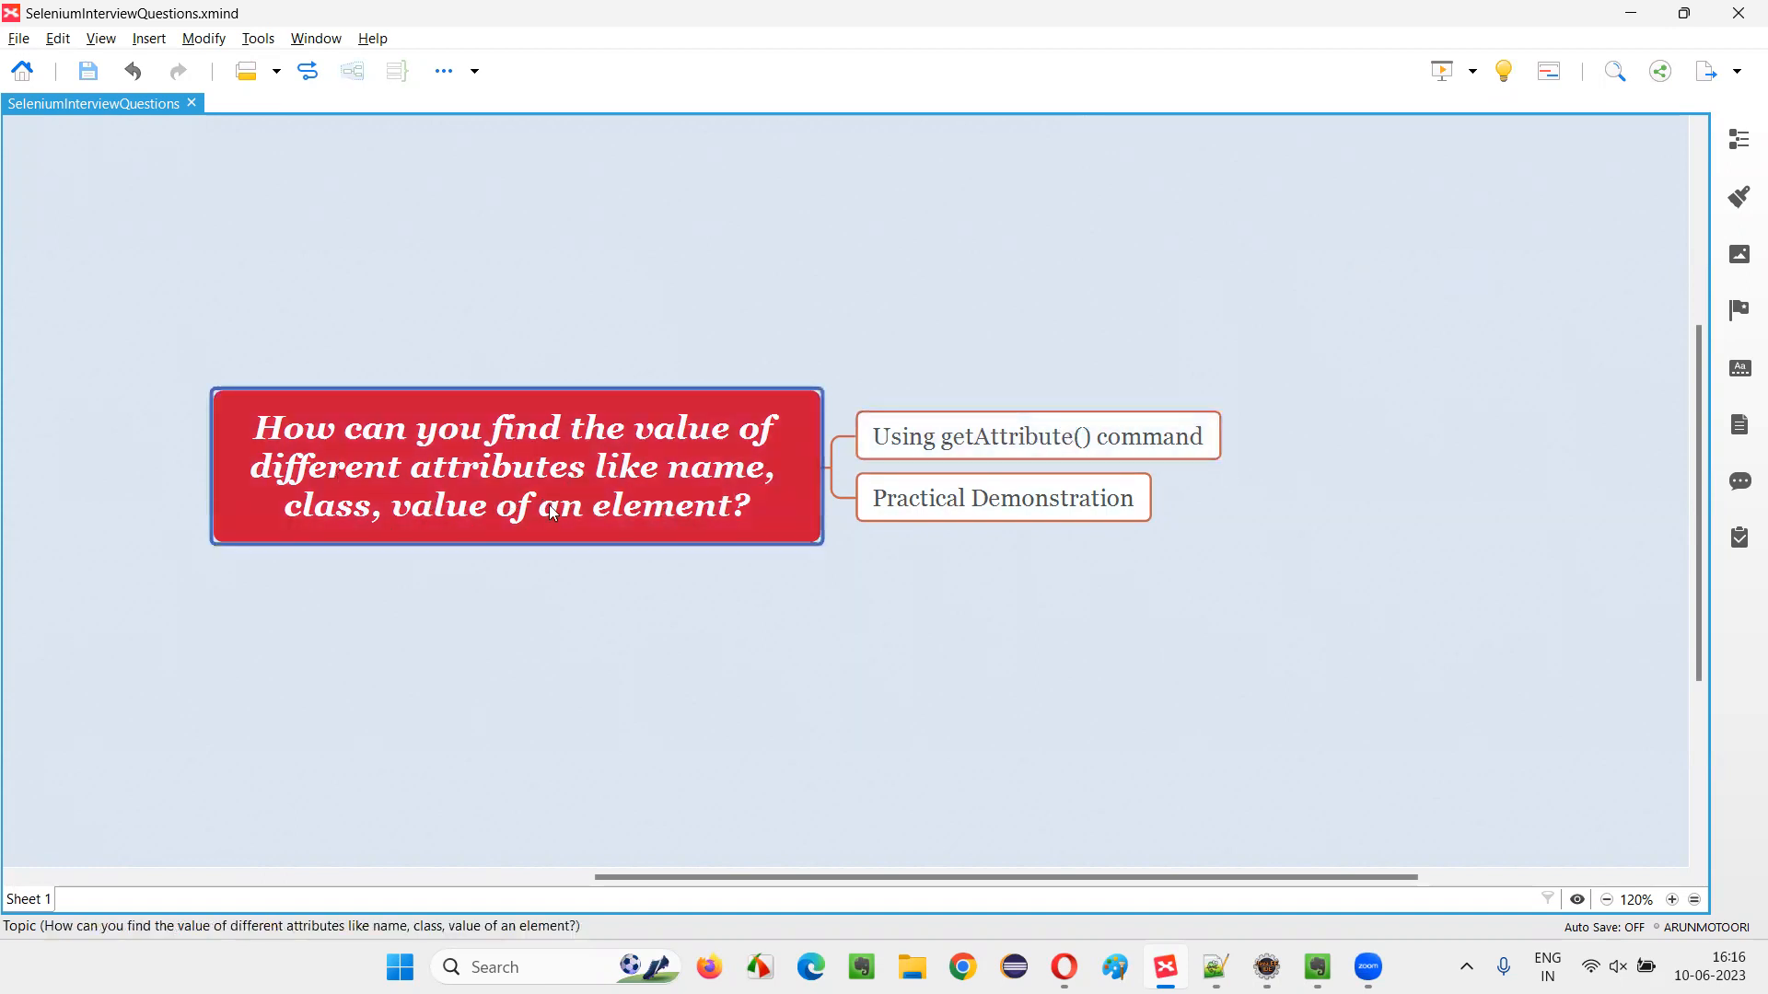
click(1001, 497)
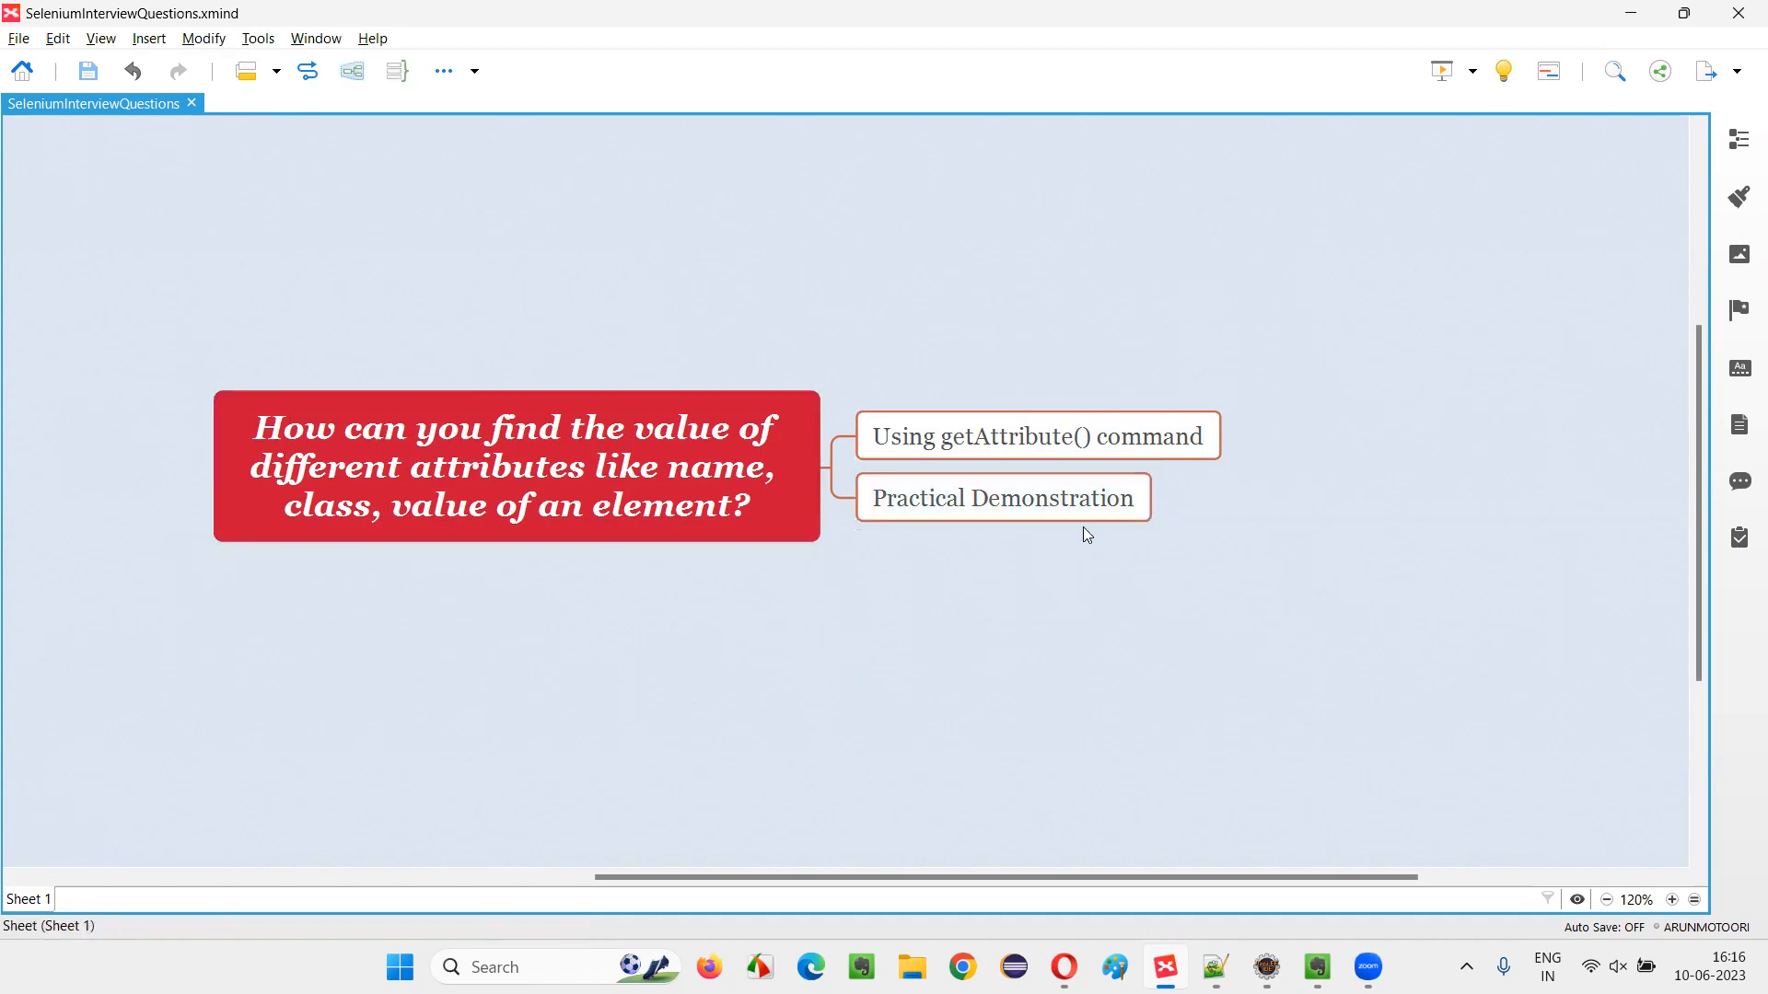
Switch to Eclipse and bring up Demo.java with its ChromeDriver setup in the editor.
click(1265, 967)
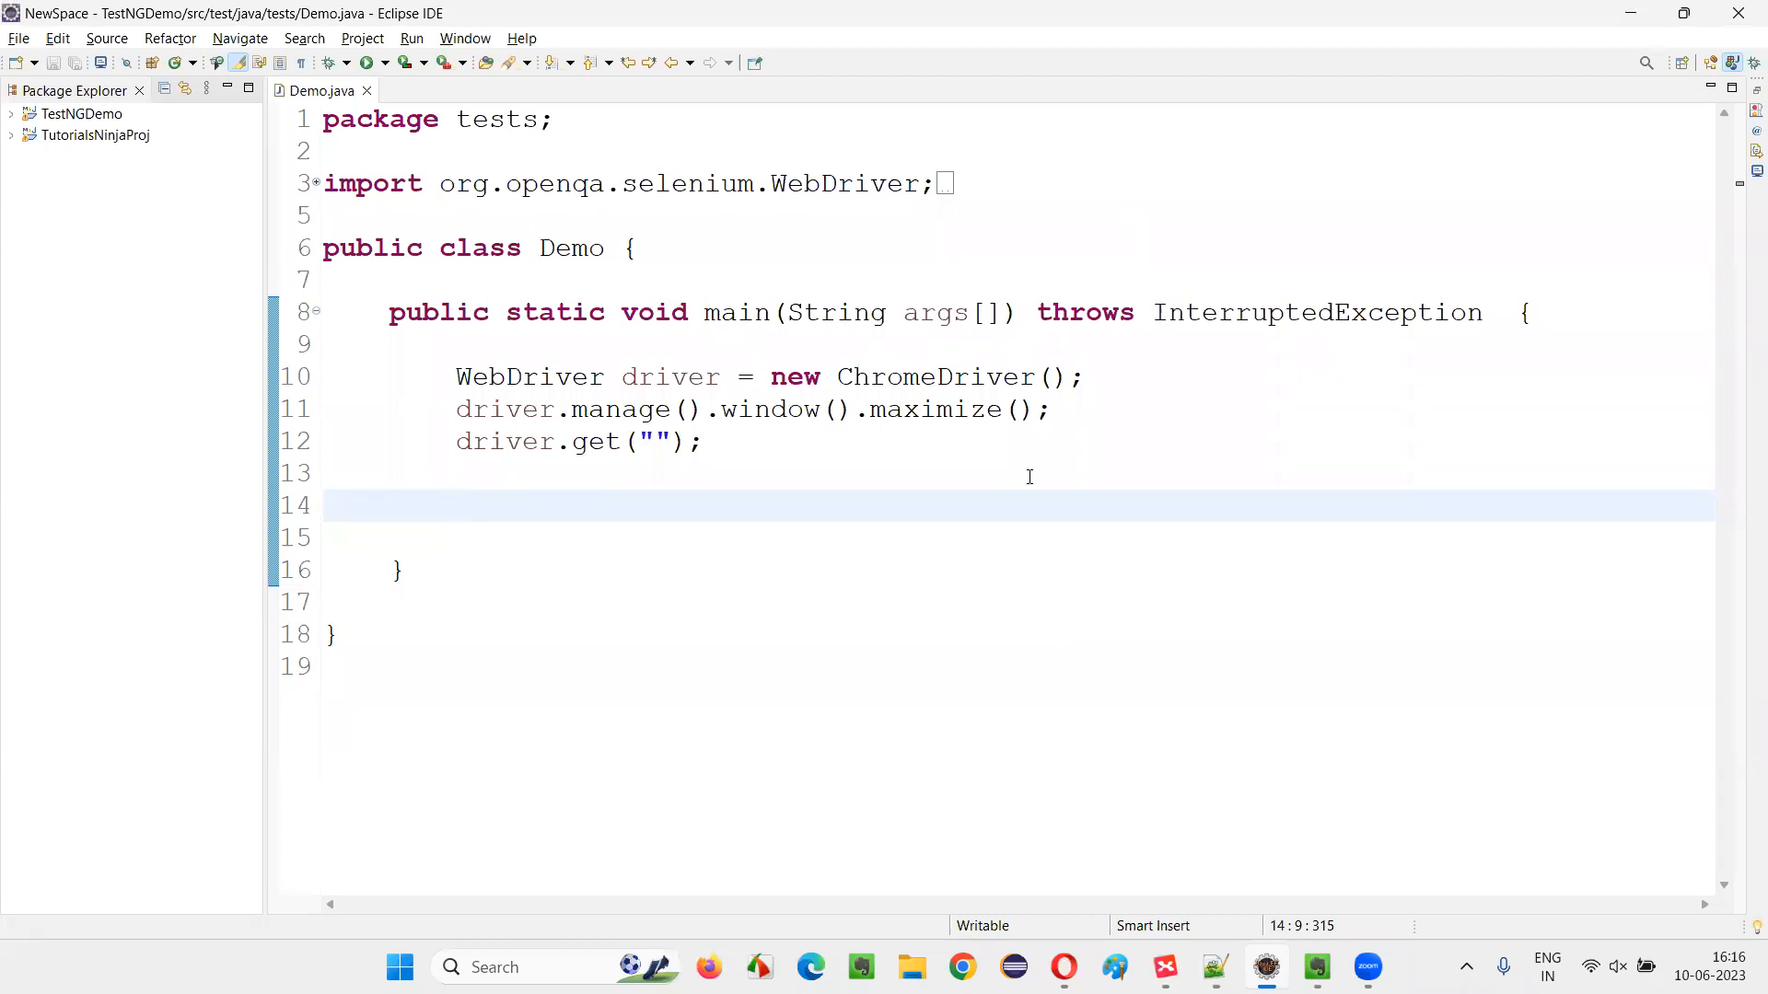
double_click(936, 376)
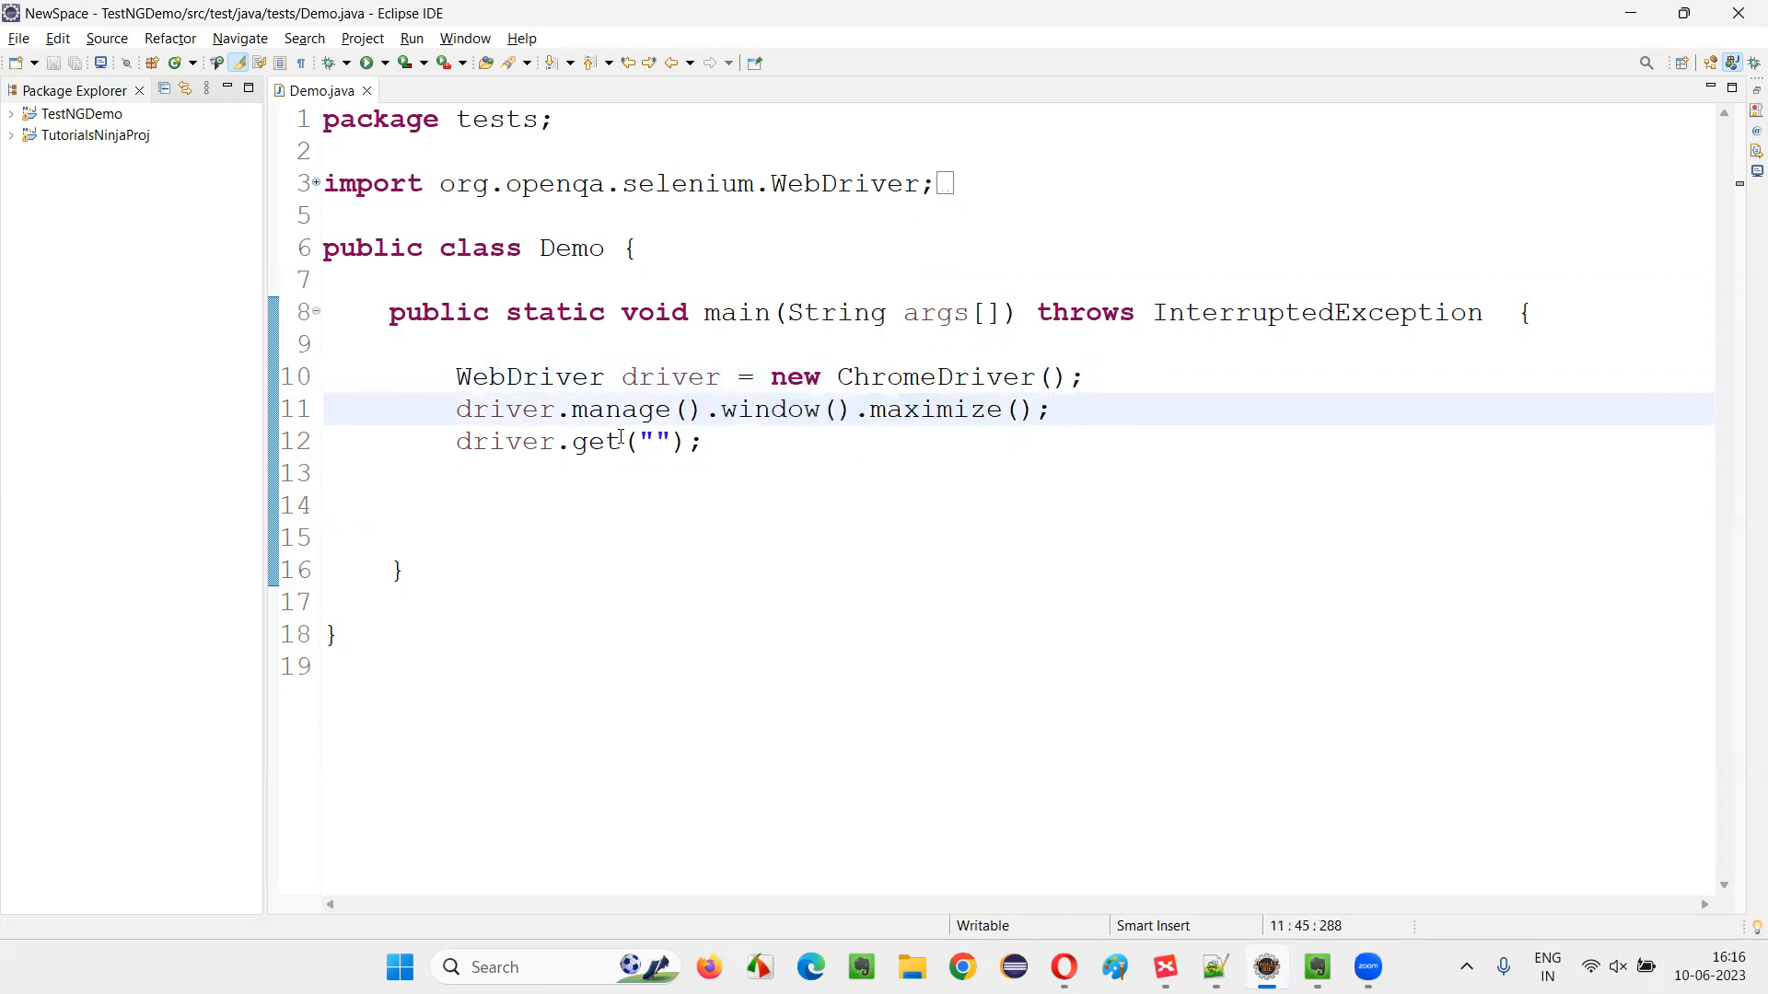
click(704, 440)
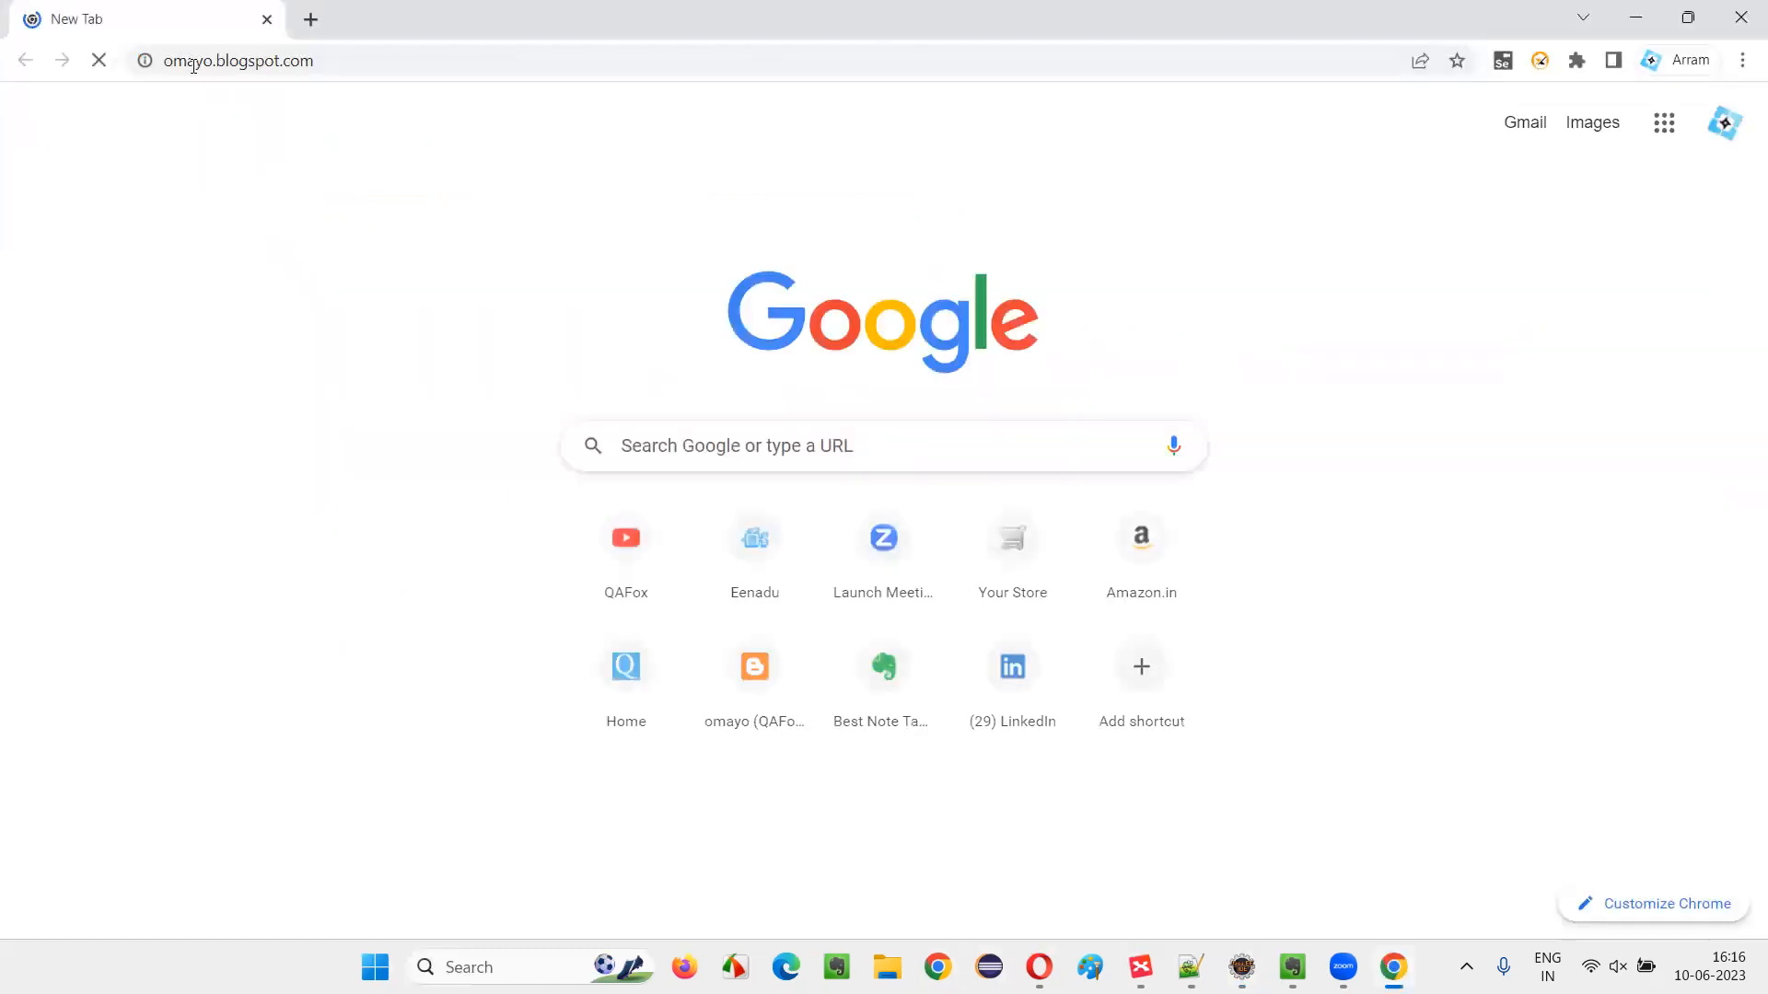
click(1239, 966)
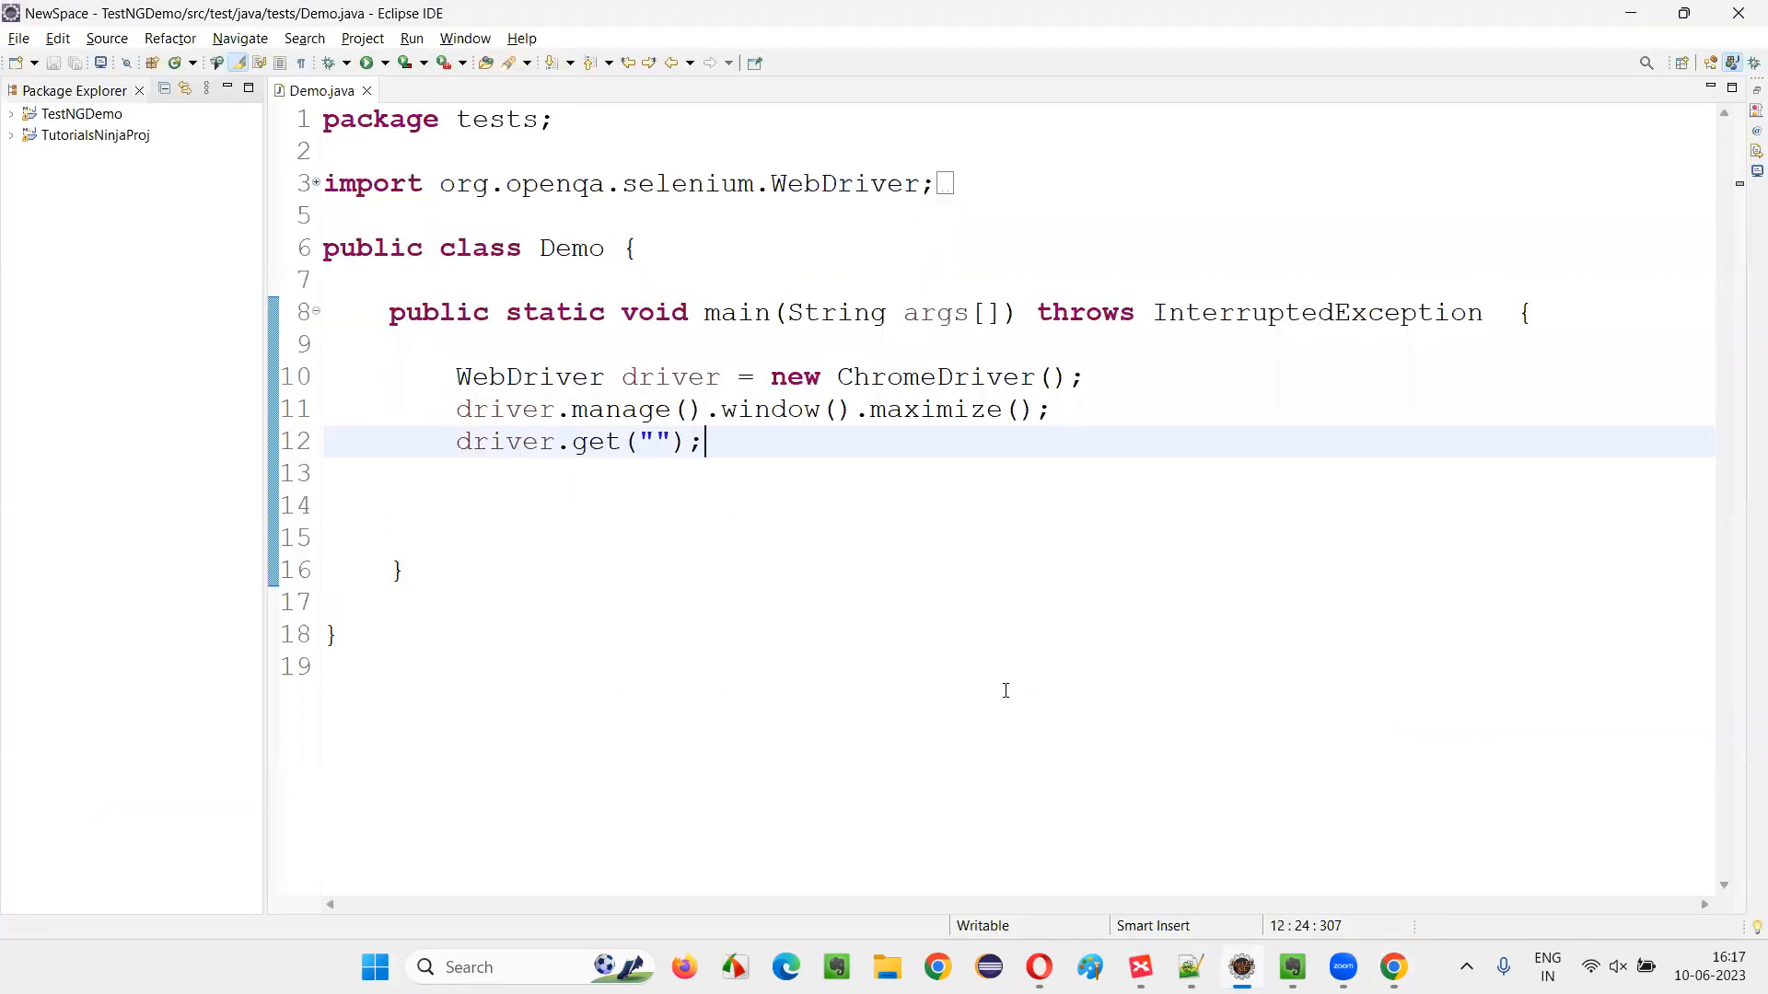
text(https://omayo.blogspot.com/)
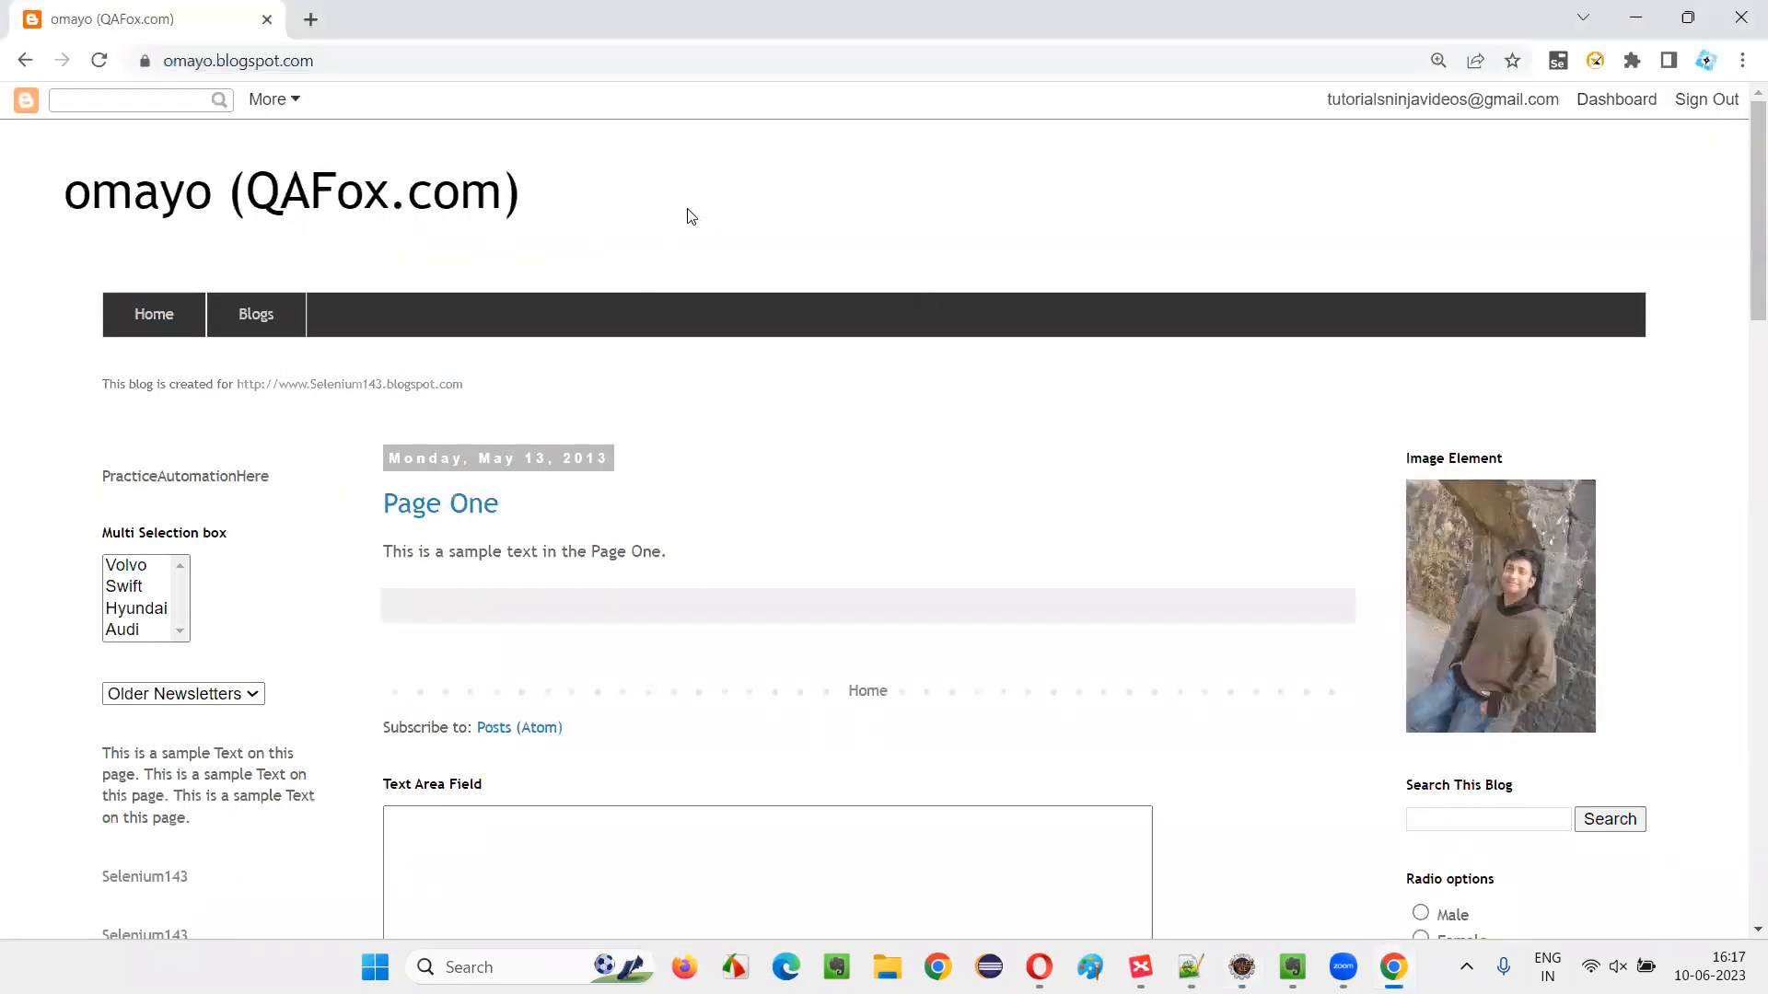
scroll(down, 3)
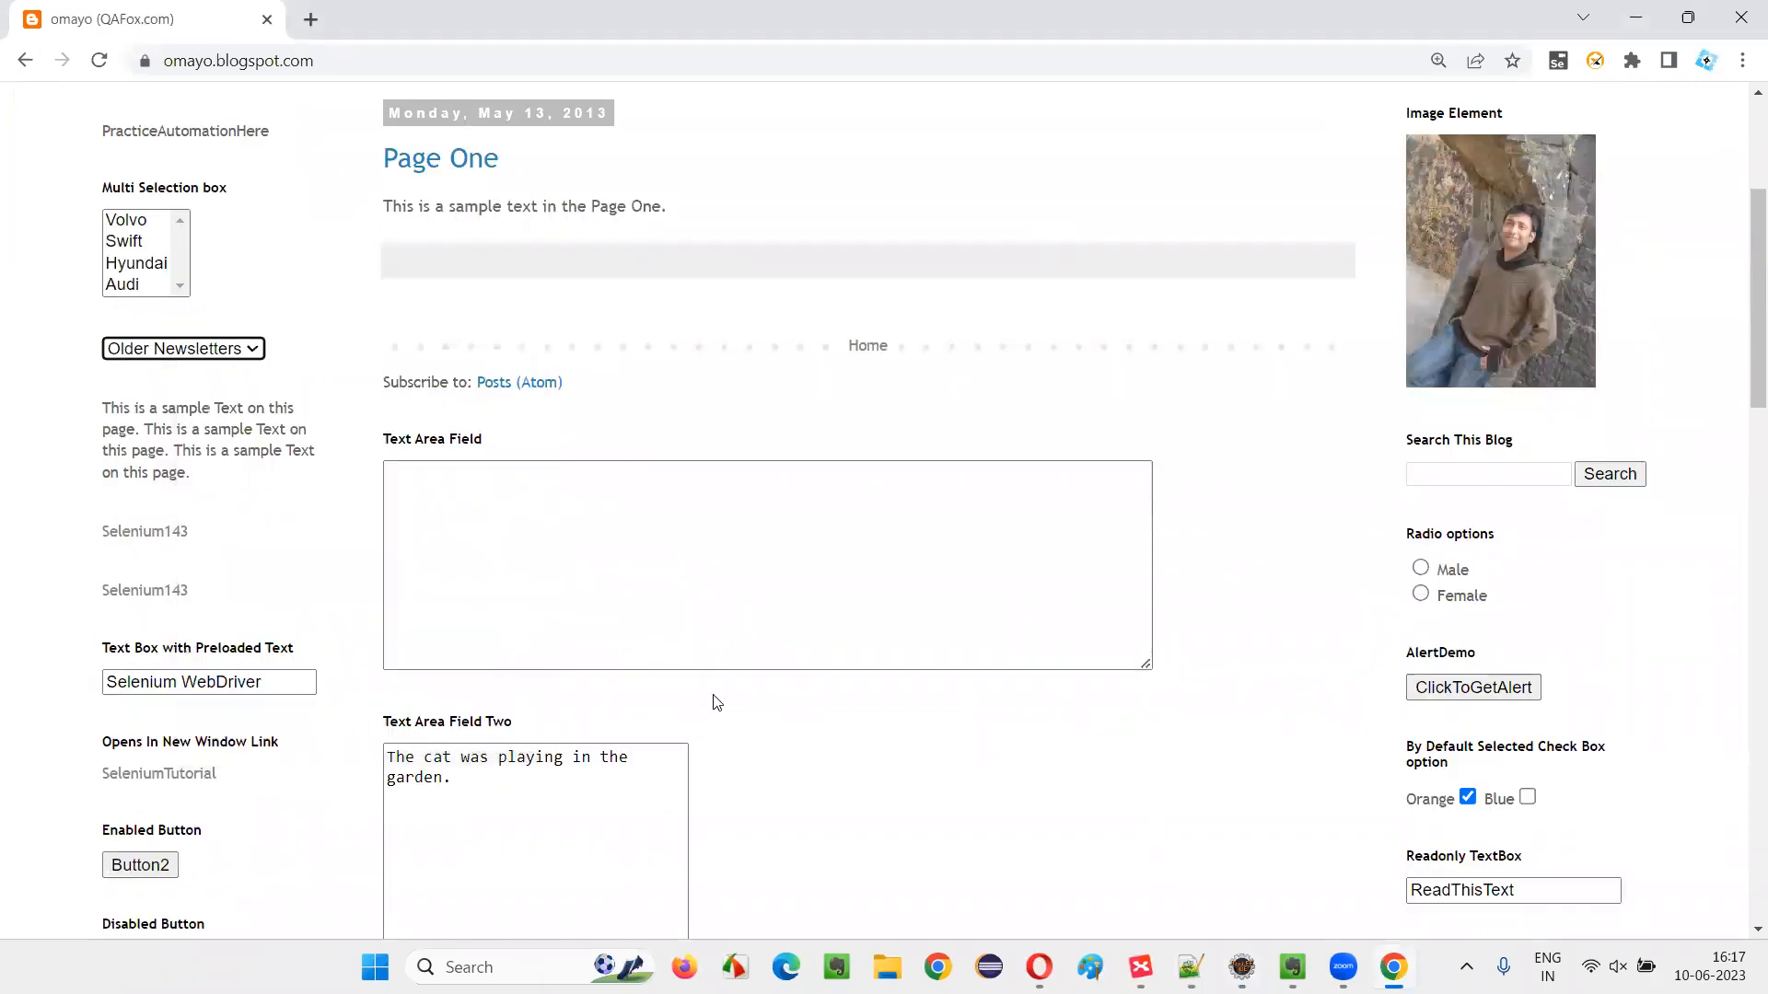
key(F12)
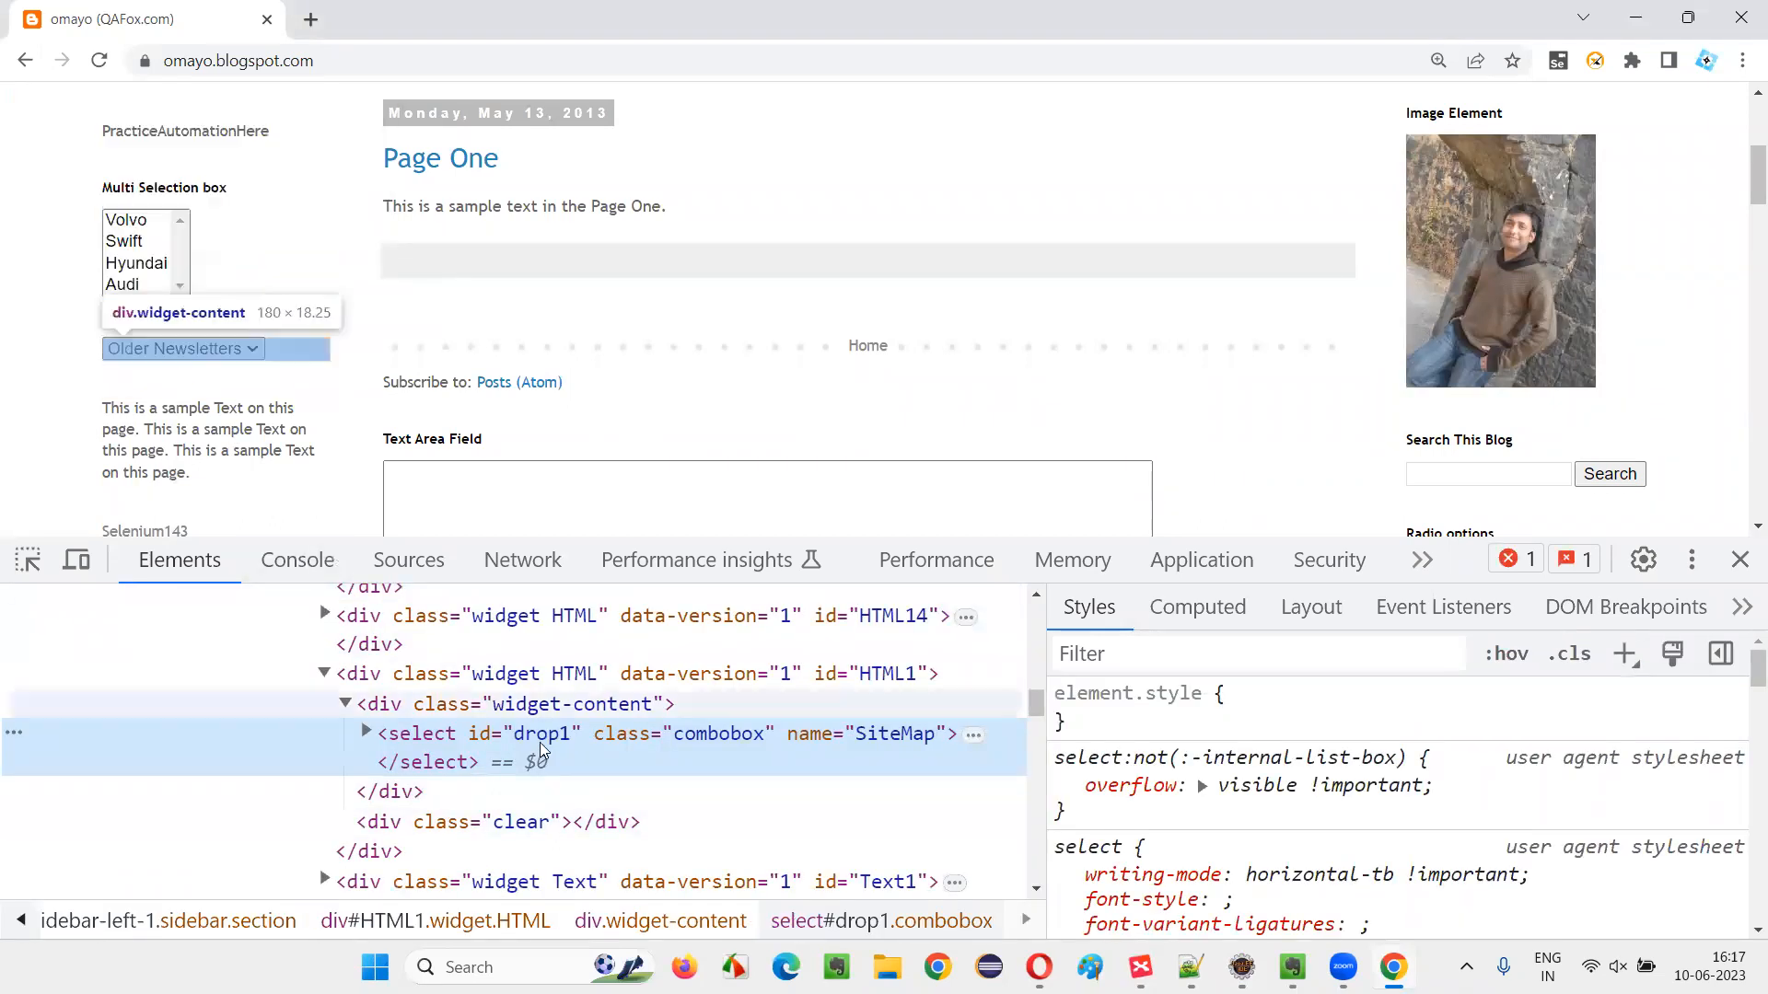
click(365, 733)
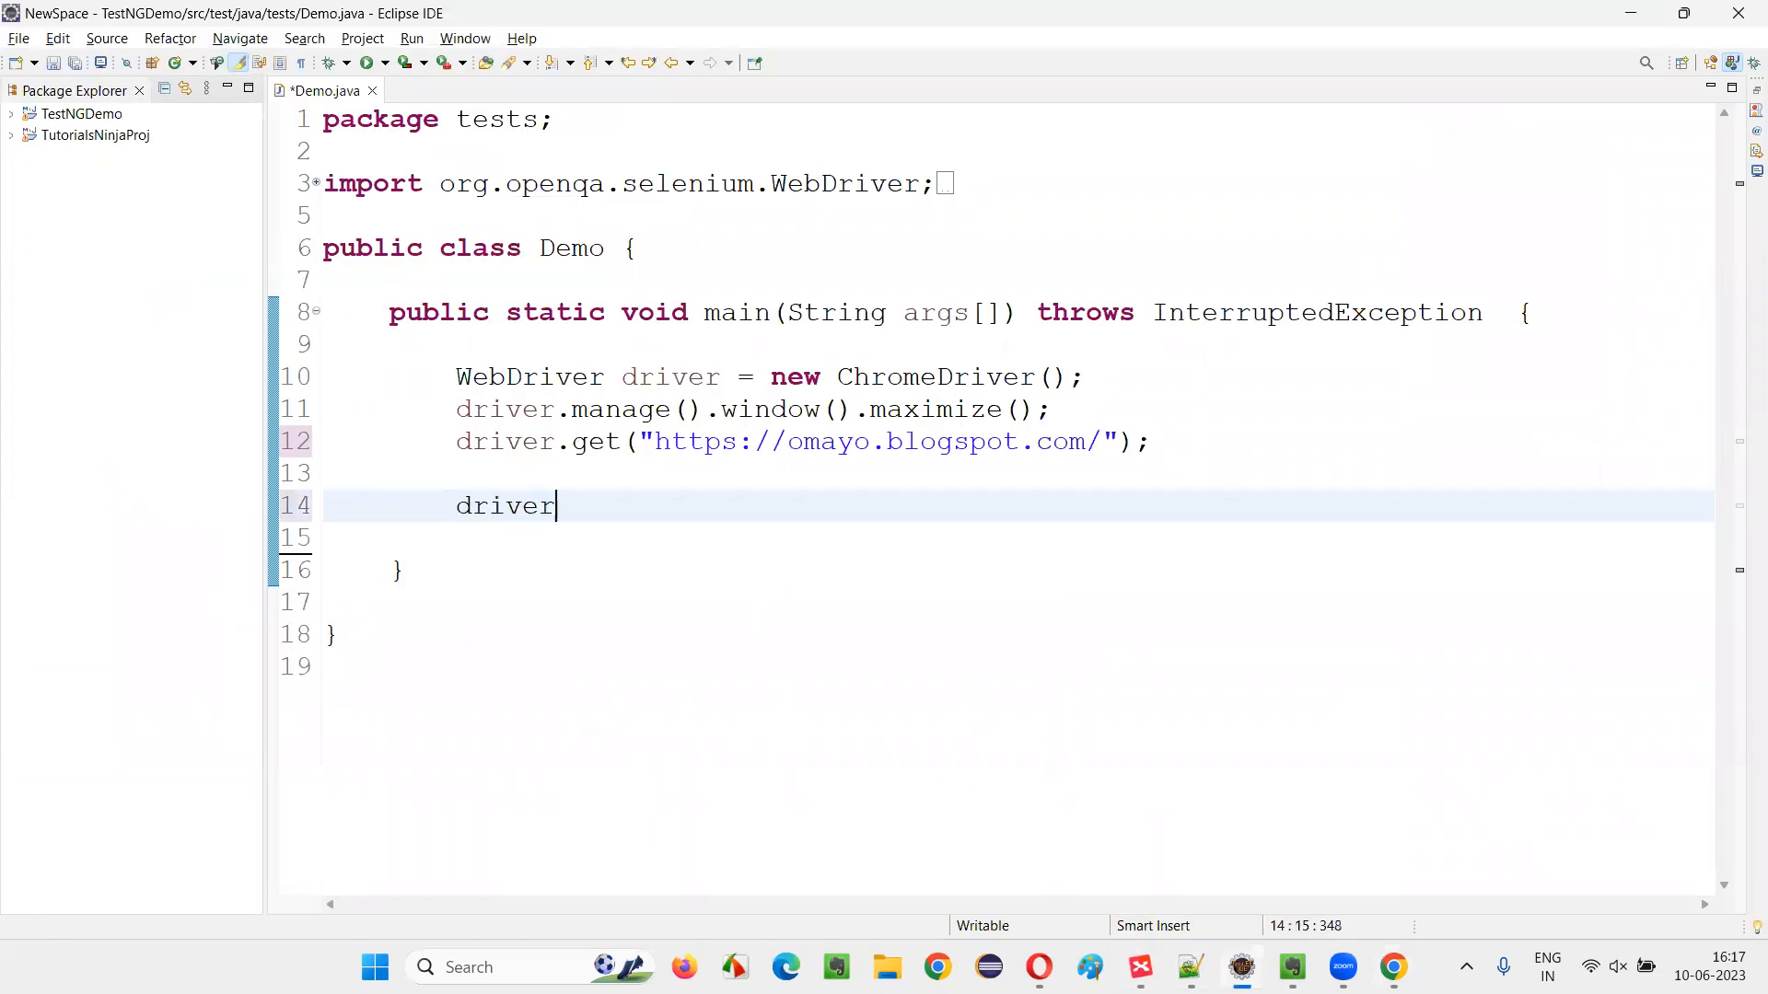
Store driver.findElement(By.id) for the drop1 dropdown in WebElement dropdownField.
text(.)
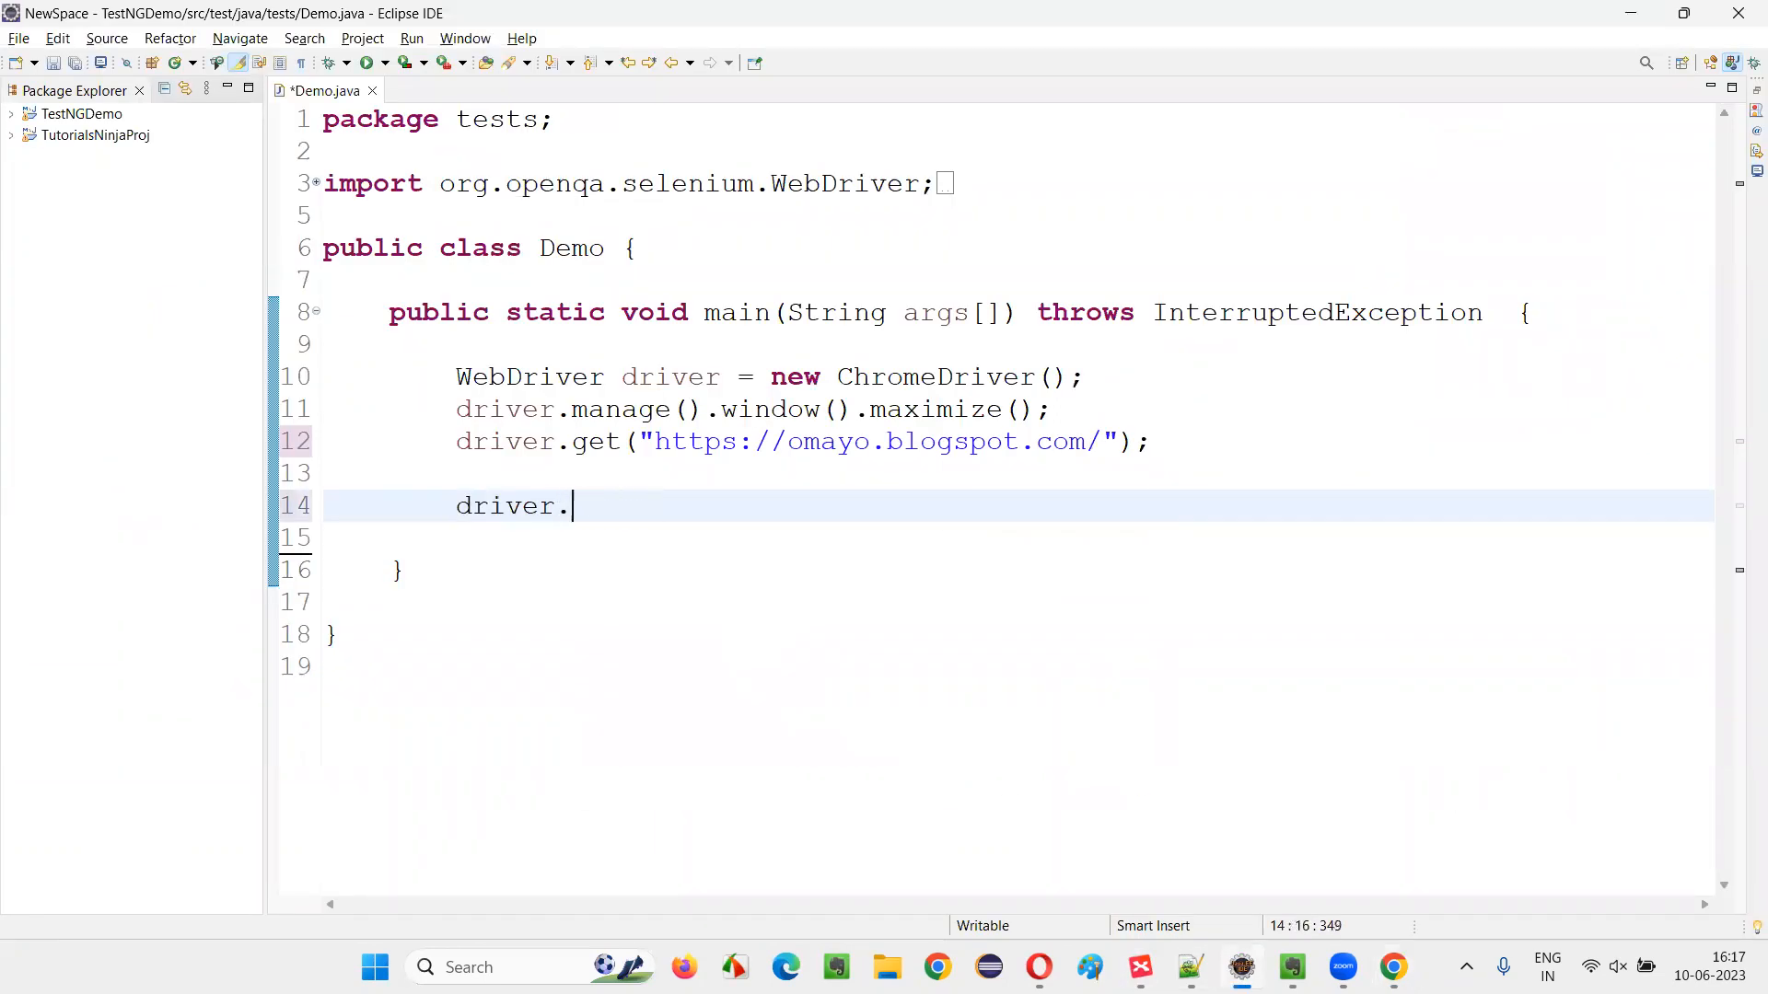
text(findElement(By.i)
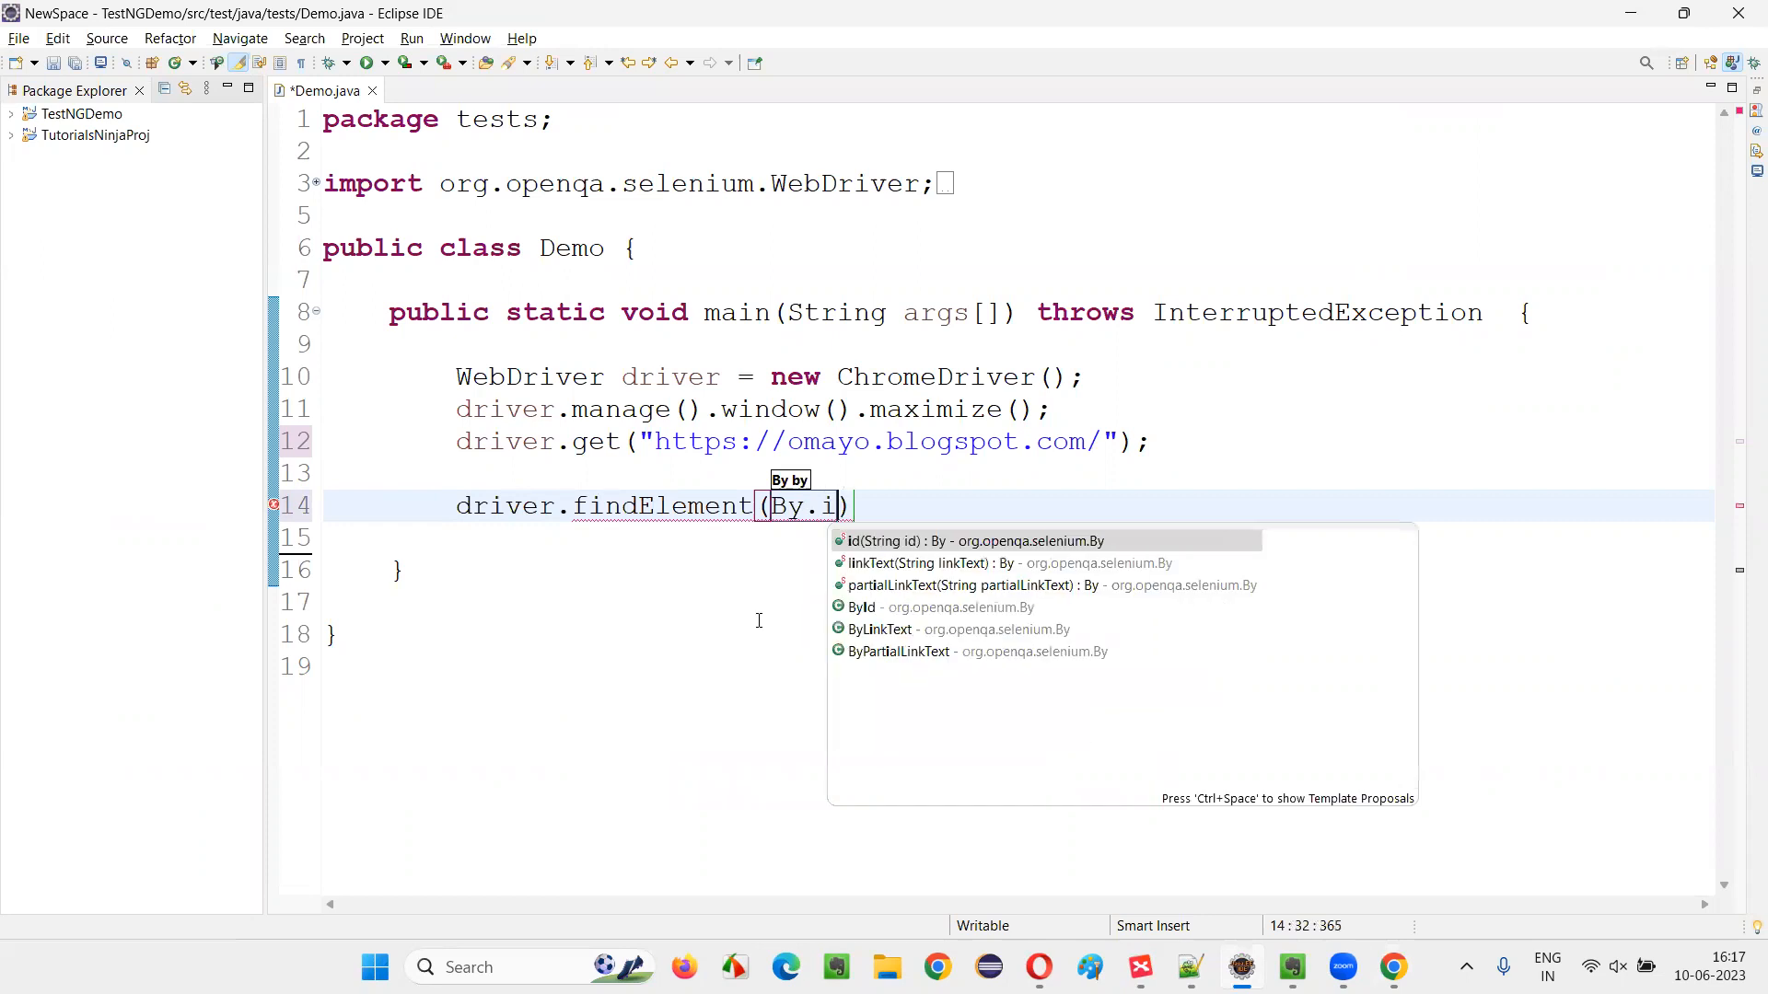
click(935, 539)
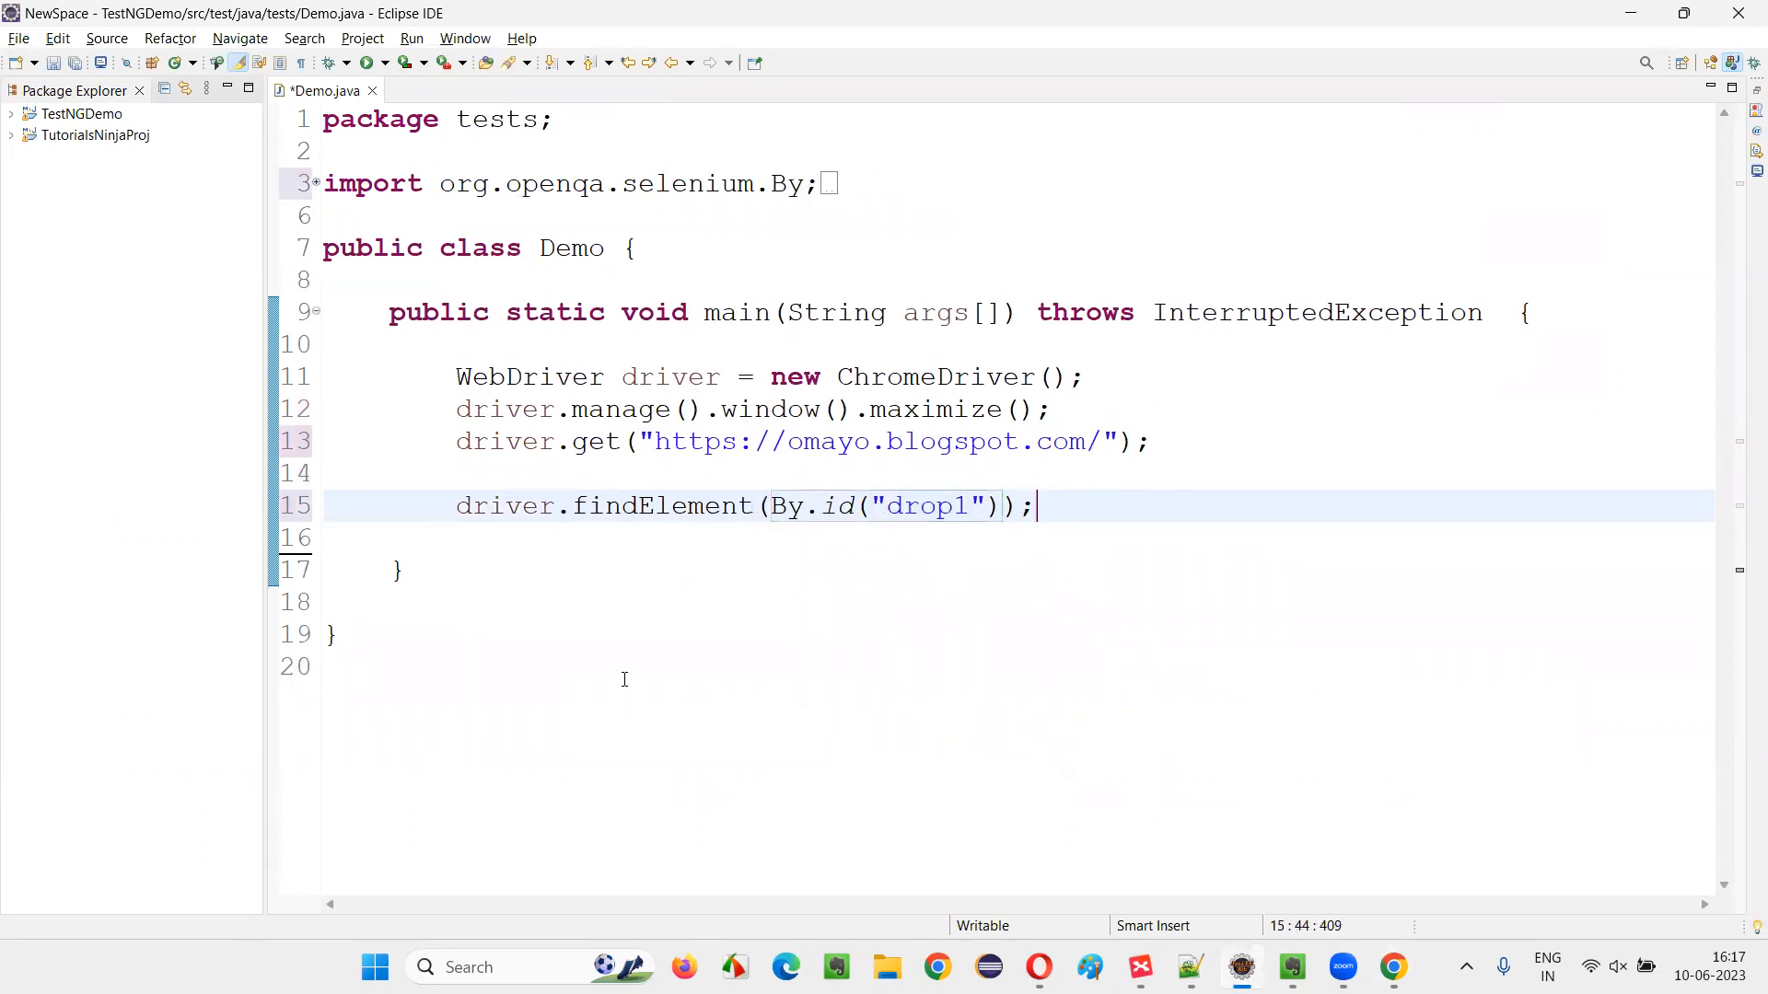
text(drop)
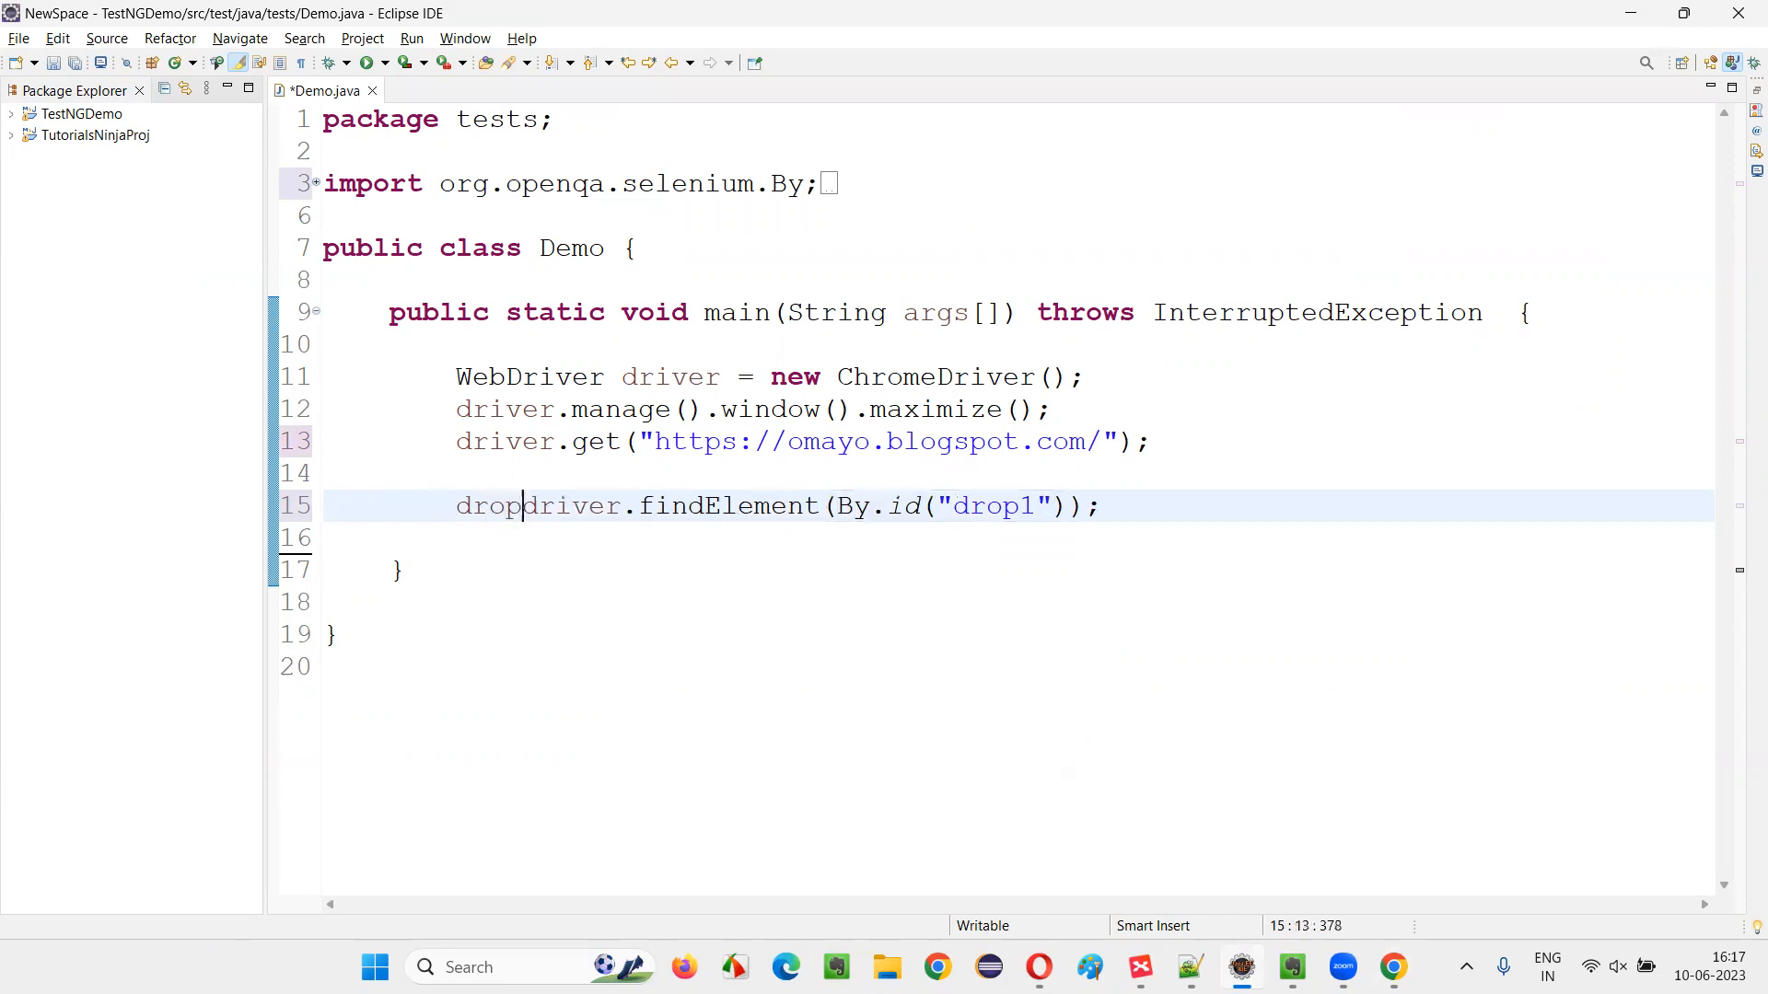
text(ownfield =)
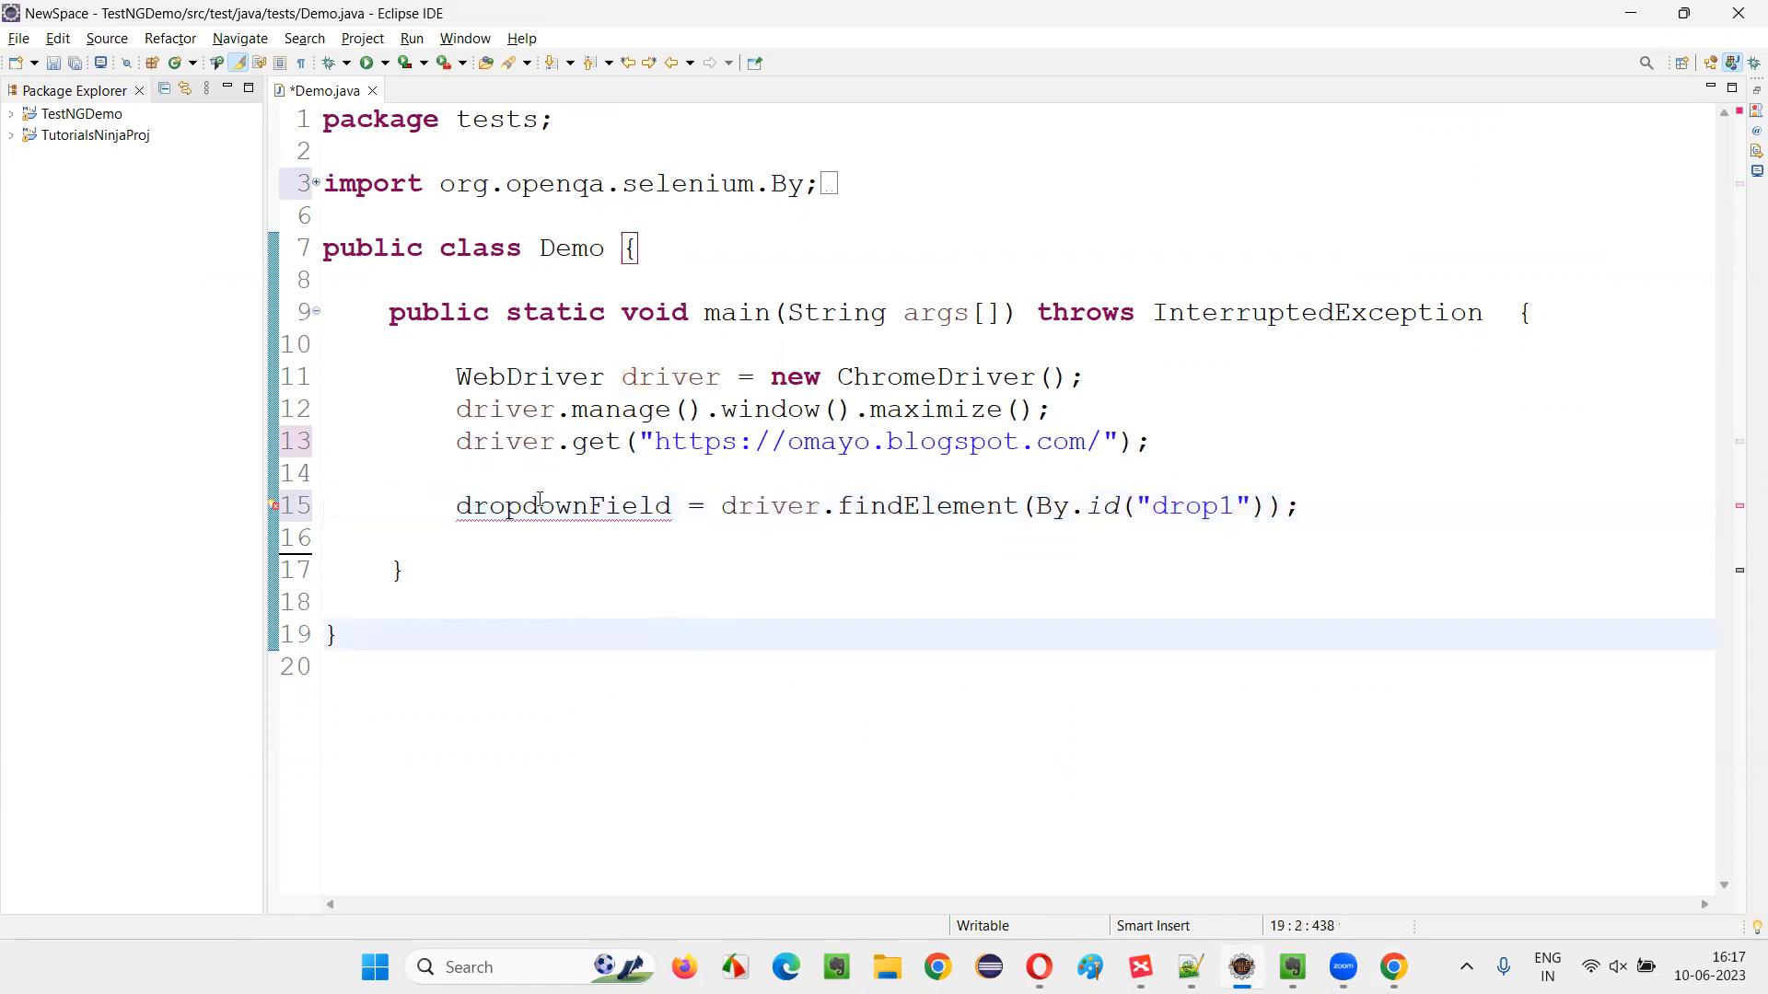
text(WebElement)
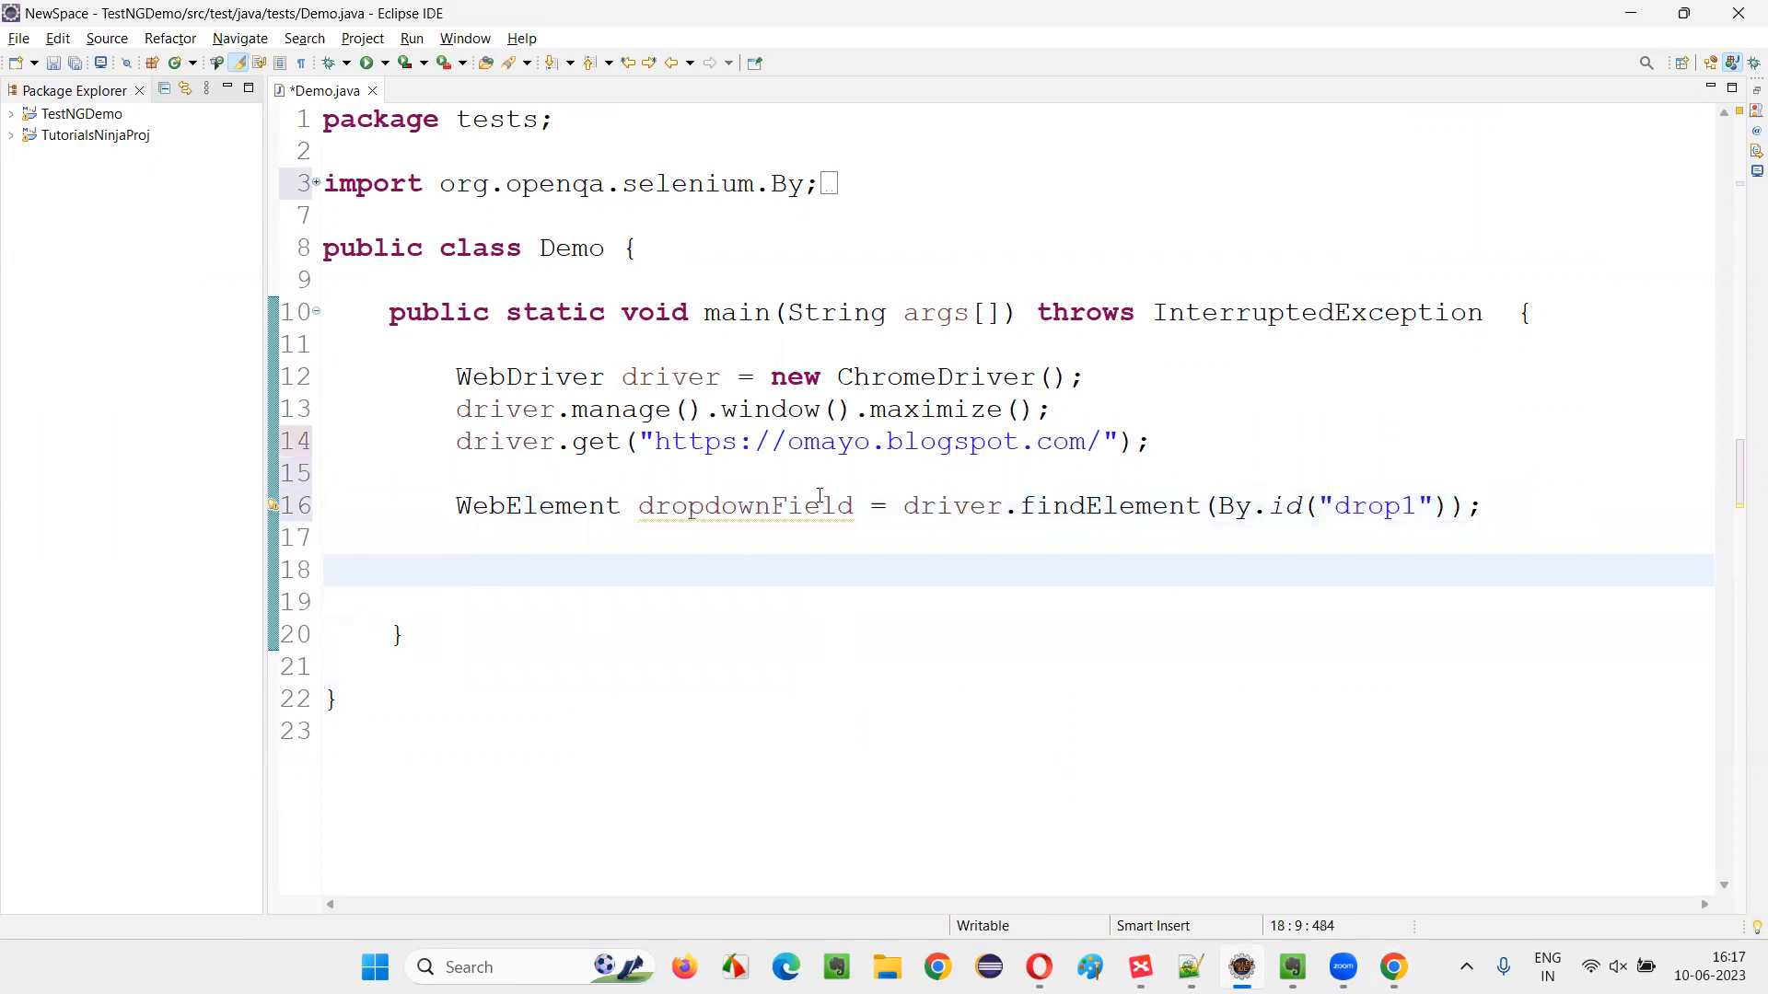
text(dropdownField)
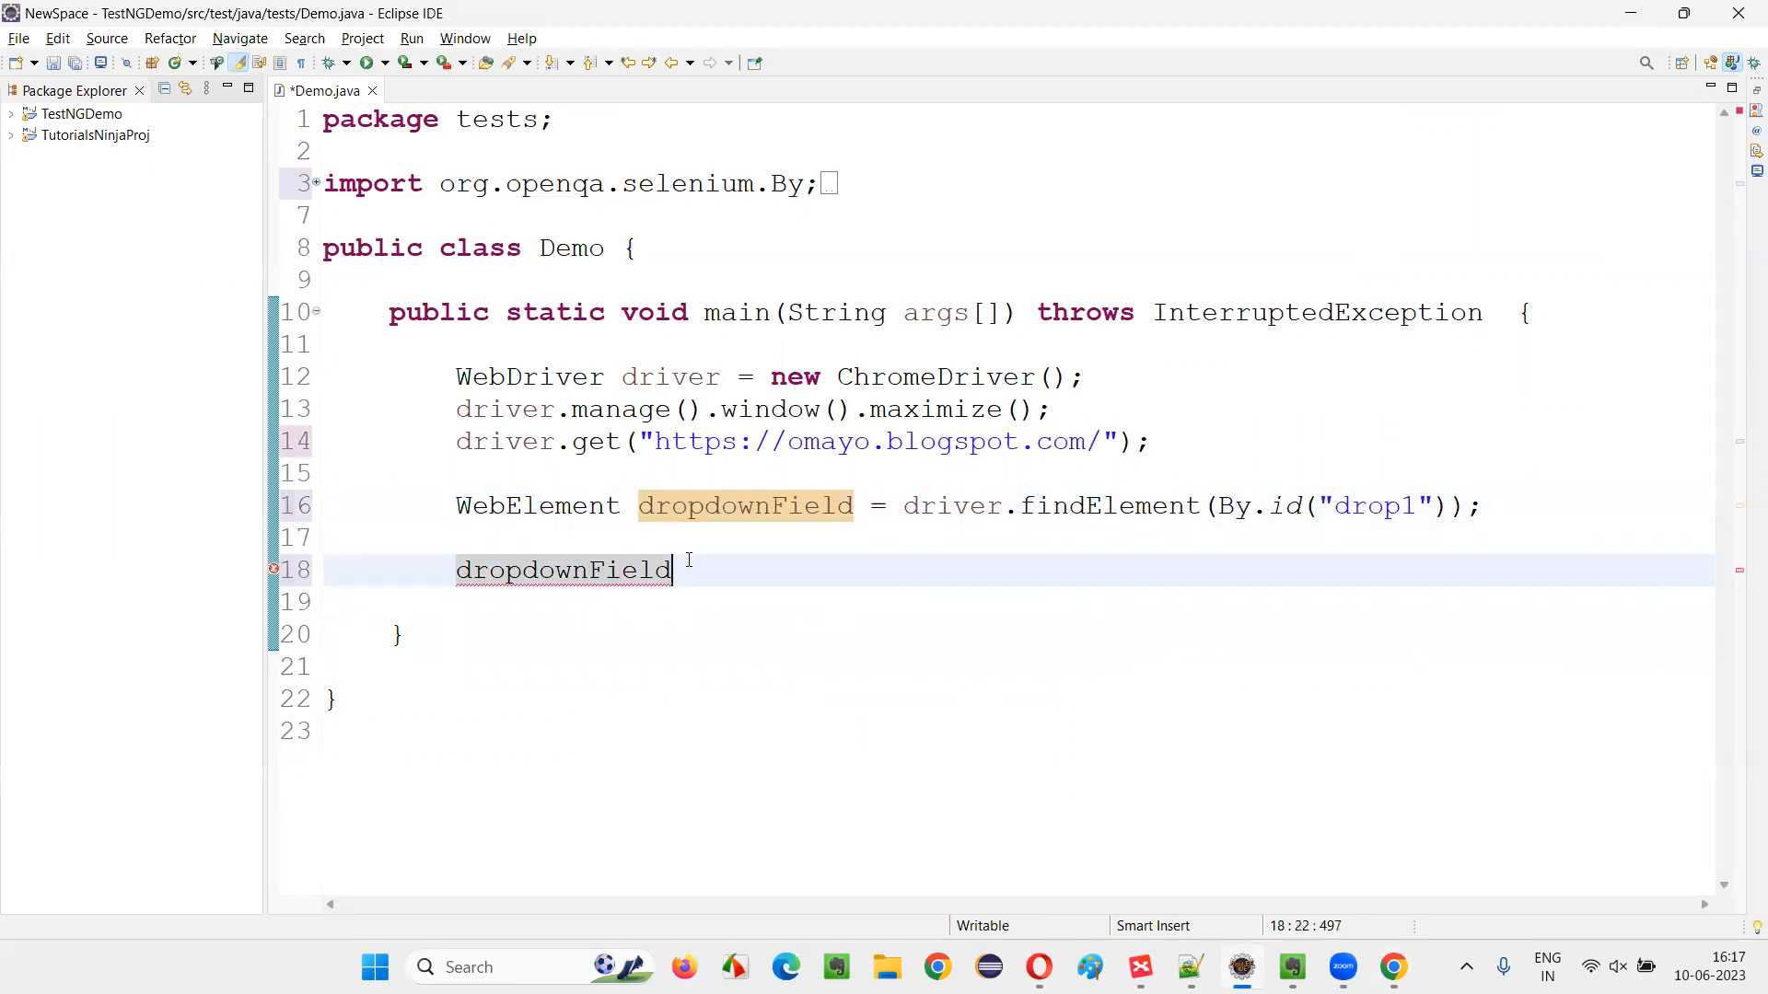
Begin a getAttribute call on dropdownField on the next line.
text(.)
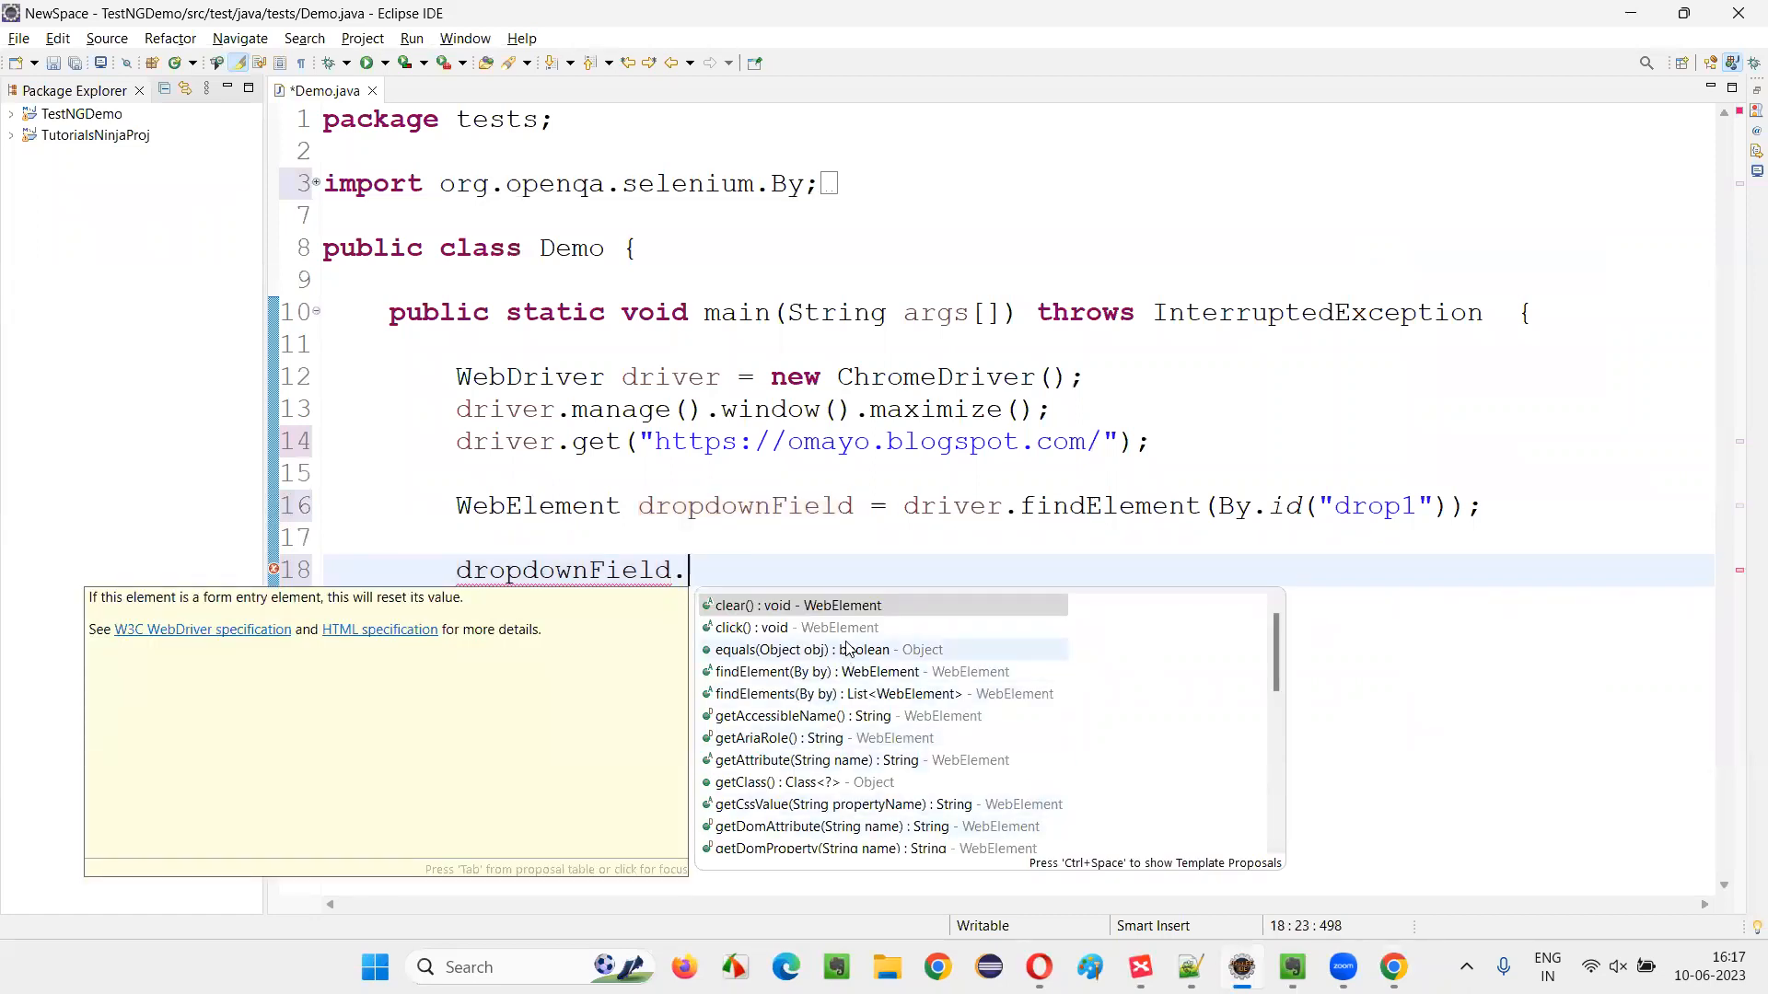
text(getAttribute(null);)
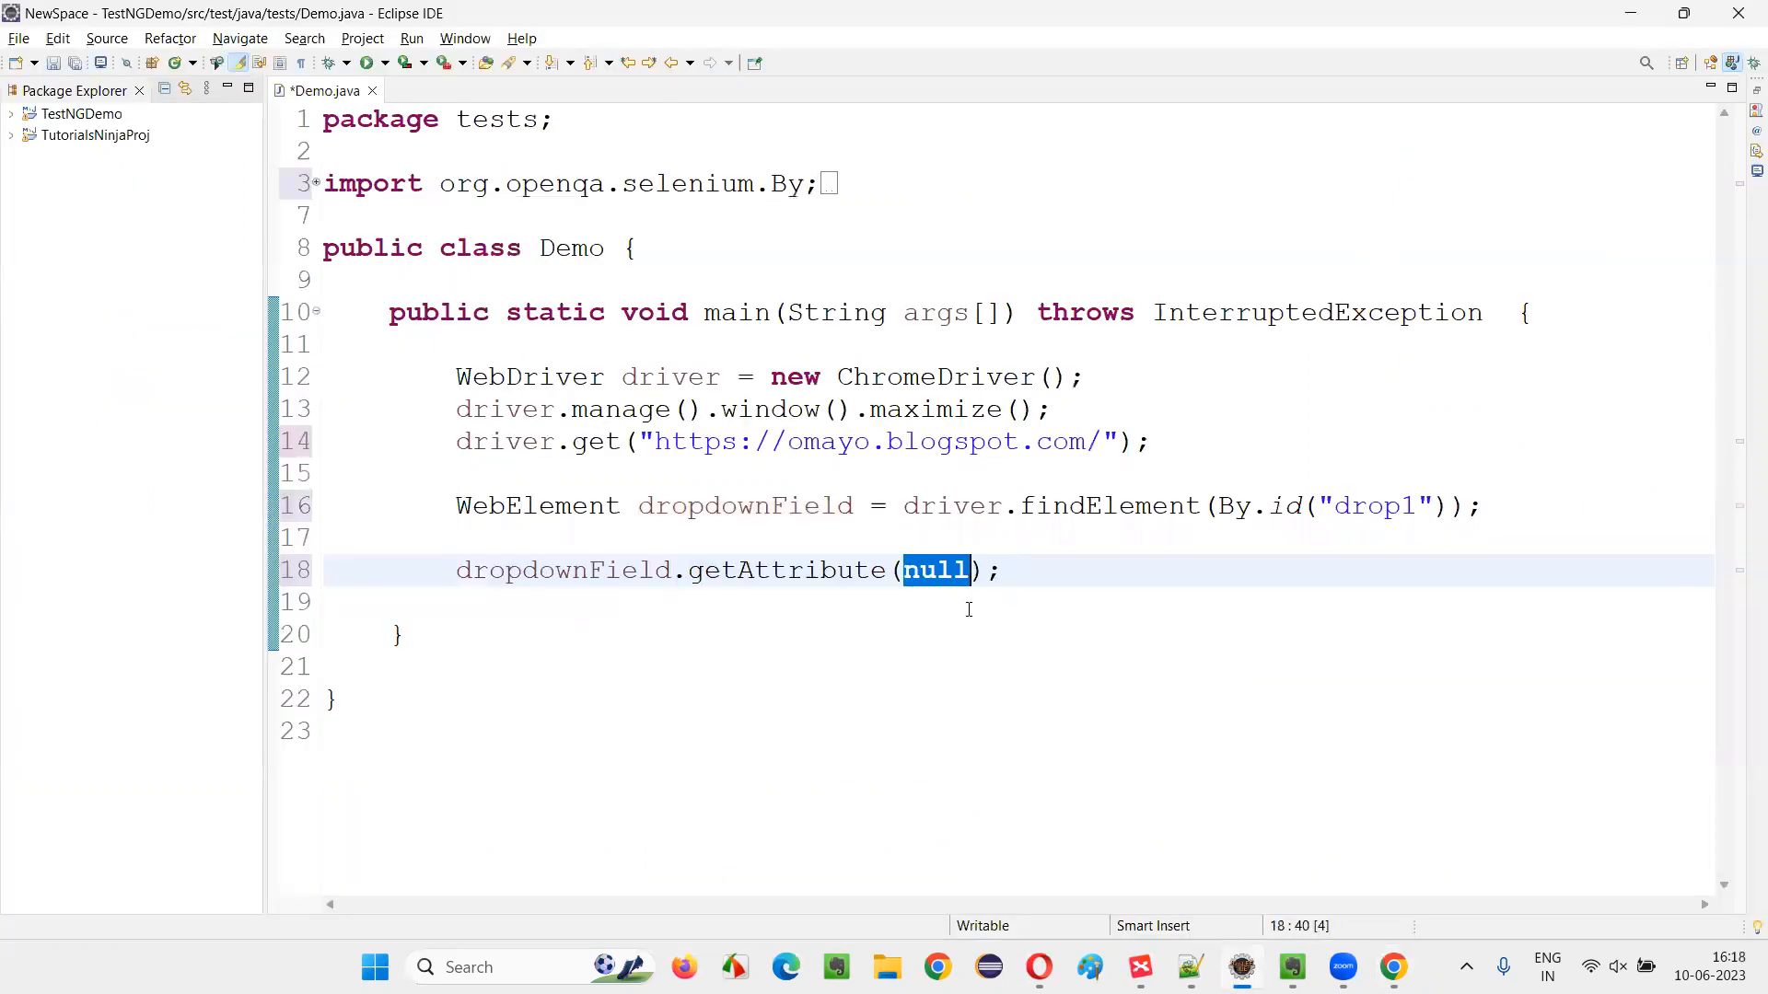
Complete getAttribute("name") and assign its result to a String variable.
text("")
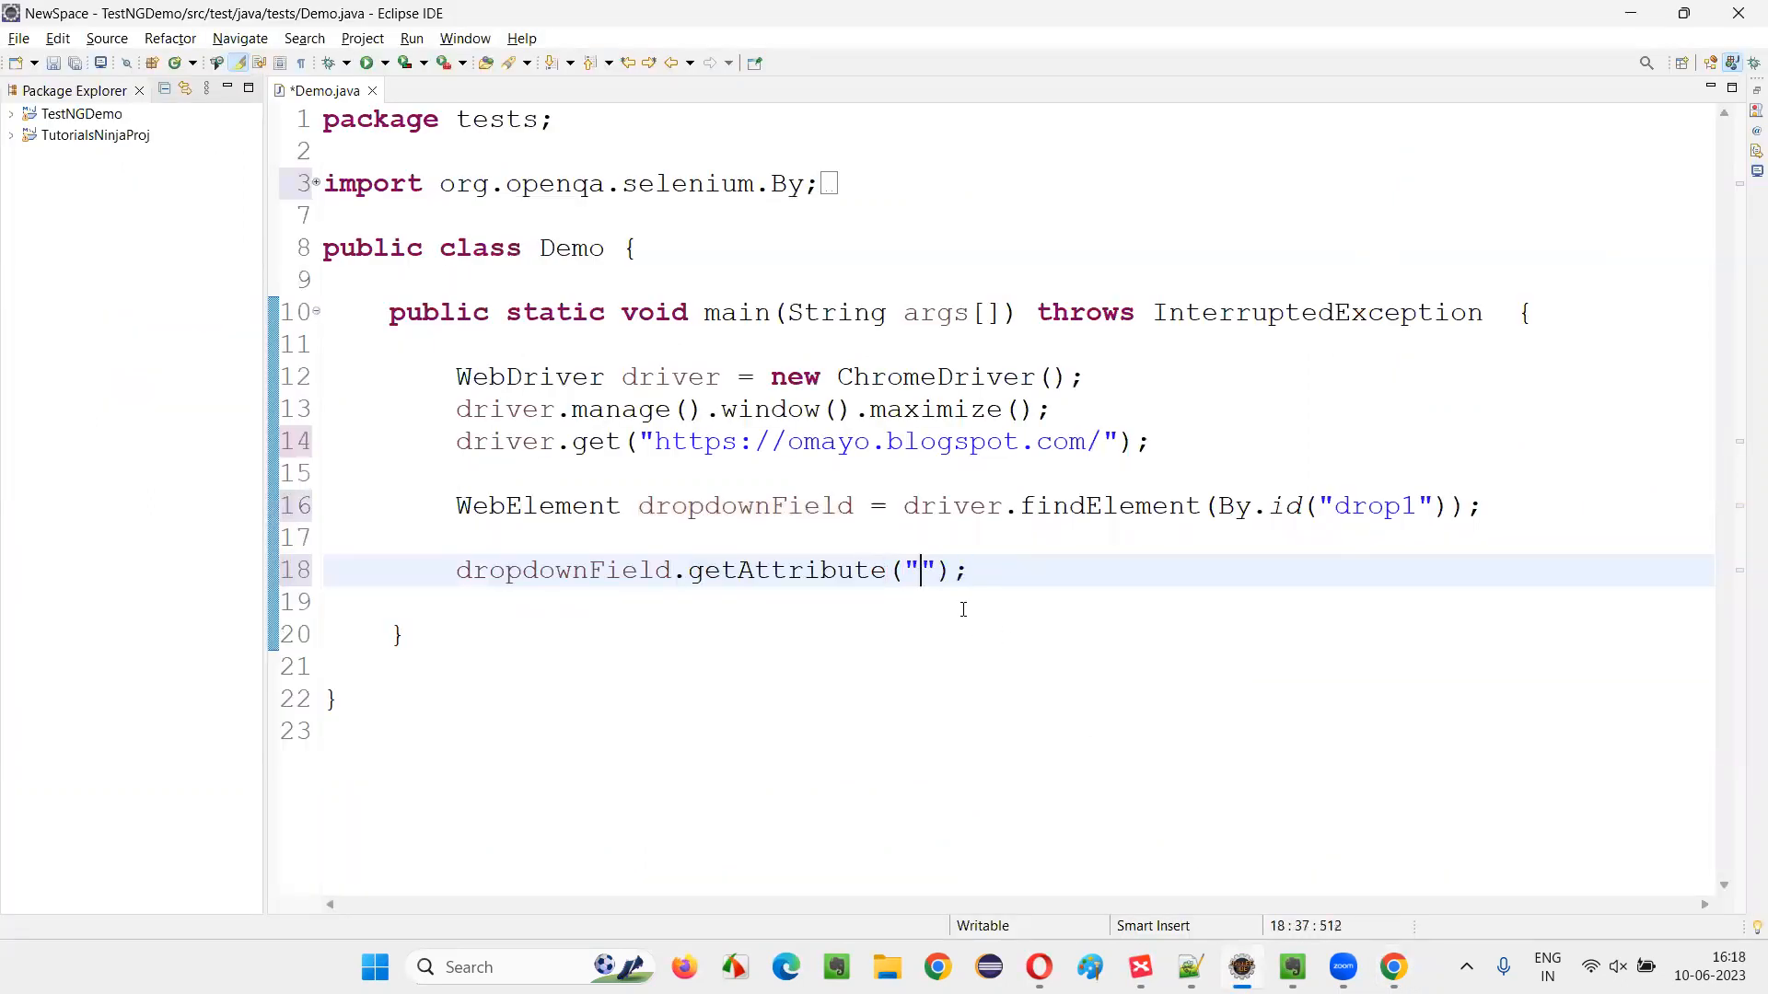
text(name)
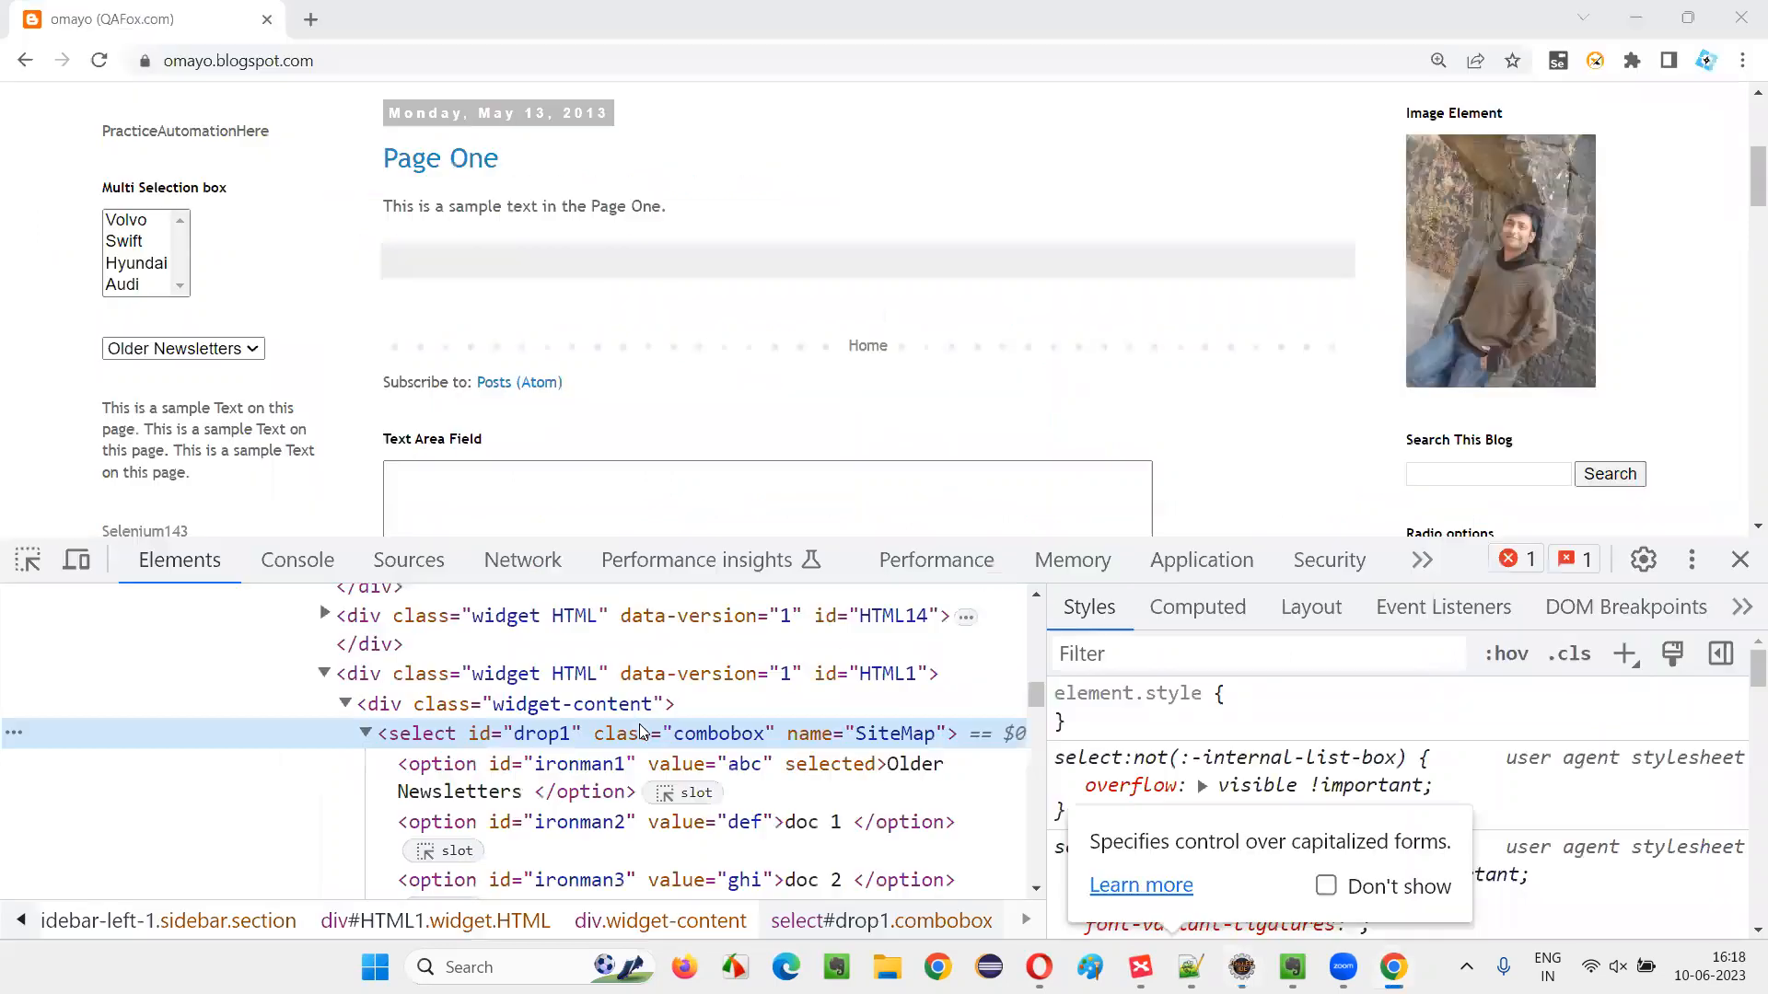
click(1138, 967)
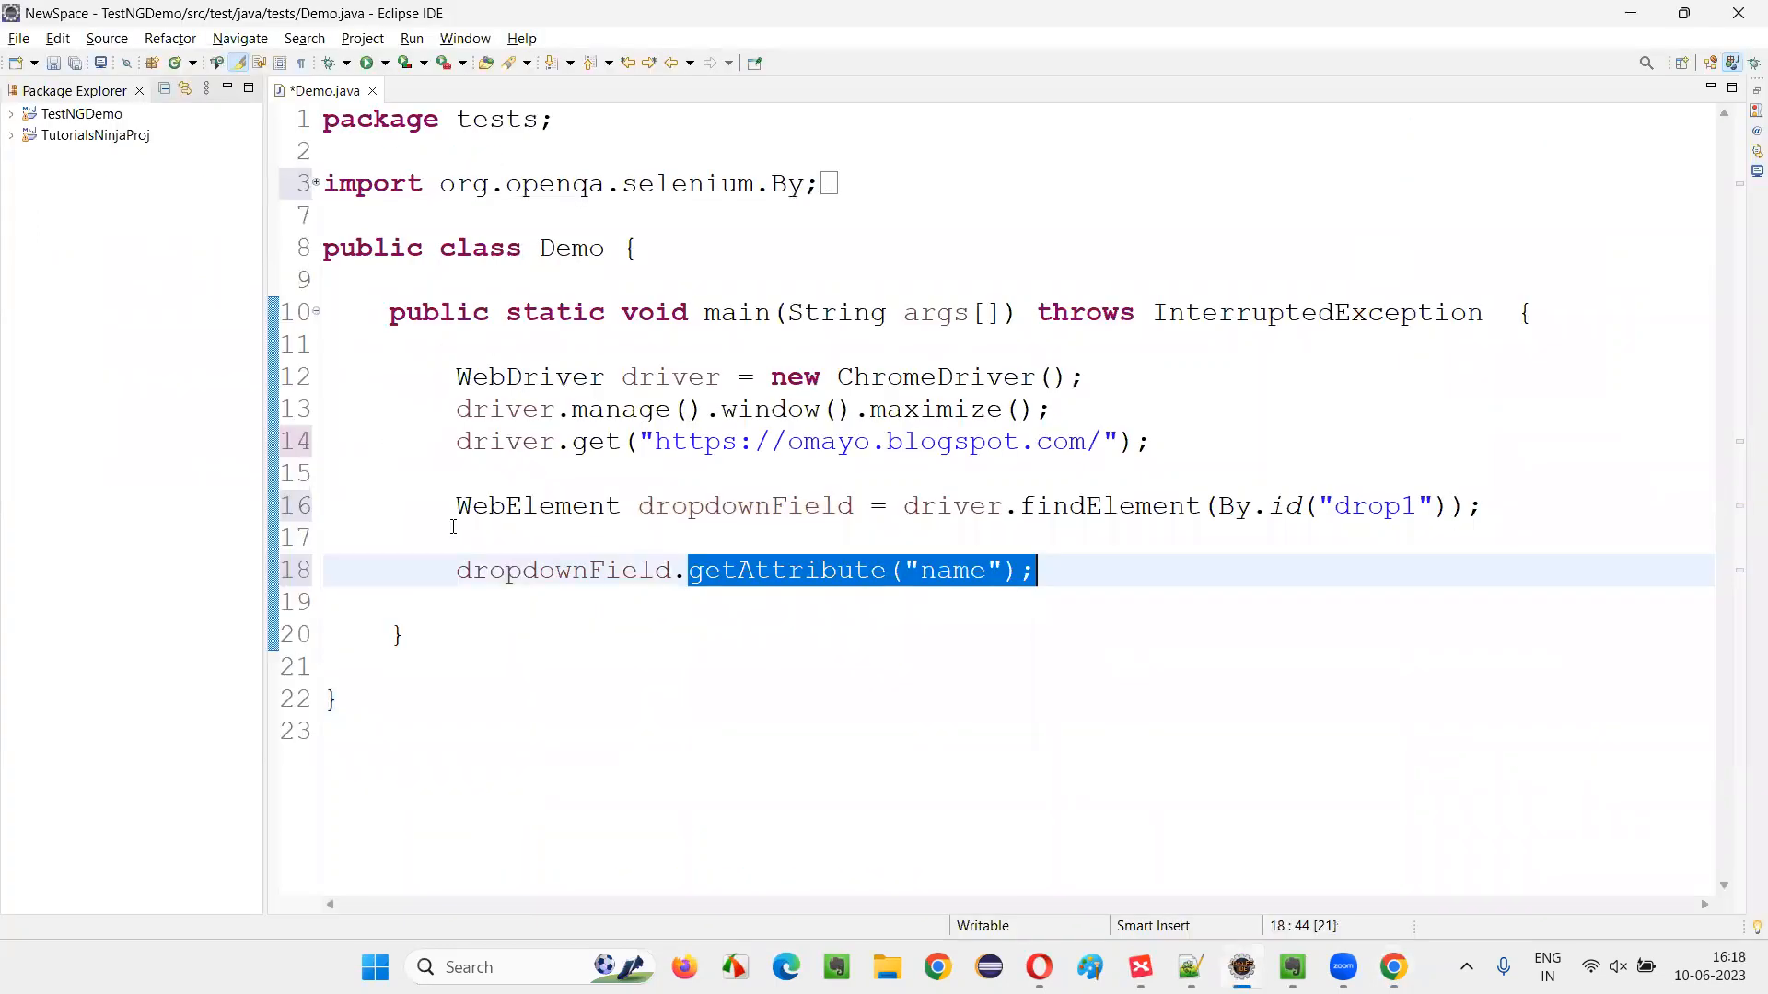
click(561, 569)
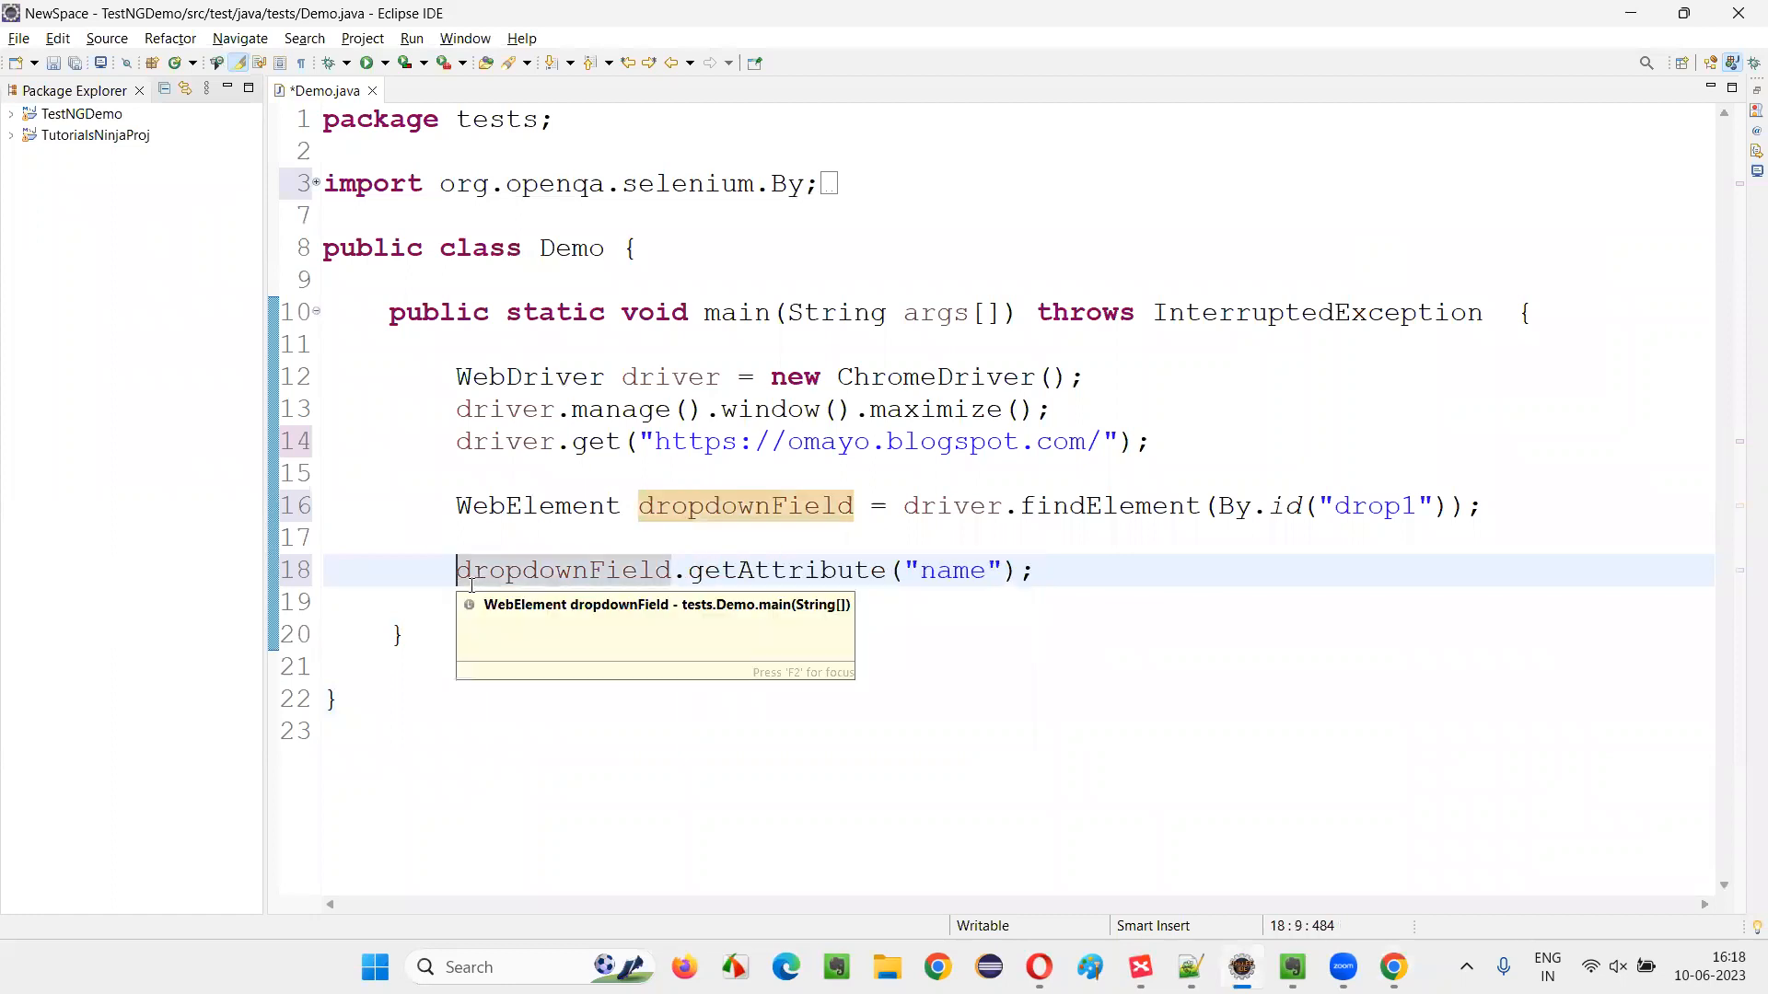
text(String)
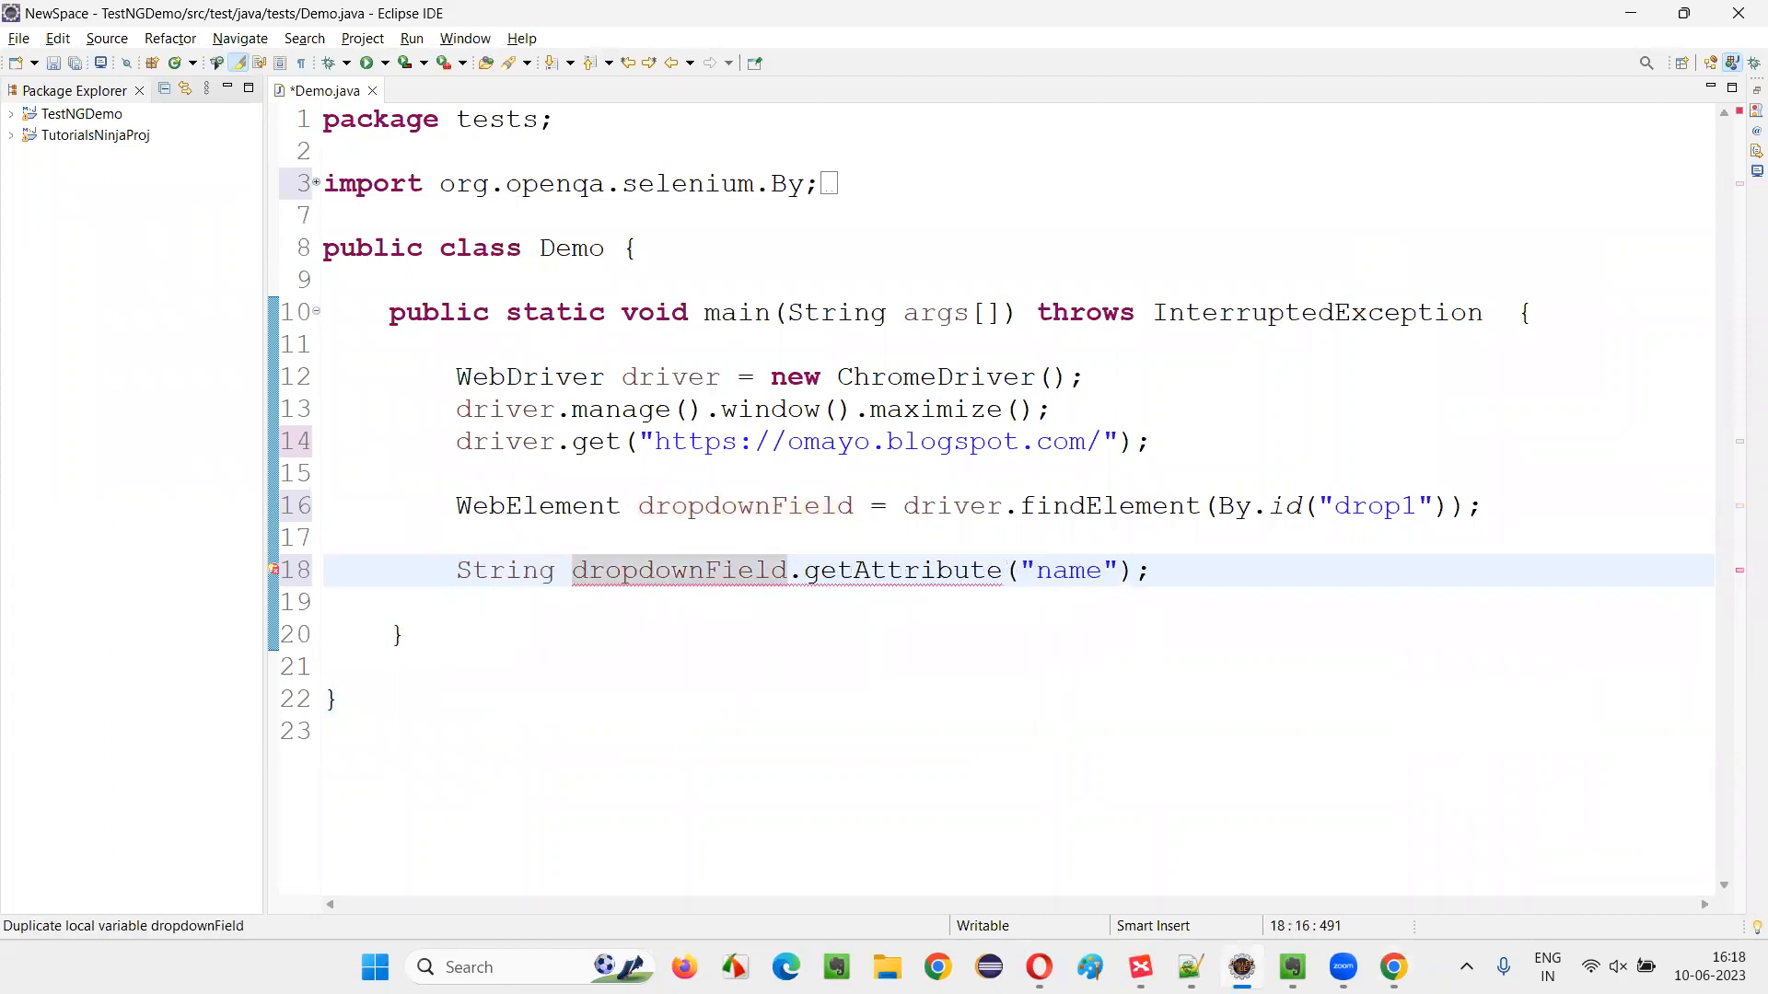
text(value =)
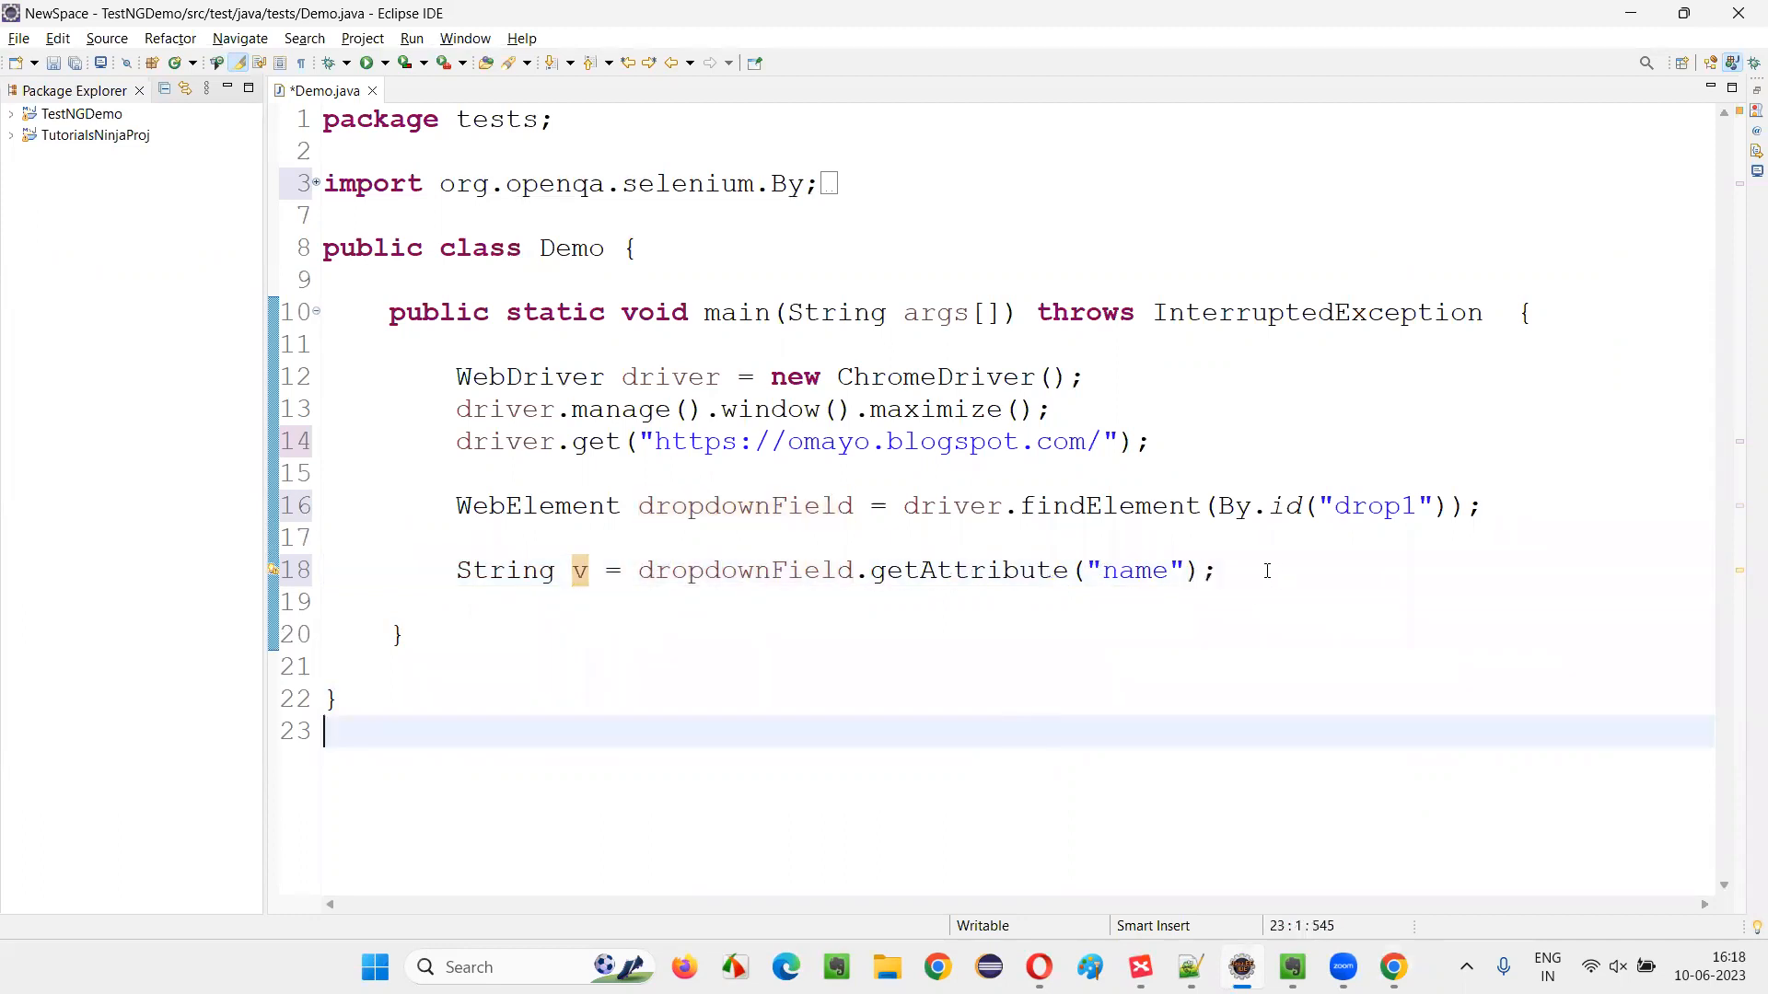
Print the variable with System.out.println and end the method with driver.quit().
text(Sysout)
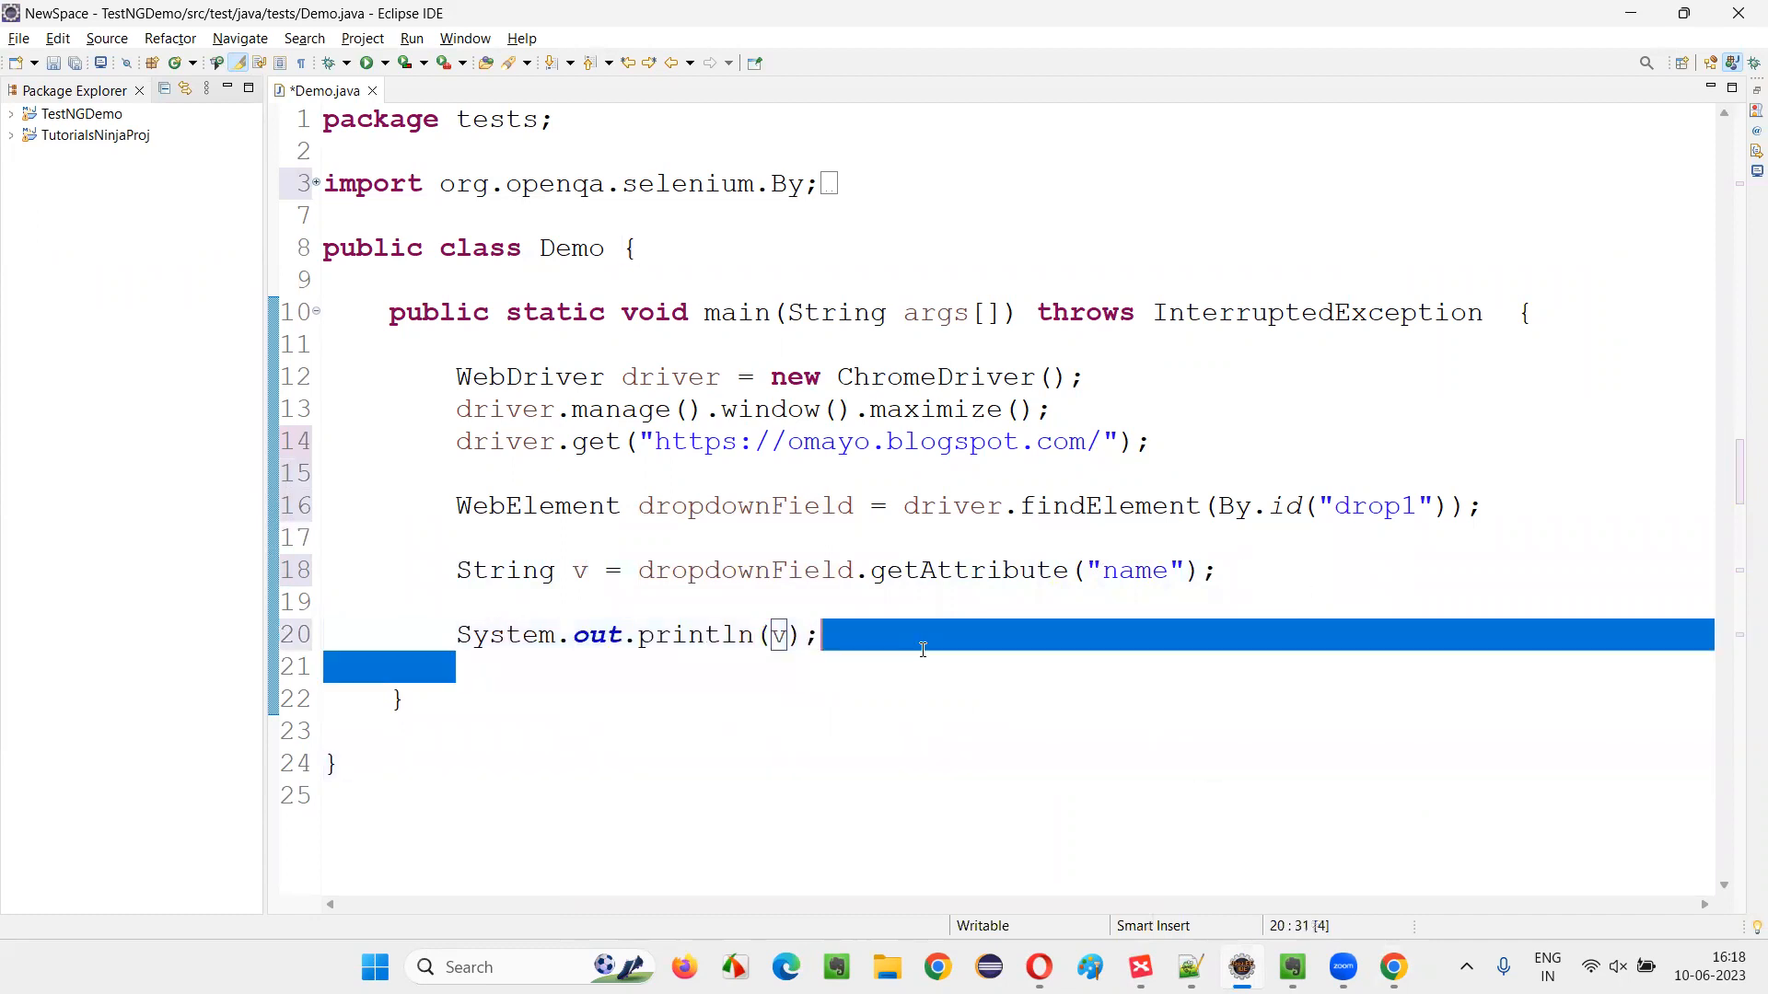
text(d)
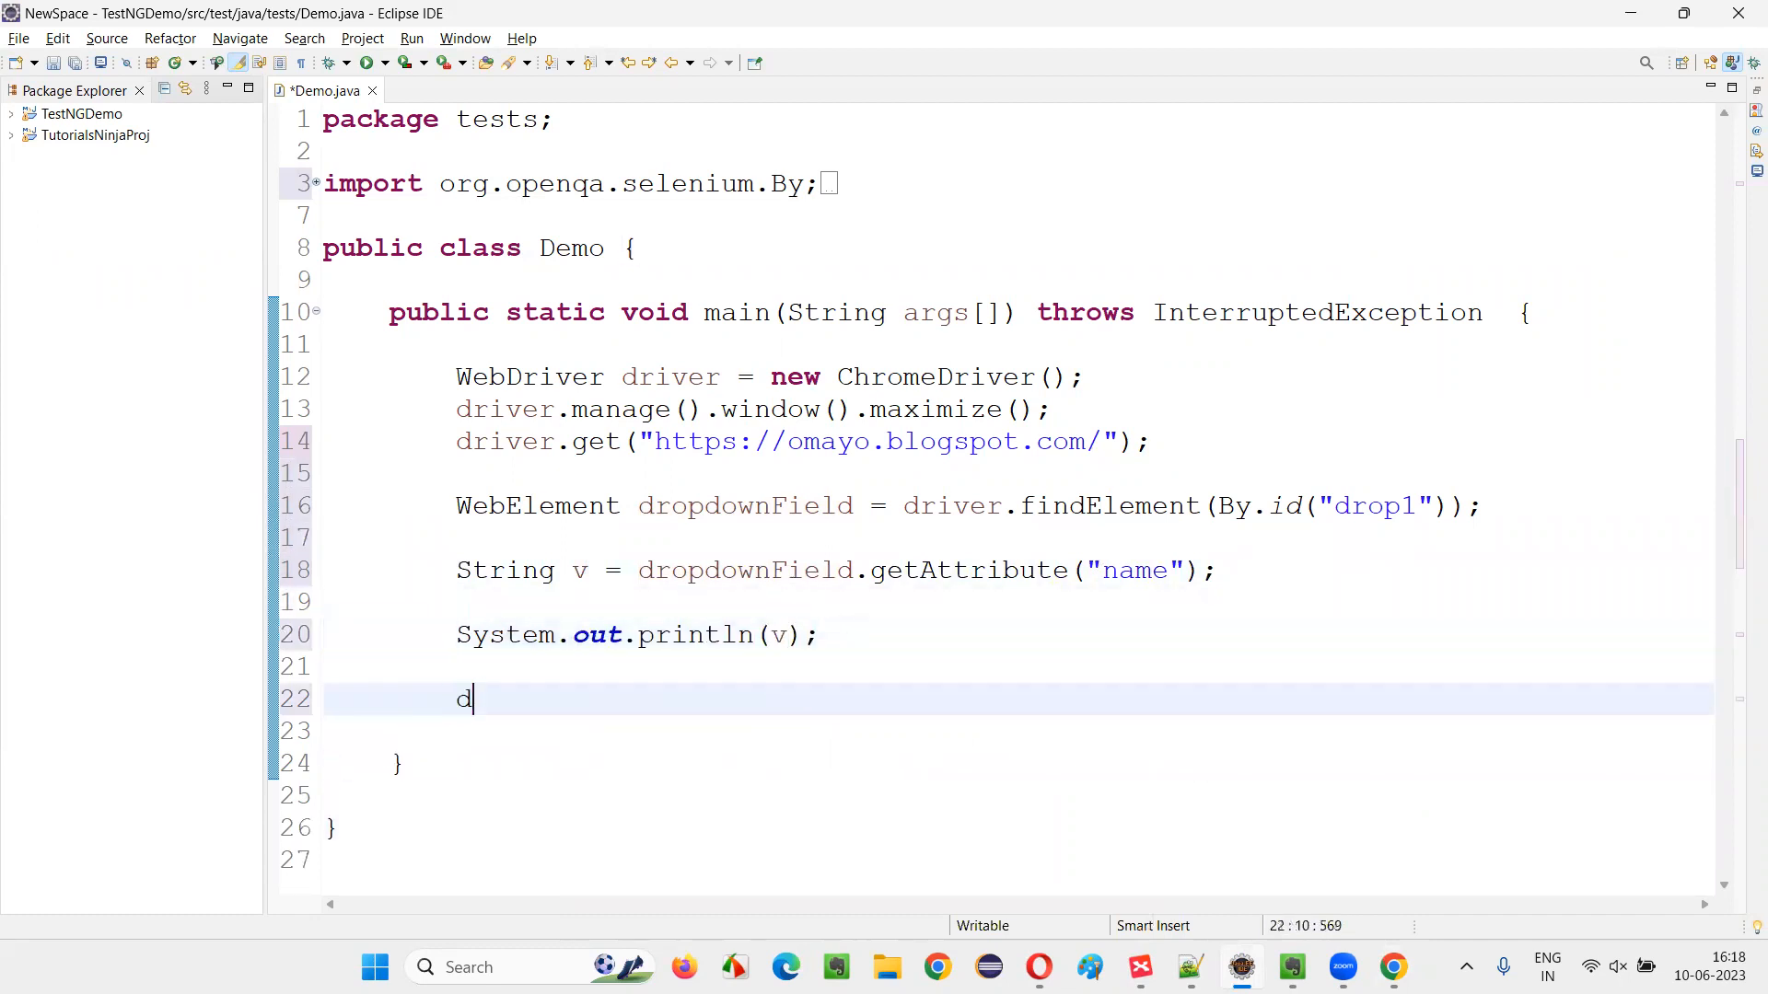
text(river.quit();)
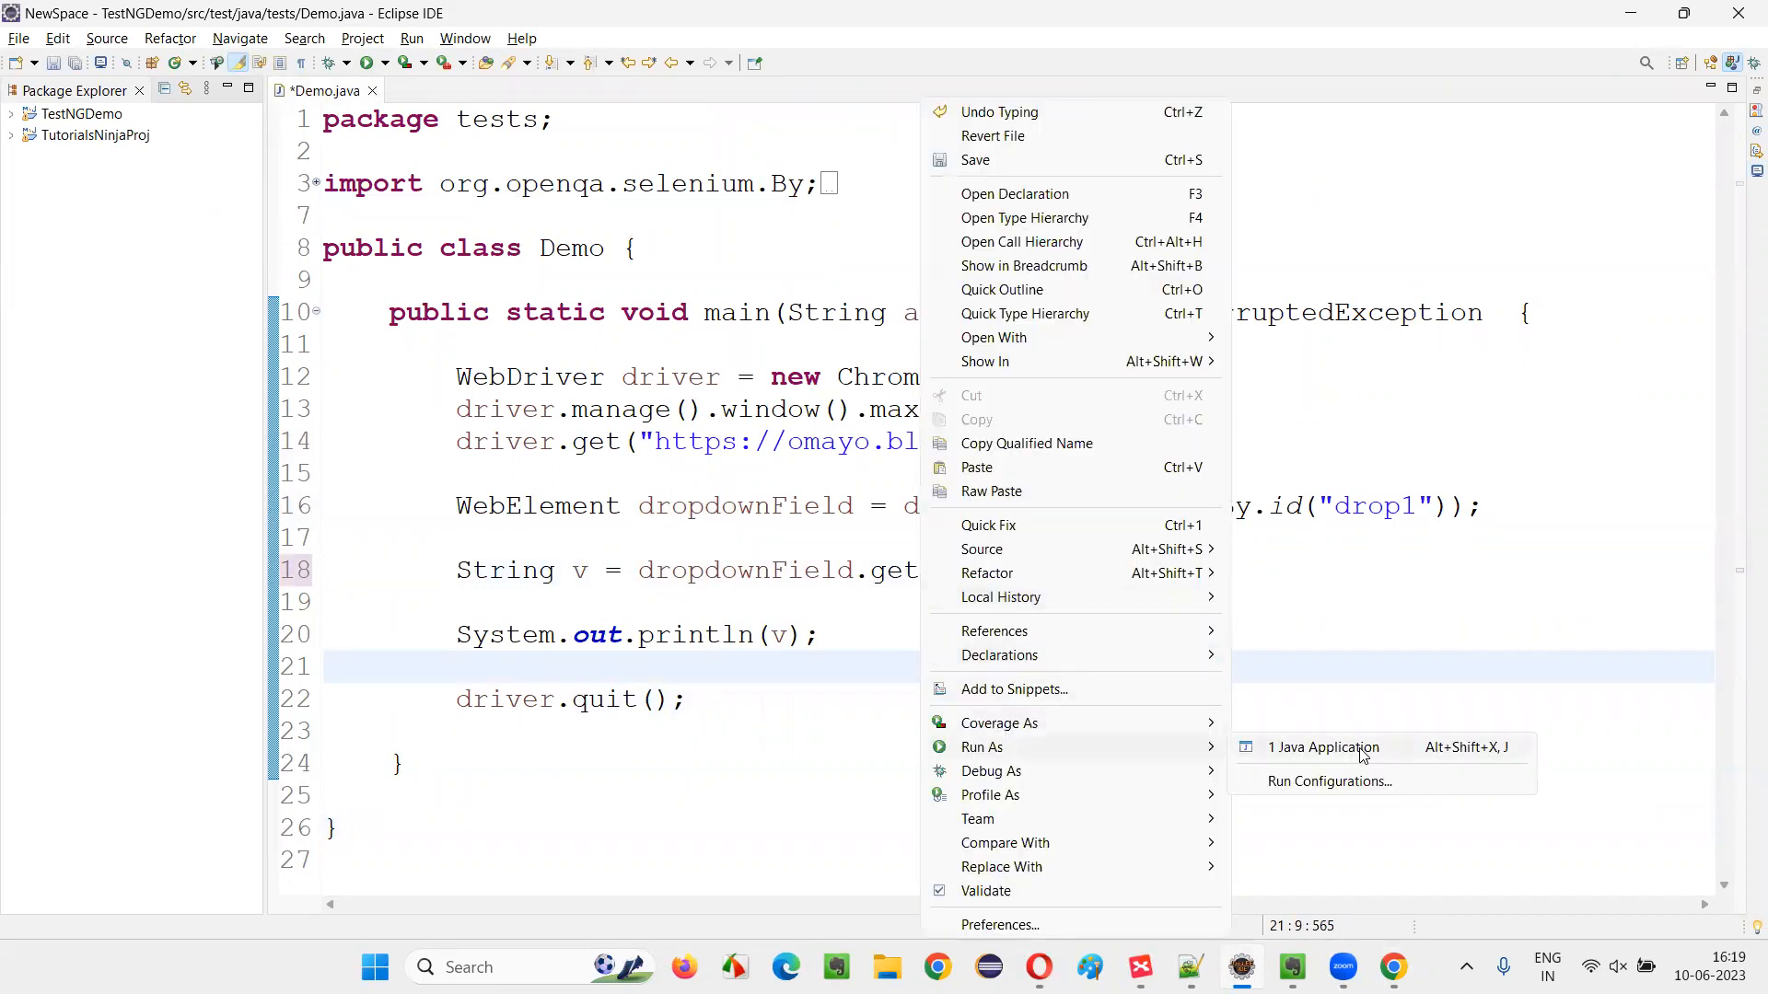
Run Demo as a Java application, then switch getAttribute from name to class.
click(1324, 745)
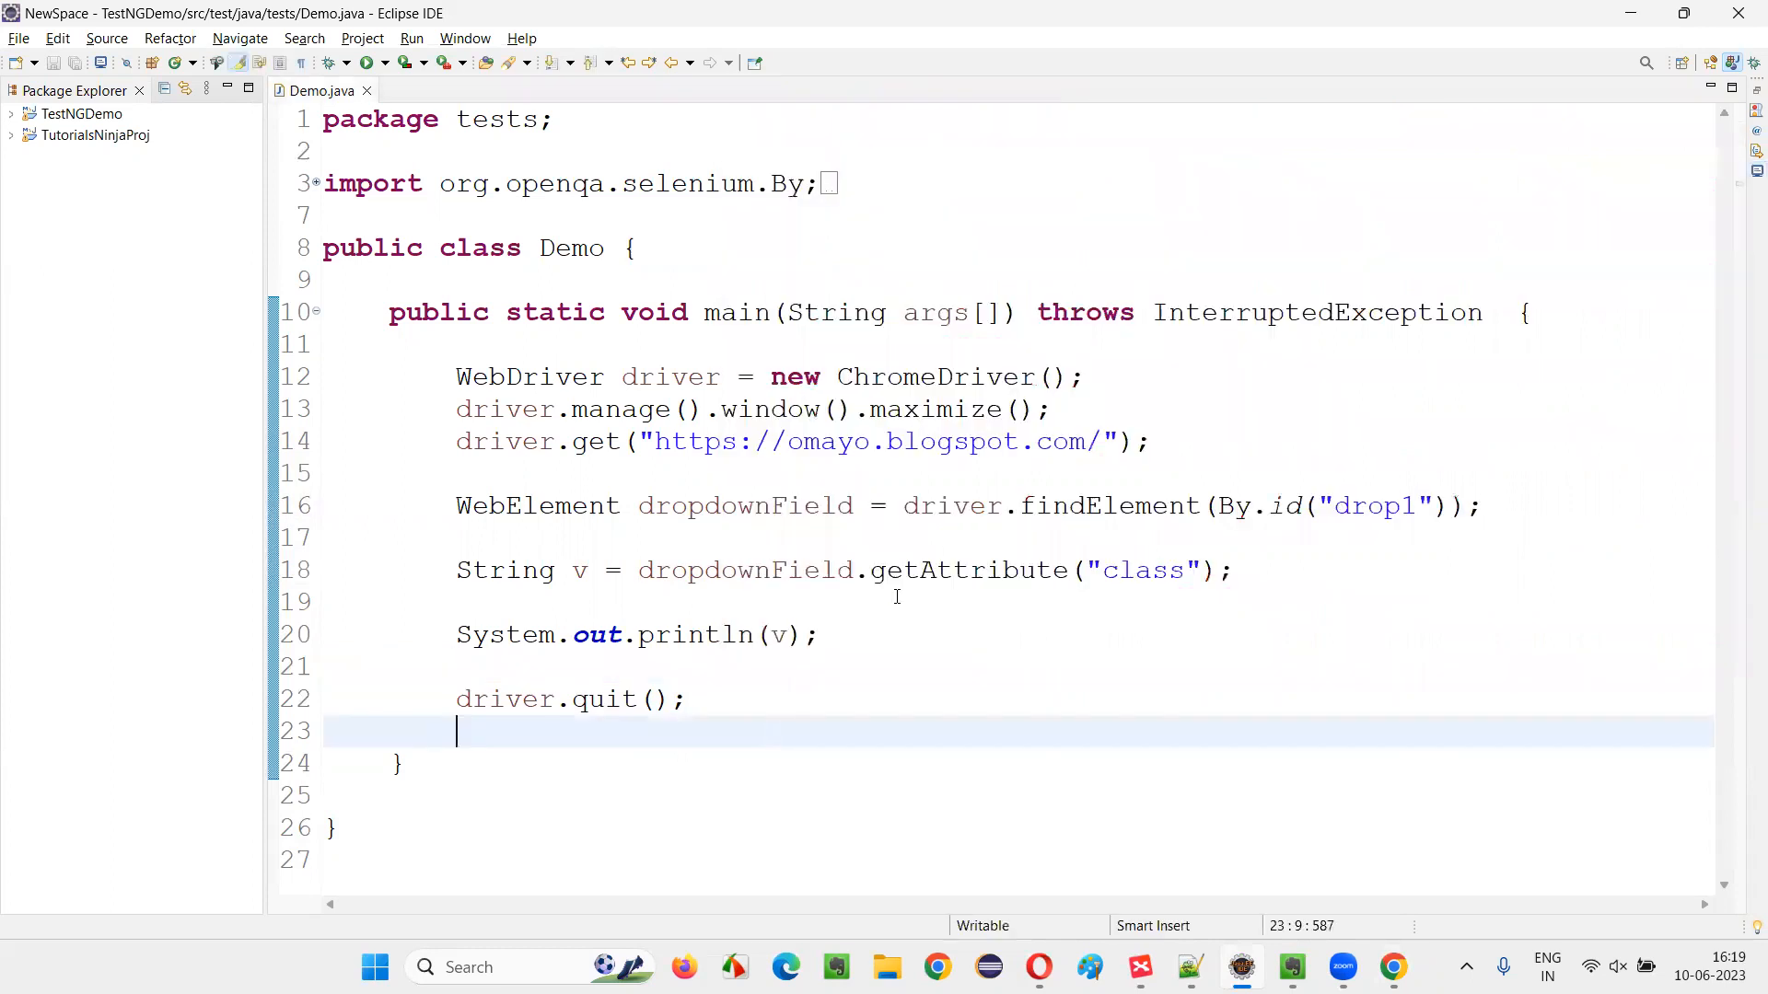
Locate ironman1 as ele, read its value attribute, and run to print abc in the console.
drag(867, 571, 1234, 571)
text(ironman)
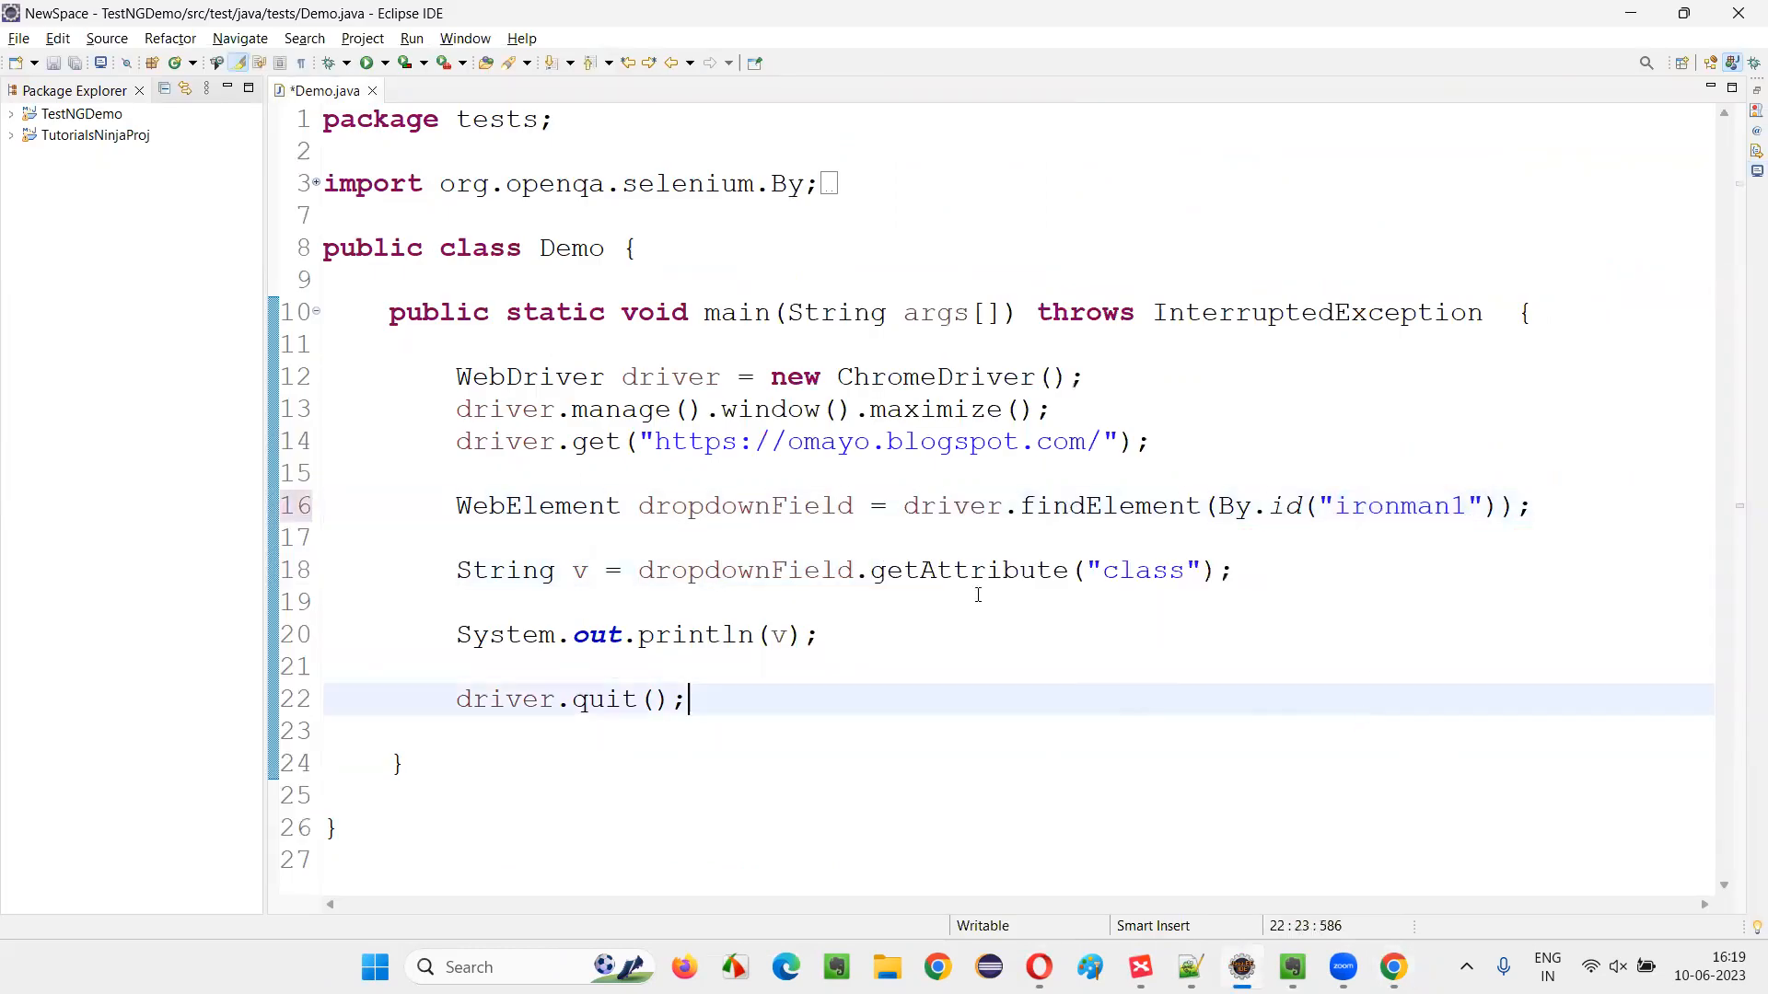
text(ele)
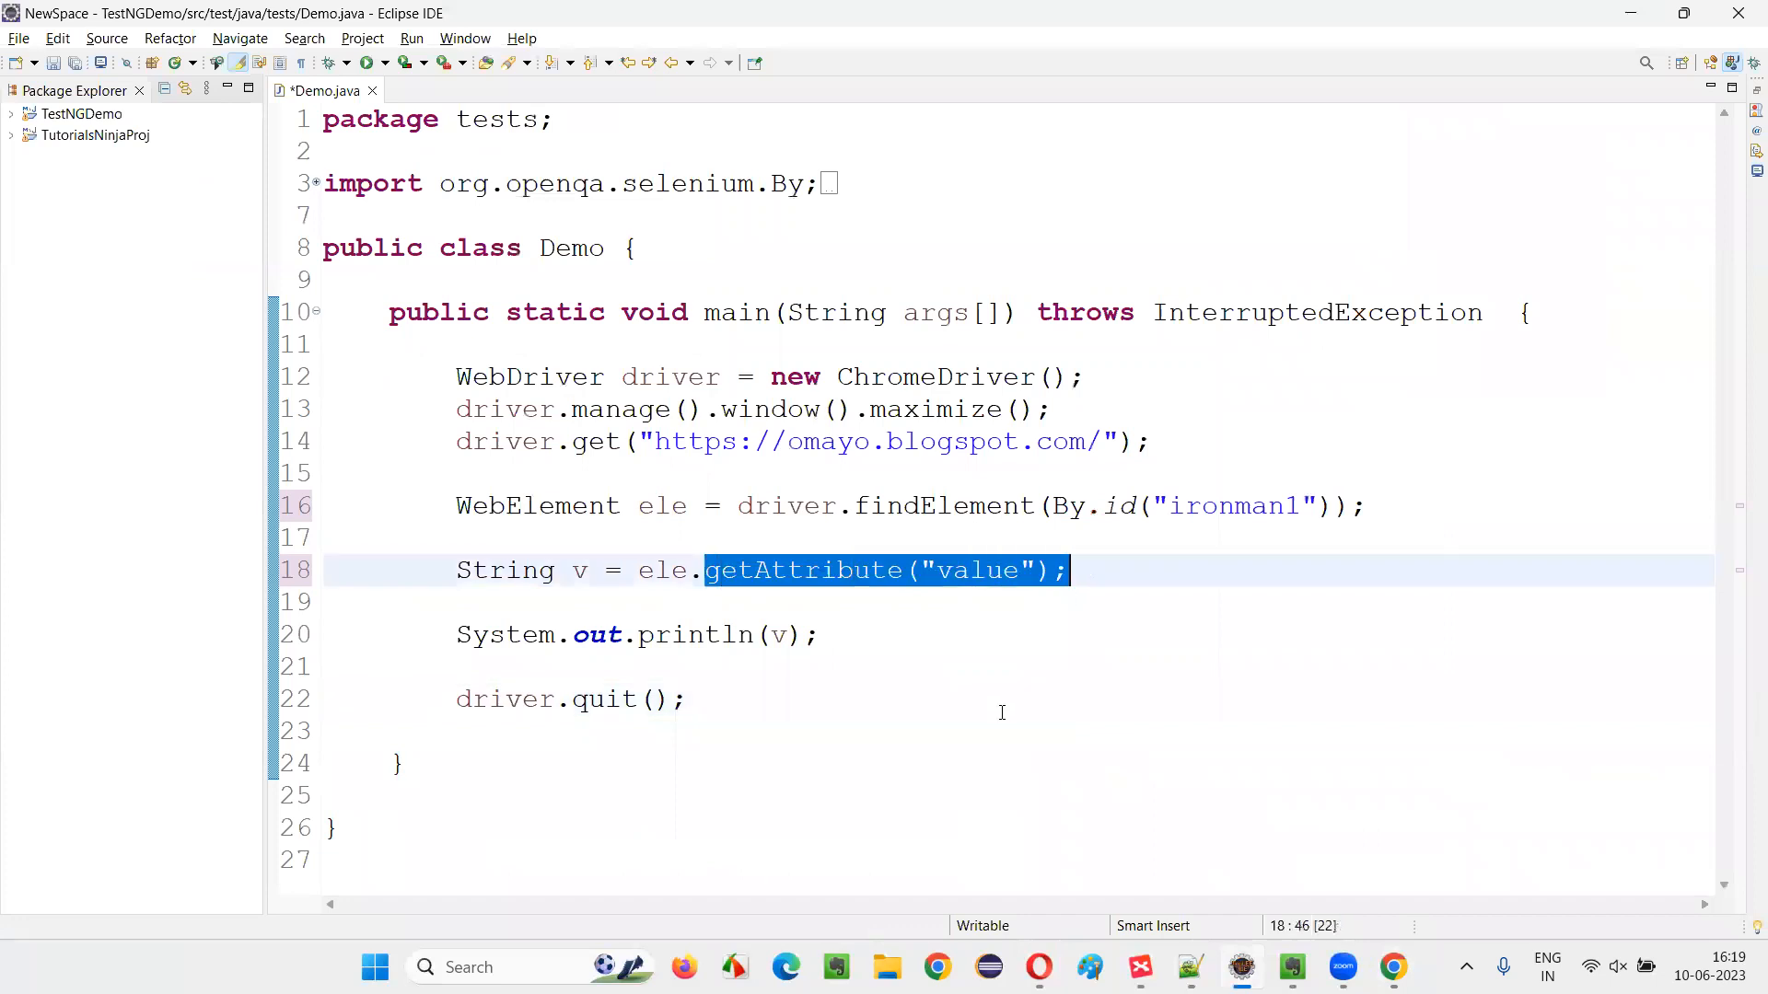
right_click(685, 700)
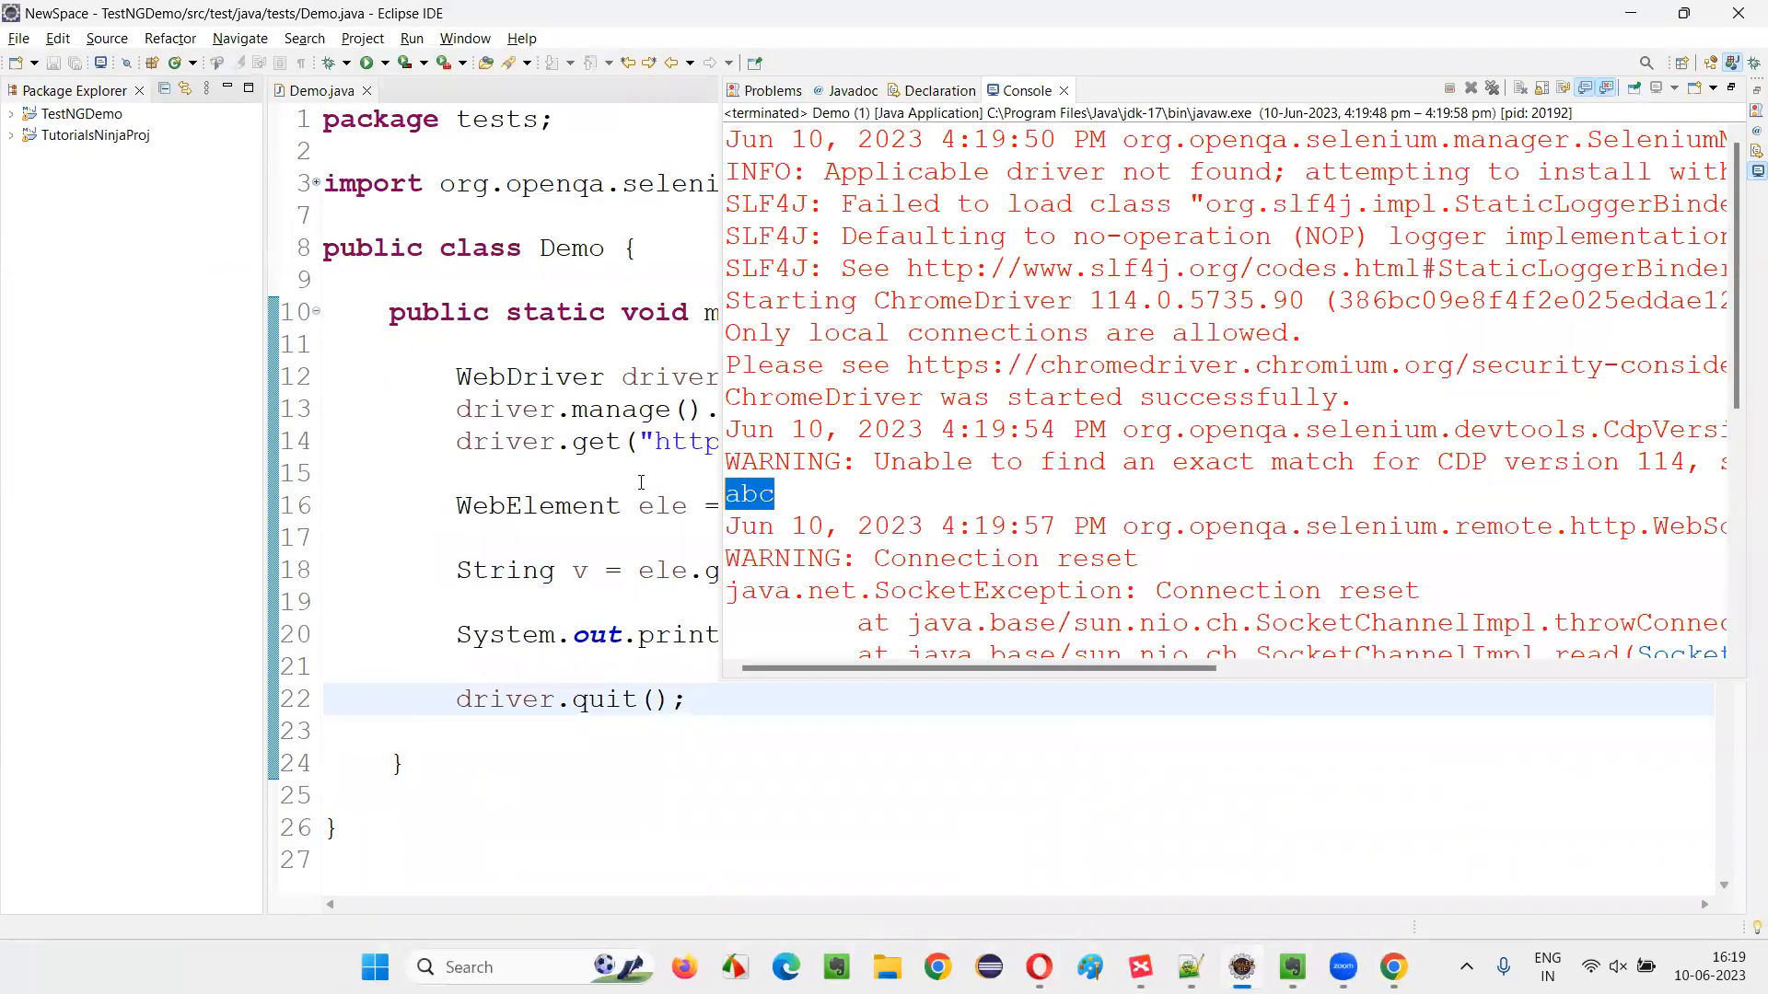
Close the Console view and return to the XMind getAttribute question map and its subtopics.
click(1061, 90)
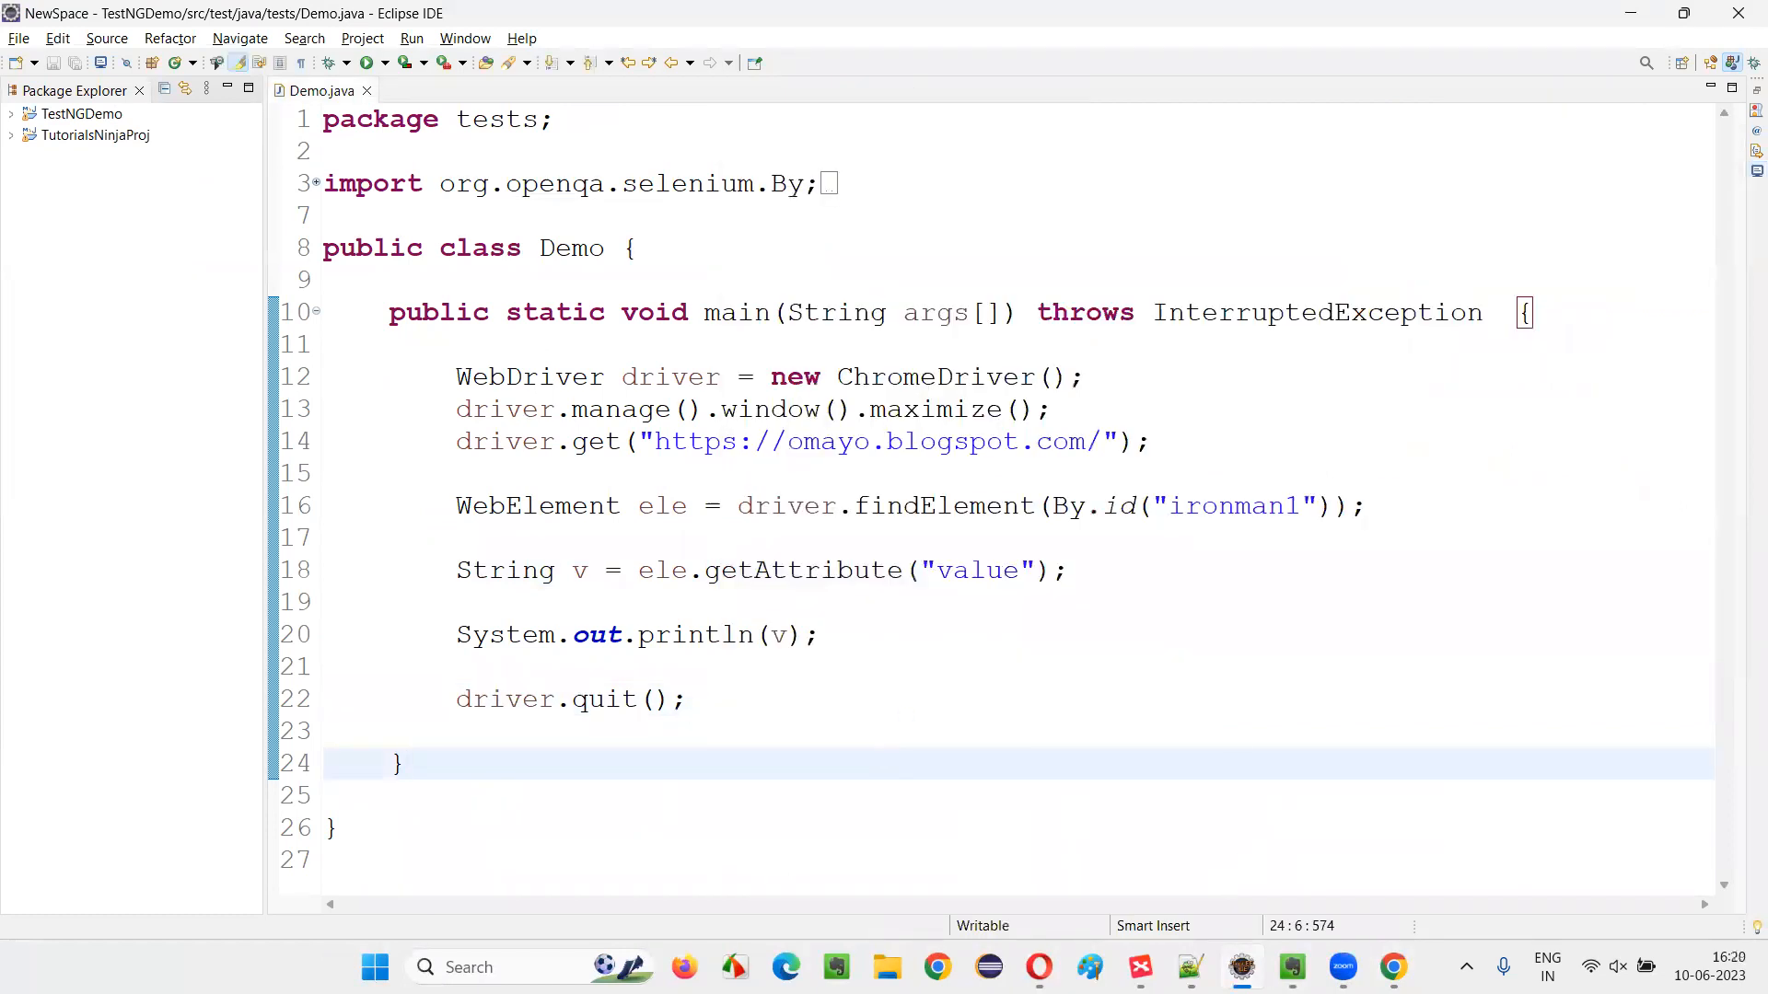
click(1341, 967)
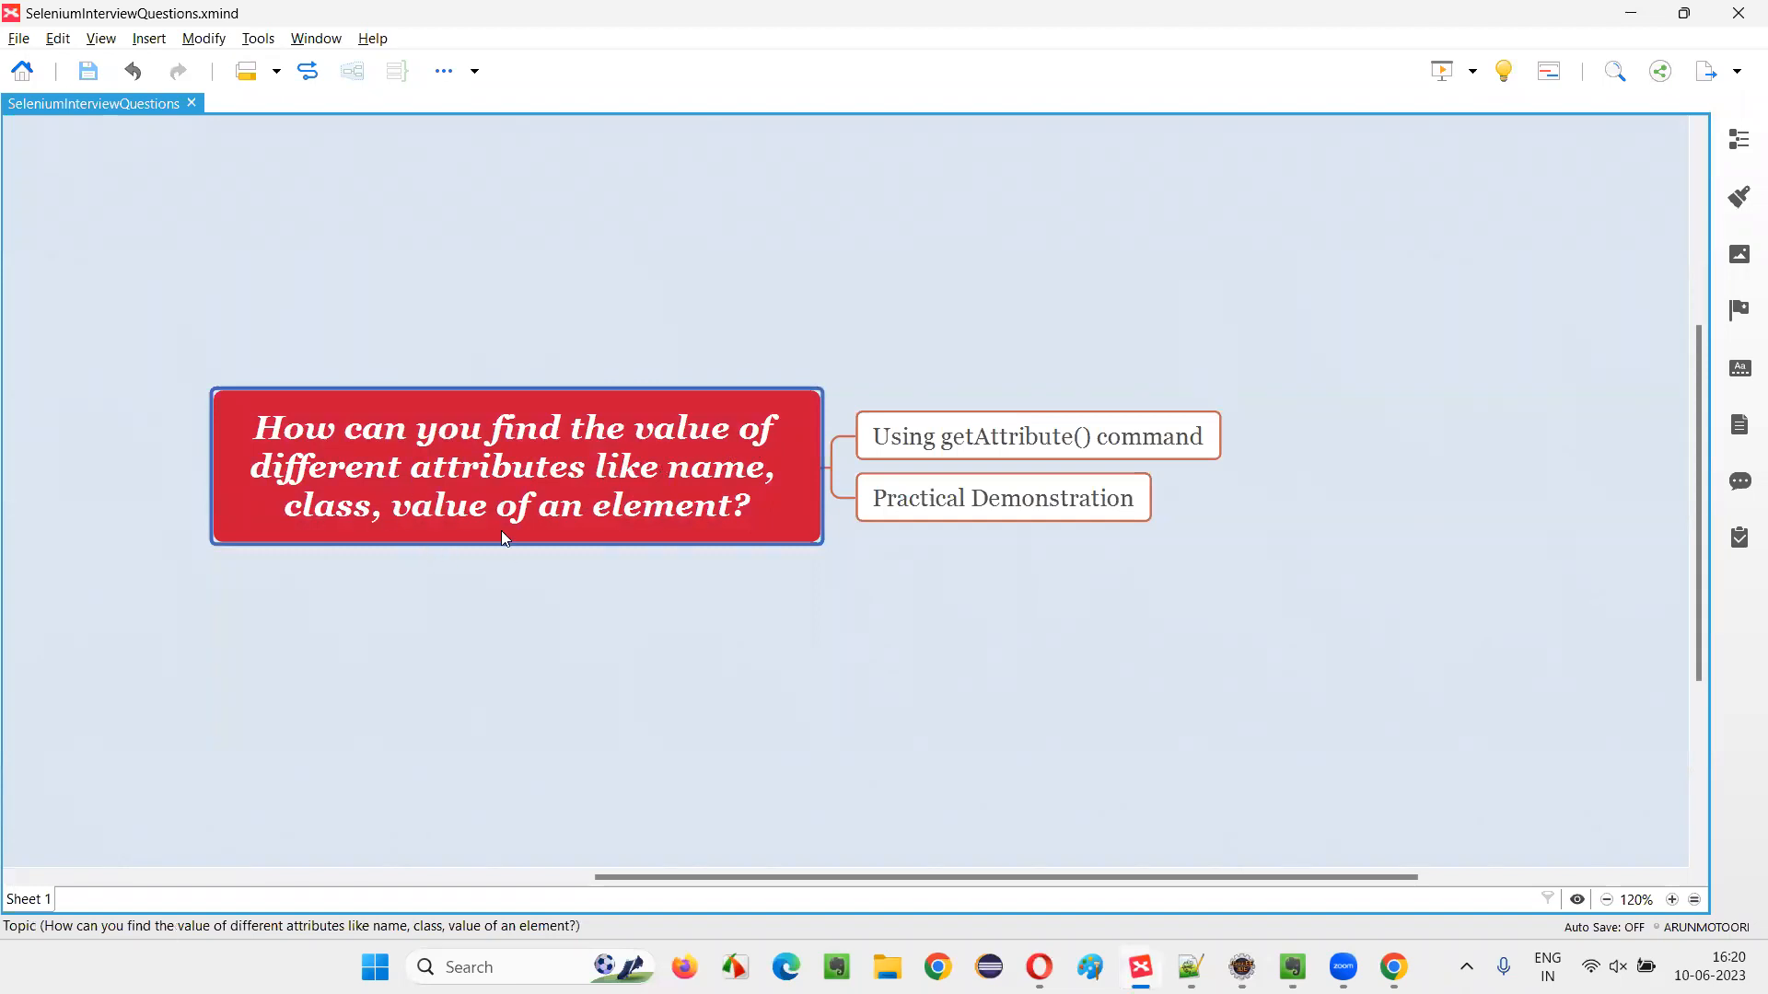
mouse_move(1062, 477)
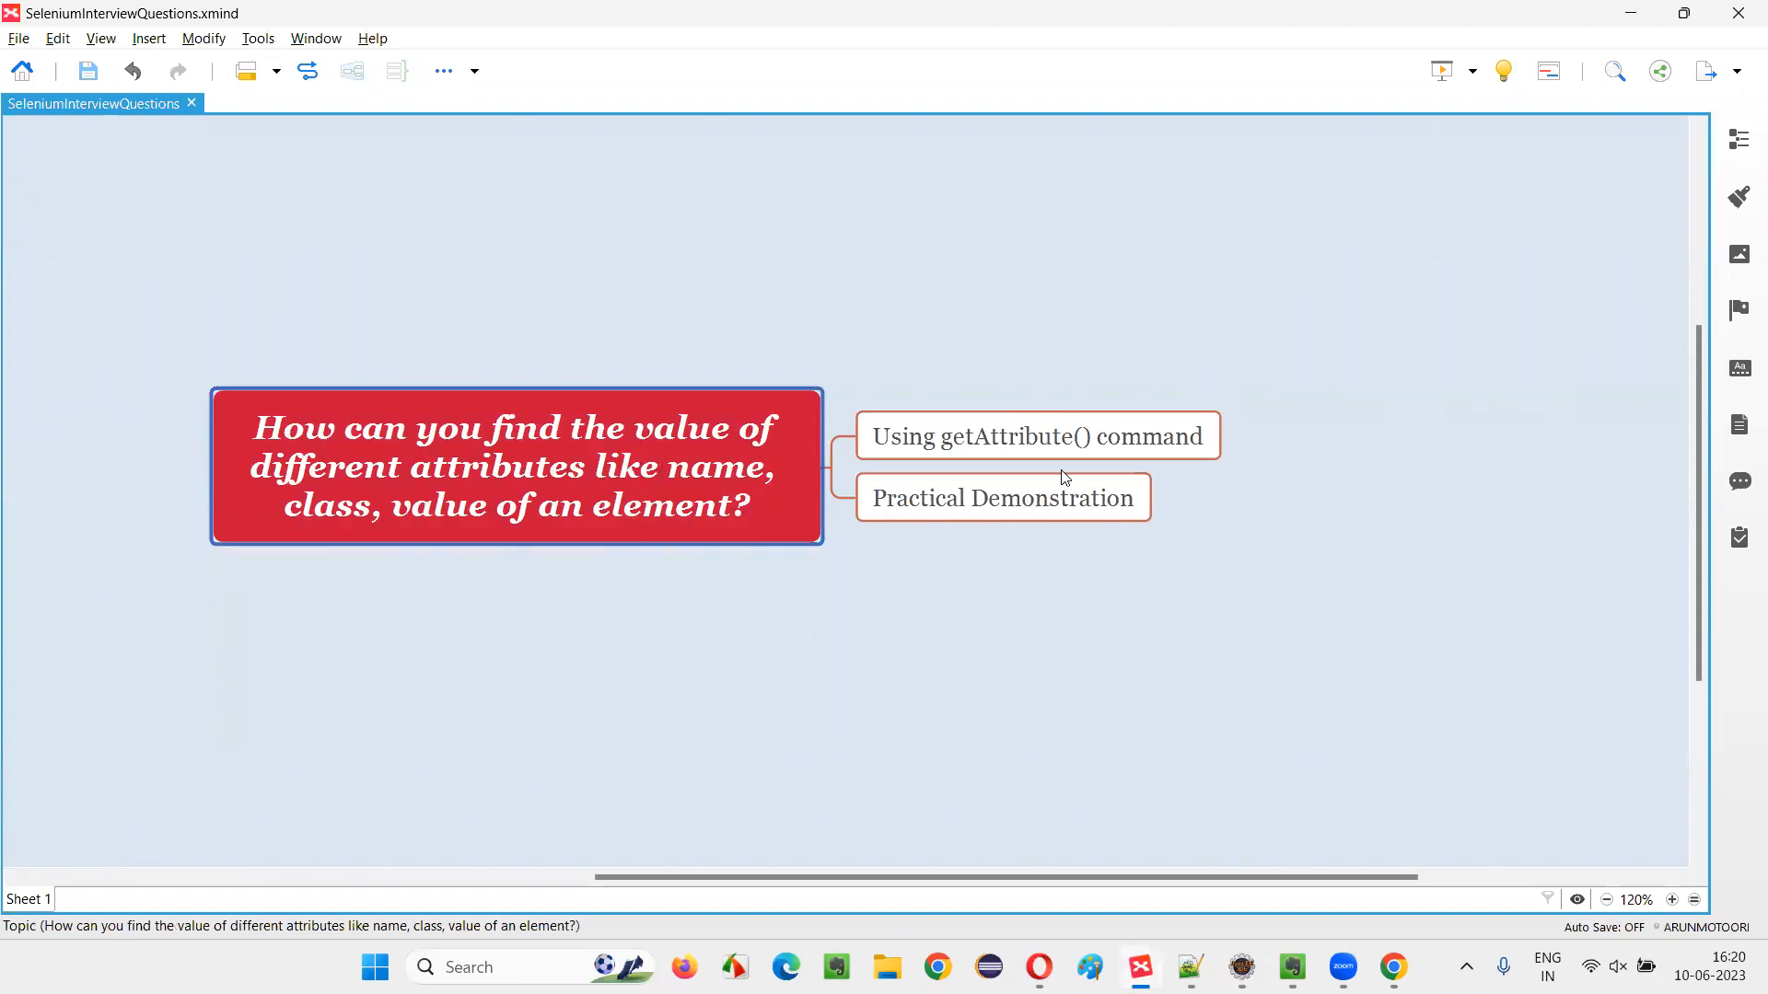
click(1034, 437)
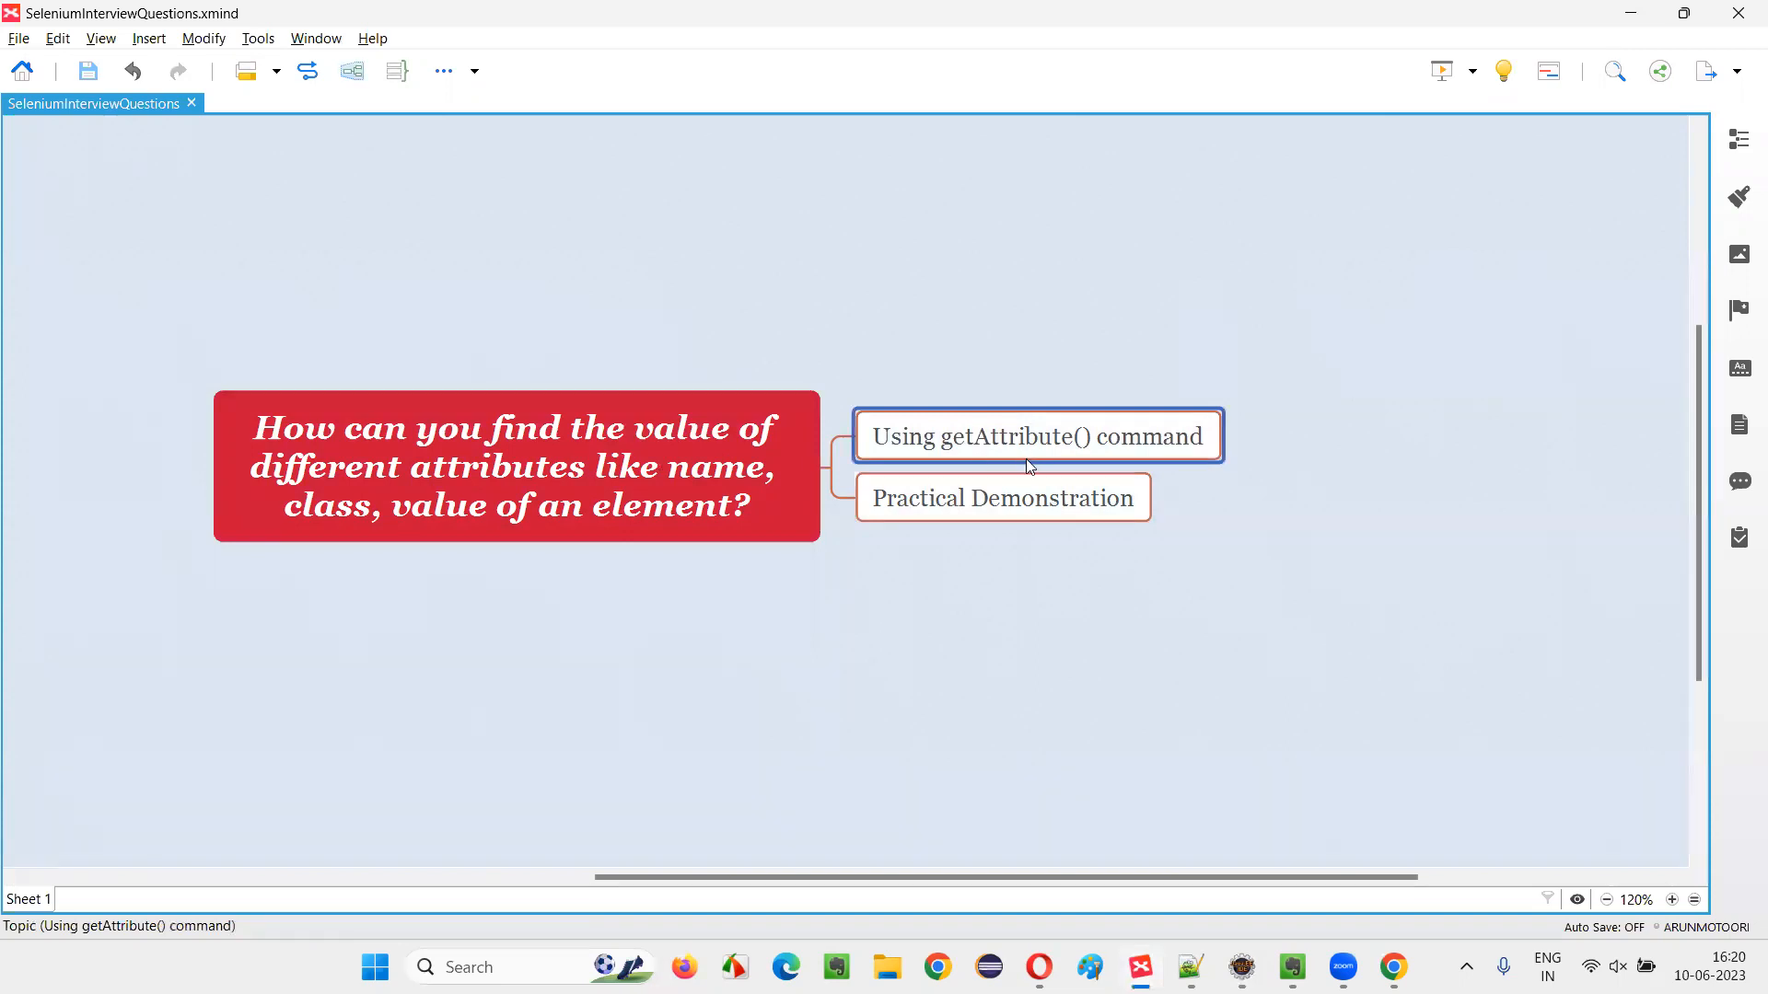
mouse_move(1072, 433)
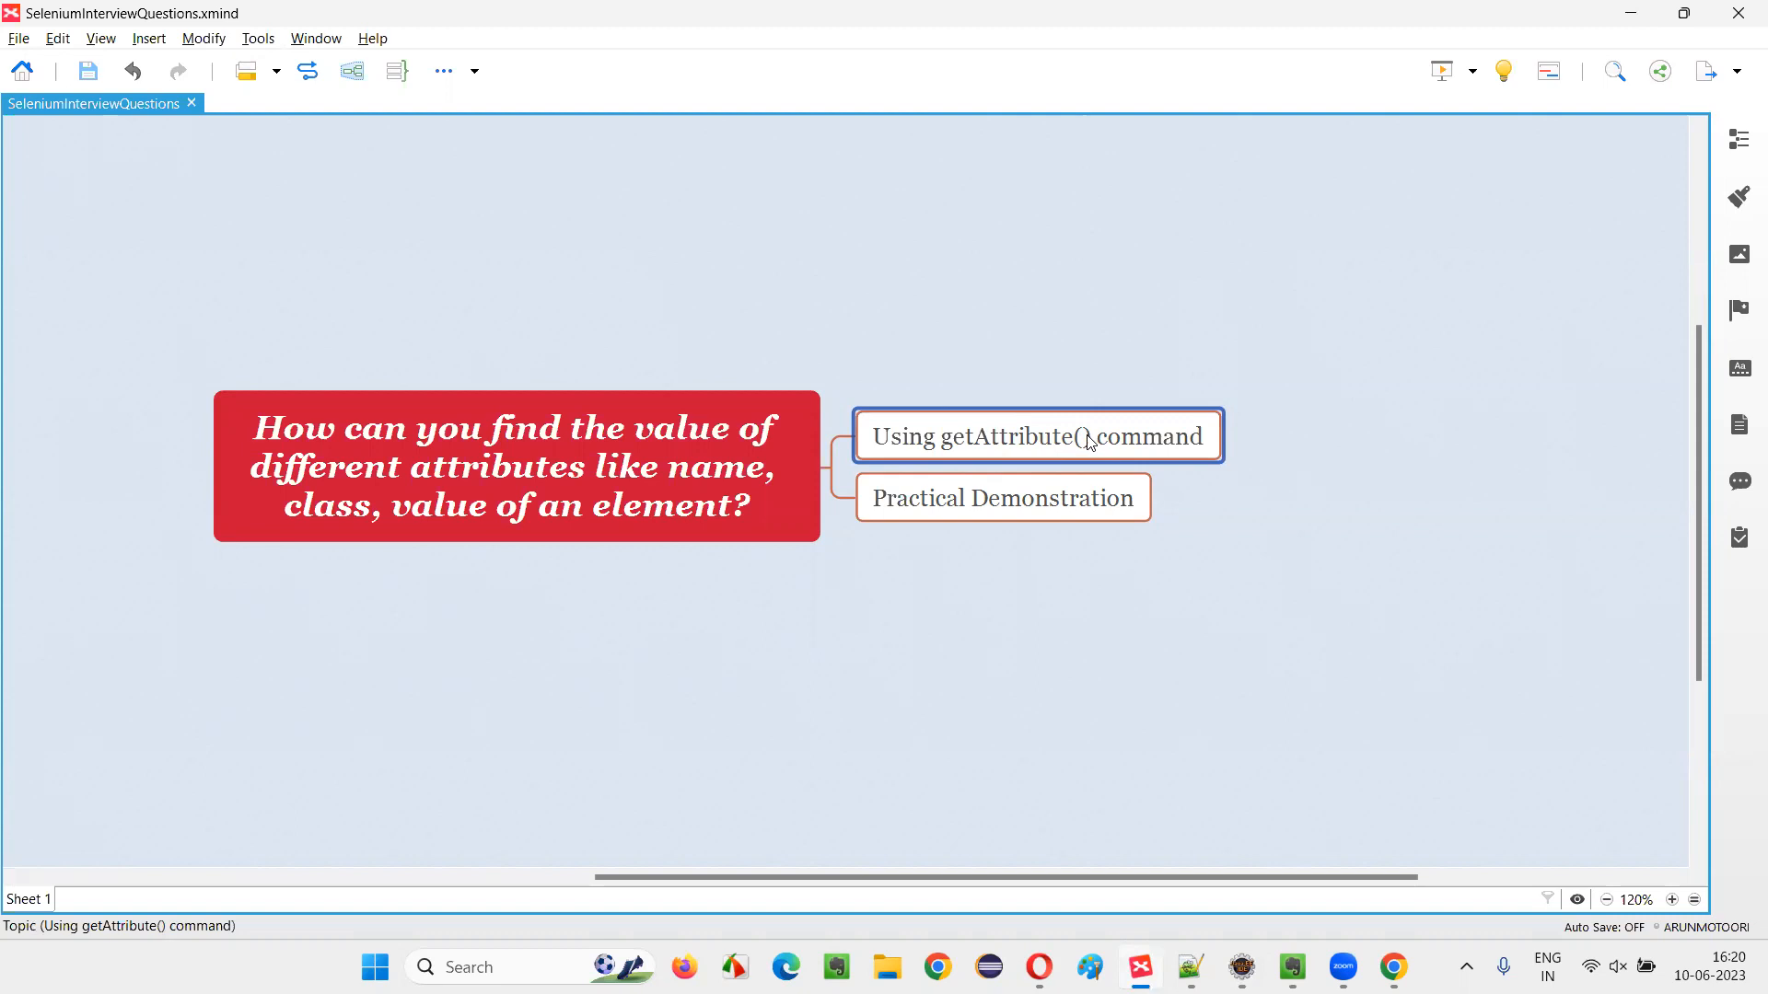
mouse_move(1282, 626)
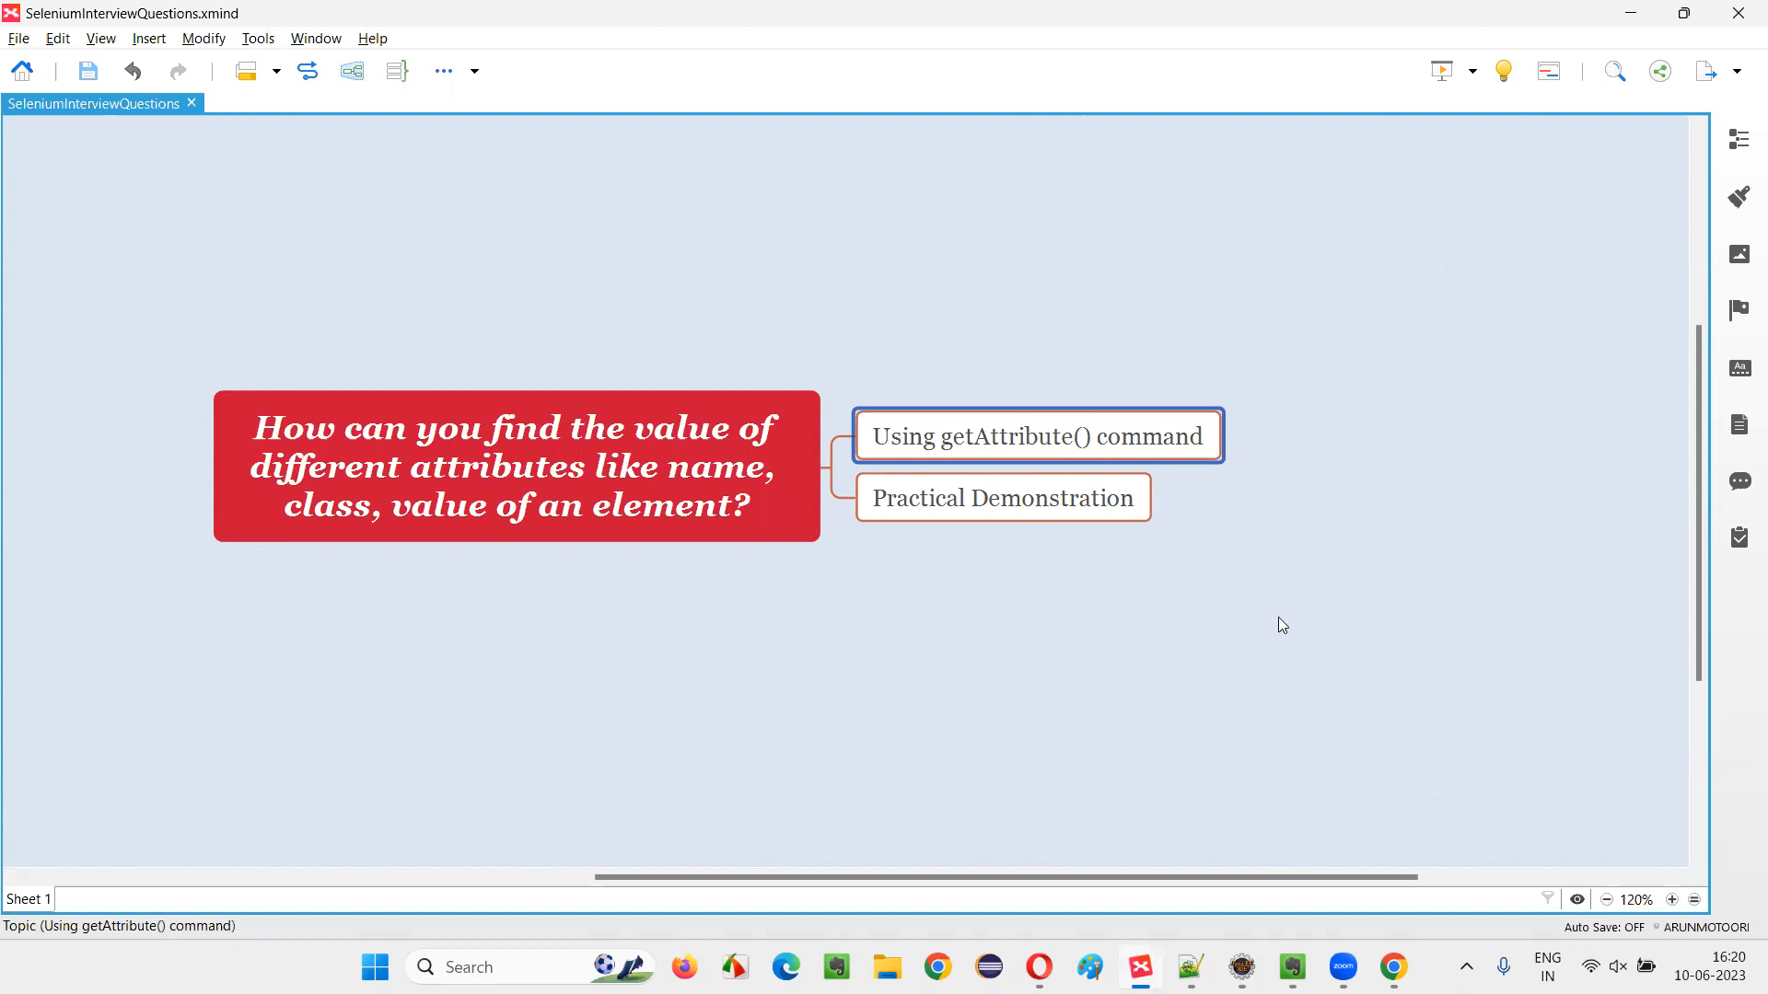
click(516, 466)
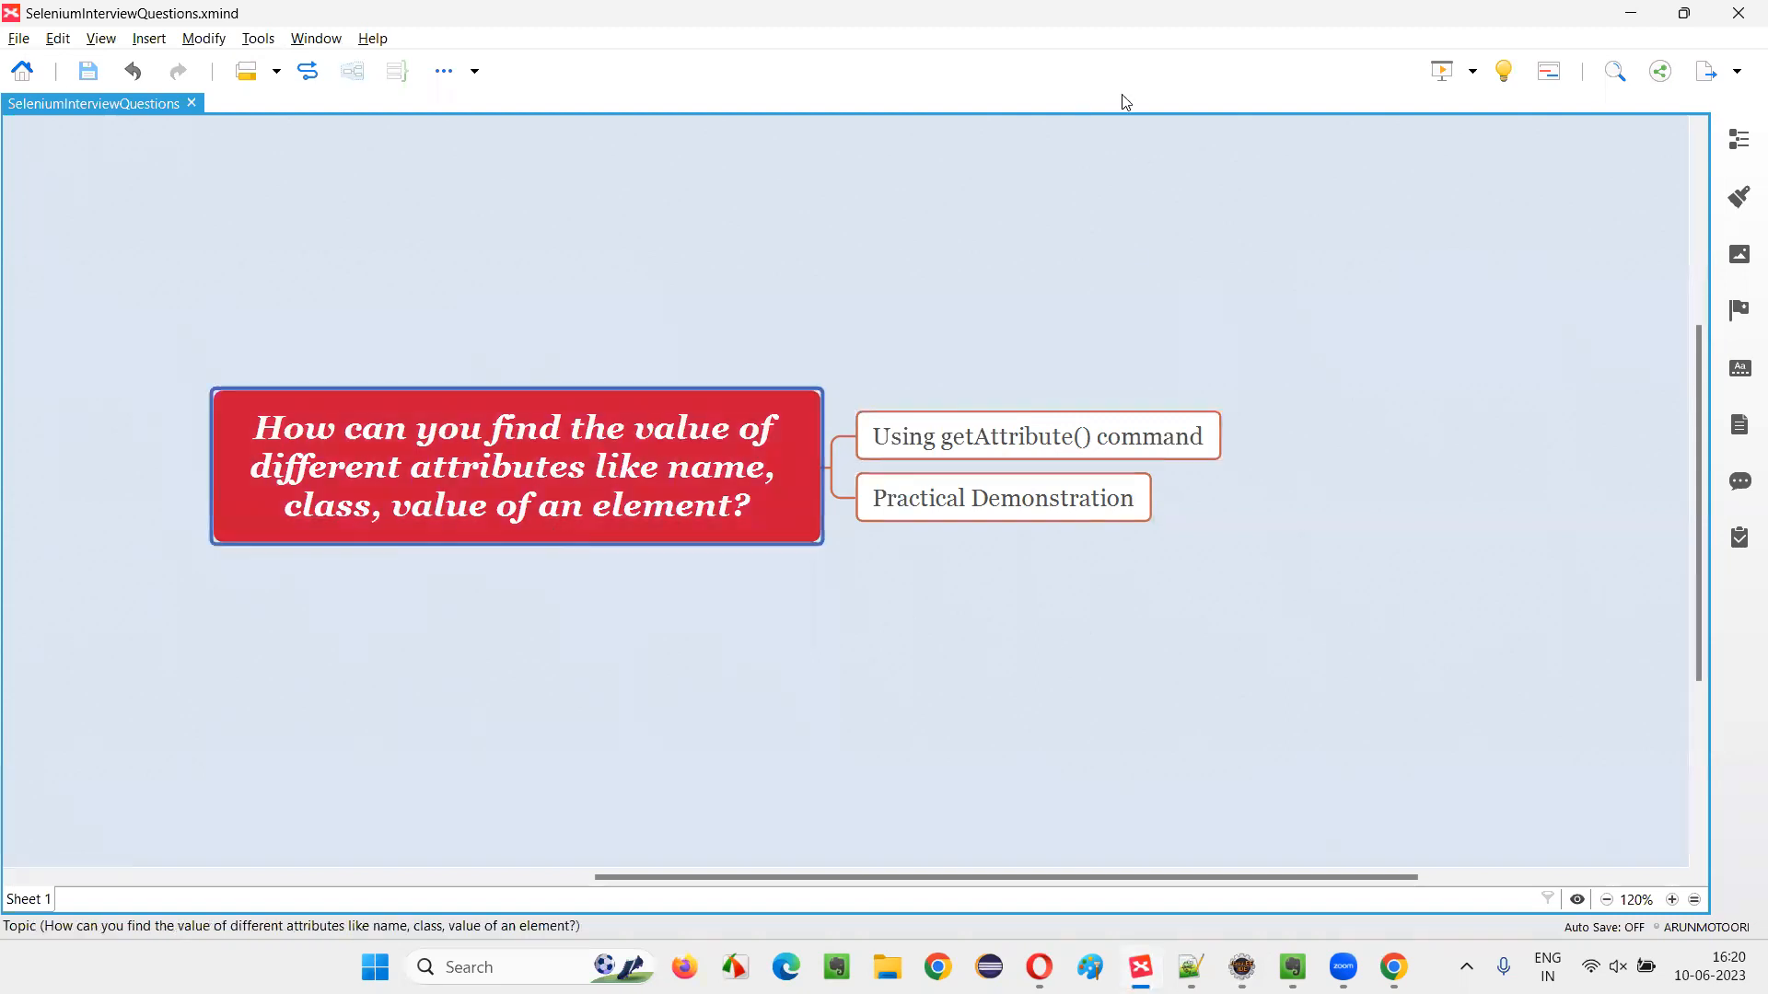